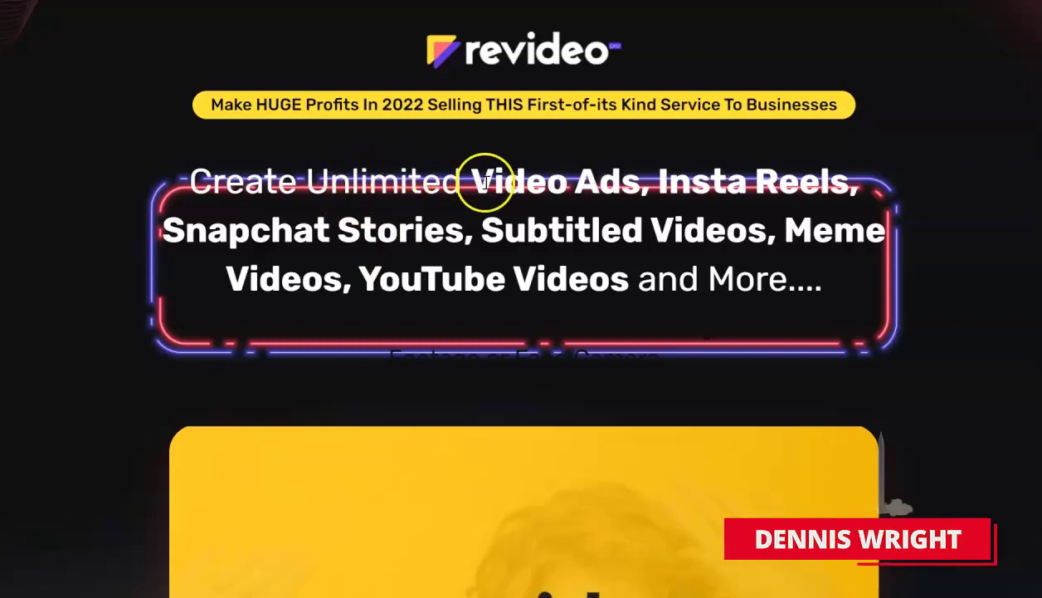
Step: Scroll past the headline and promo video to the transcription, templates and stock media cards
scroll("down", 3)
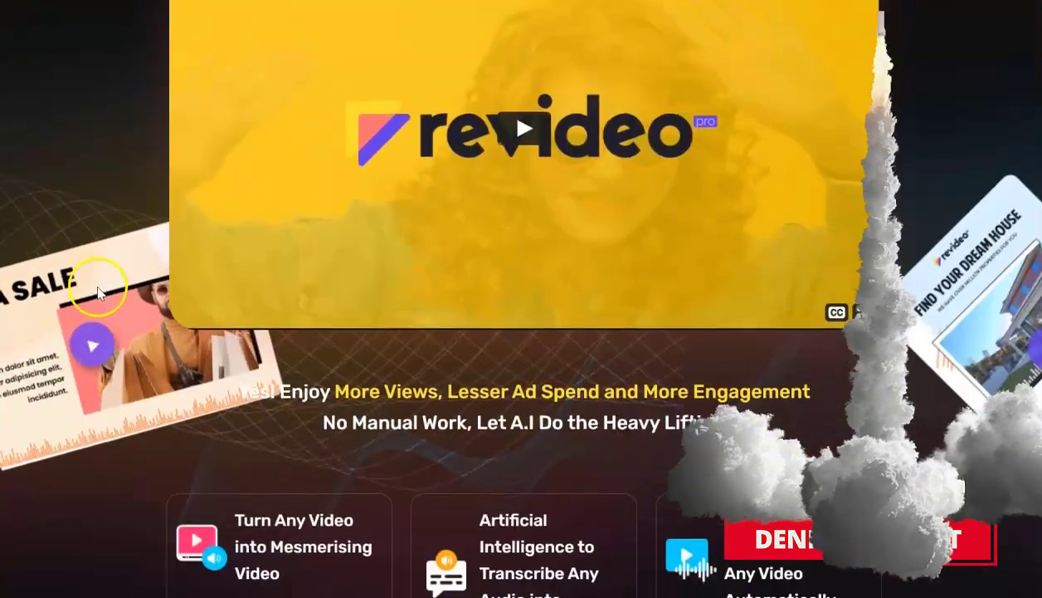
scroll("down", 3)
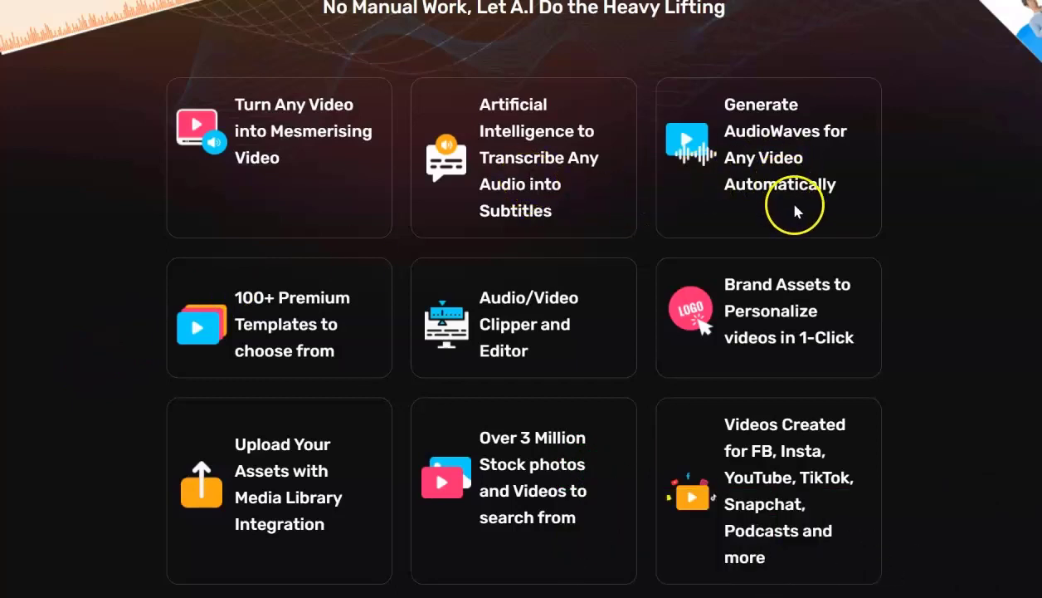
mouse_move(177, 295)
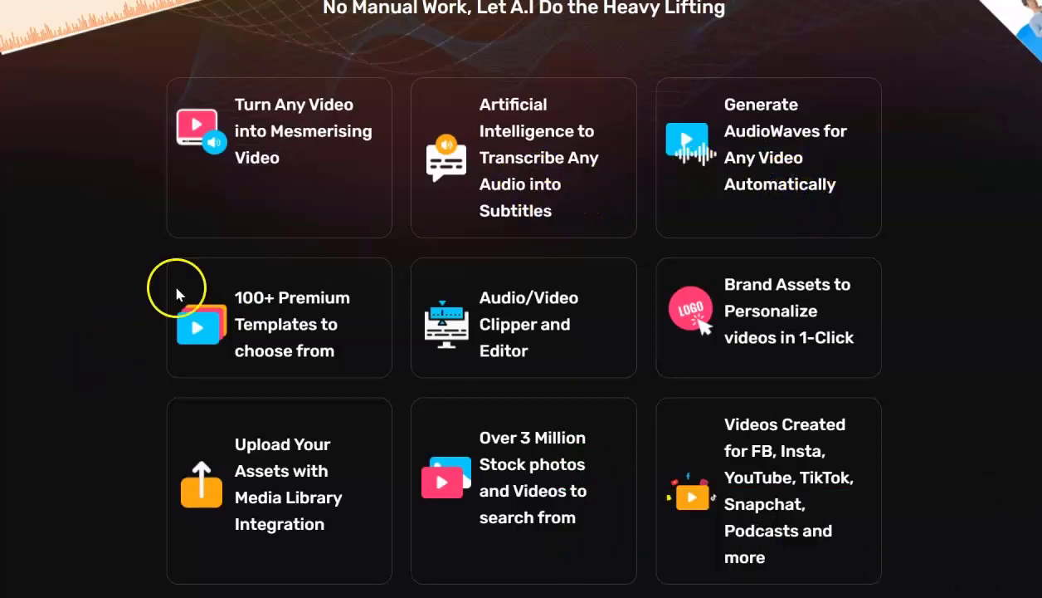
mouse_move(320, 326)
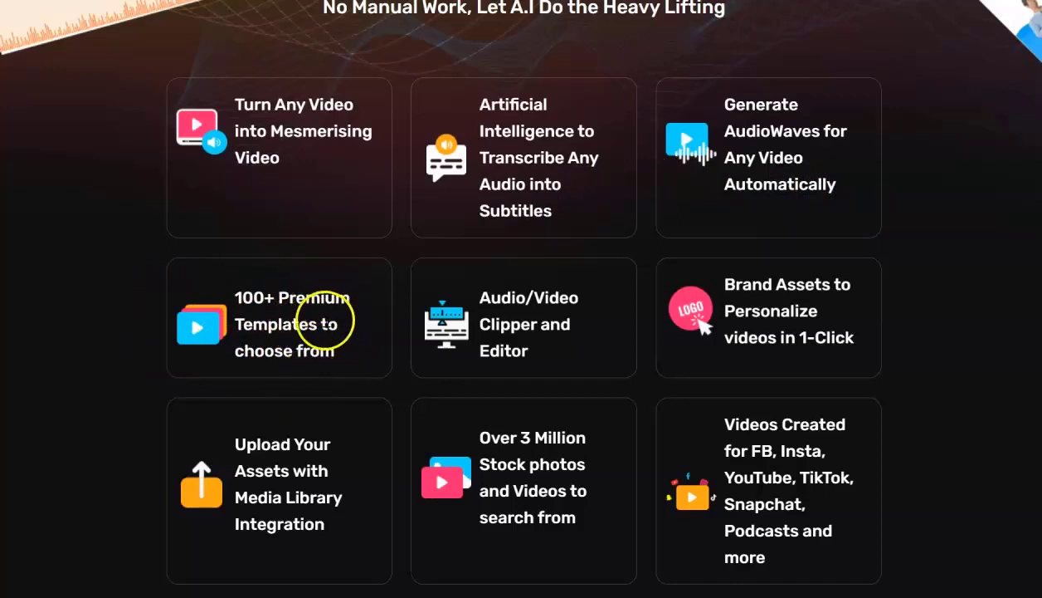
mouse_move(244, 307)
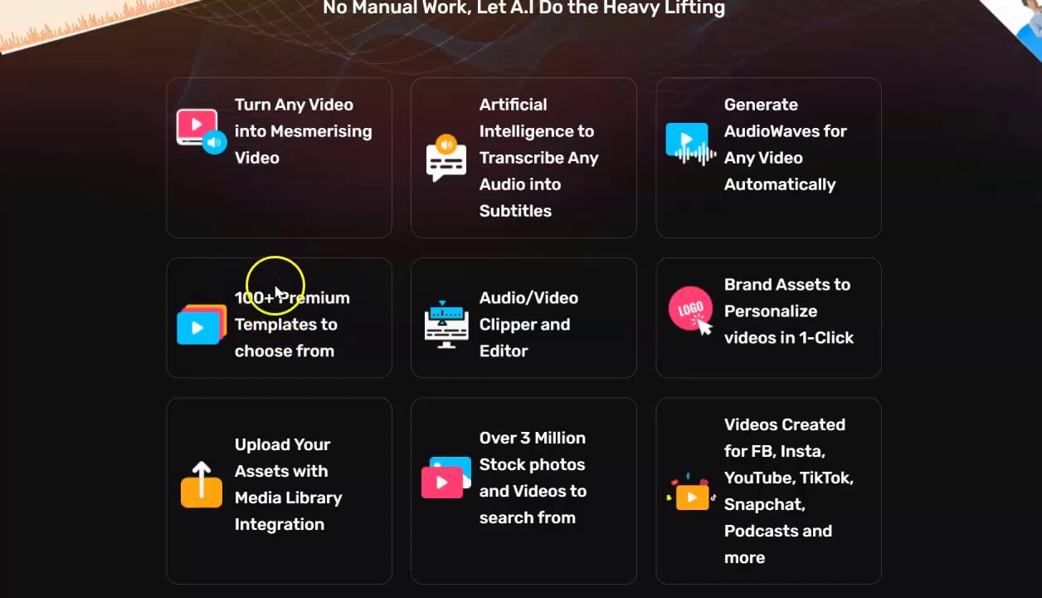
mouse_move(520, 328)
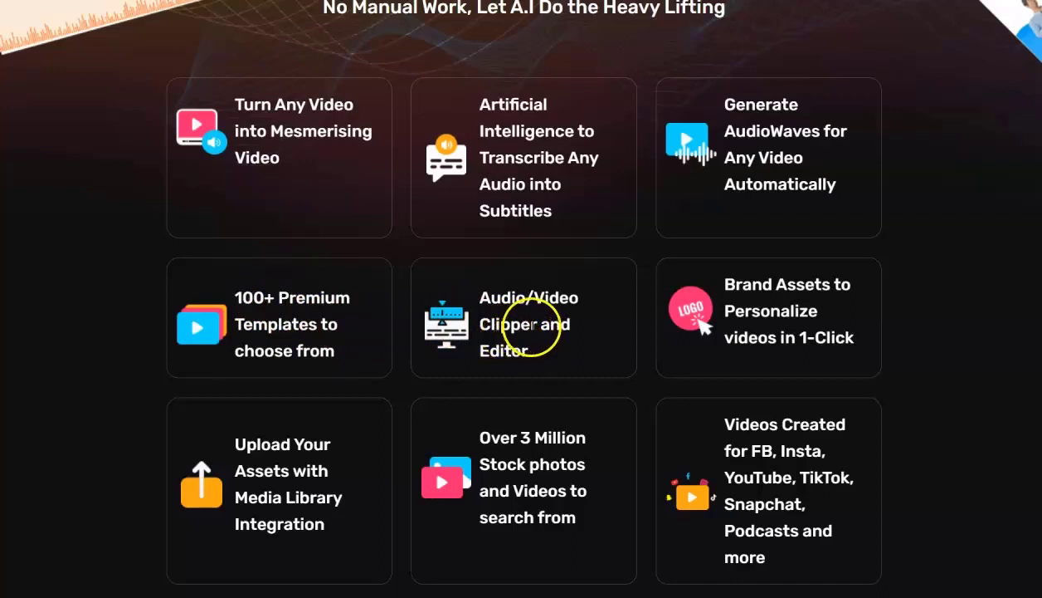
mouse_move(291, 485)
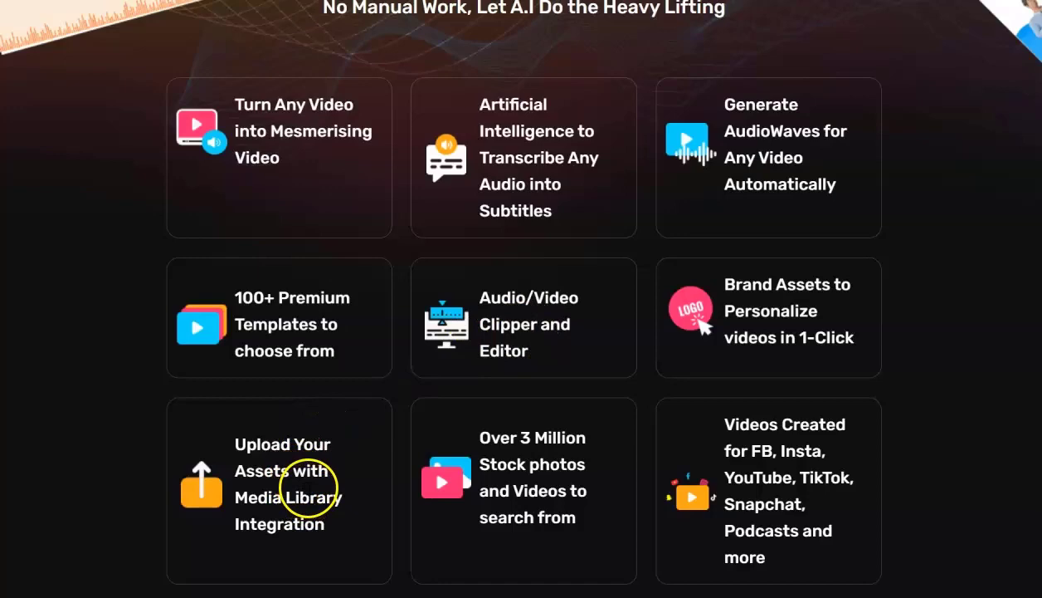
mouse_move(489, 474)
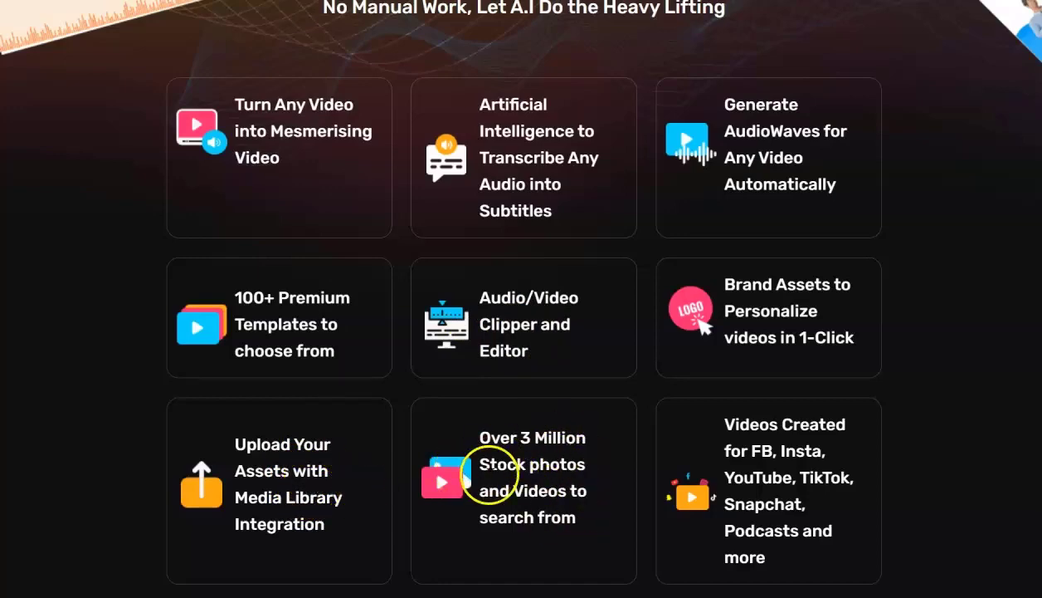
mouse_move(552, 486)
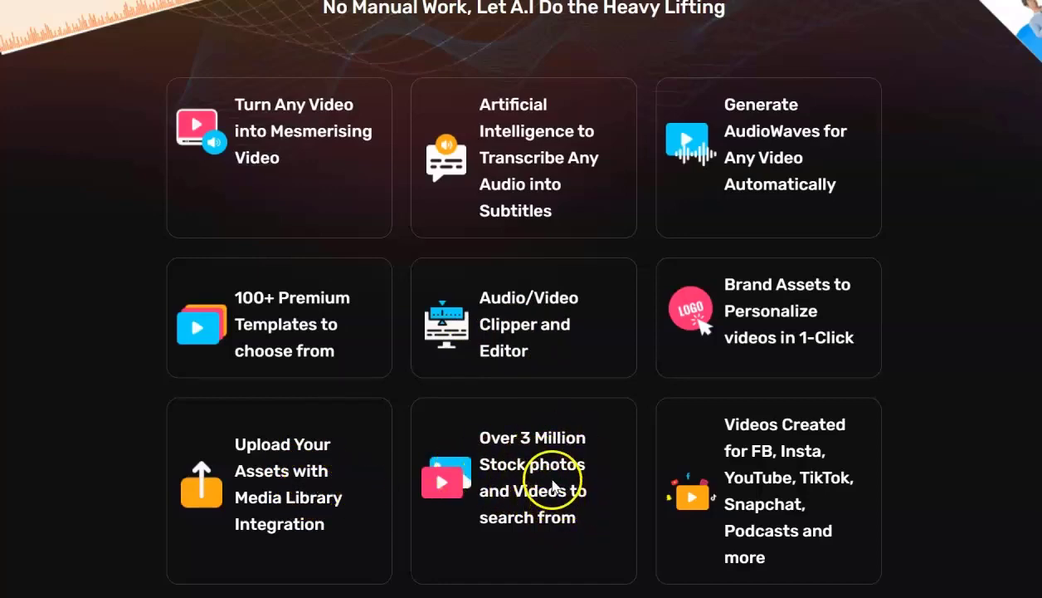
Step: Scroll through Step #1 Choose, Step #2 Upload and Step #3 Download
scroll("down", 3)
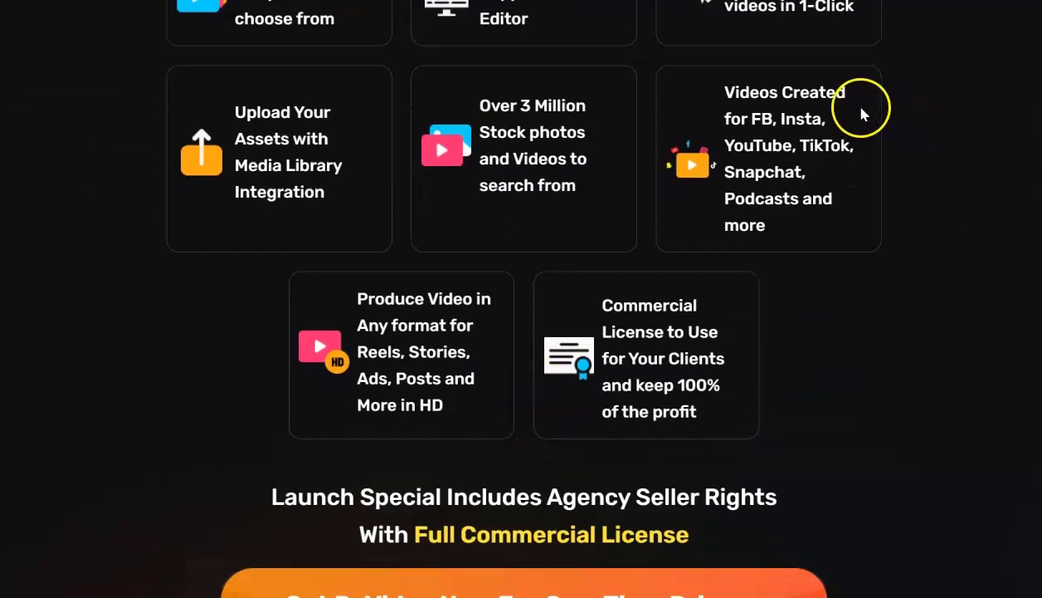
mouse_move(43, 471)
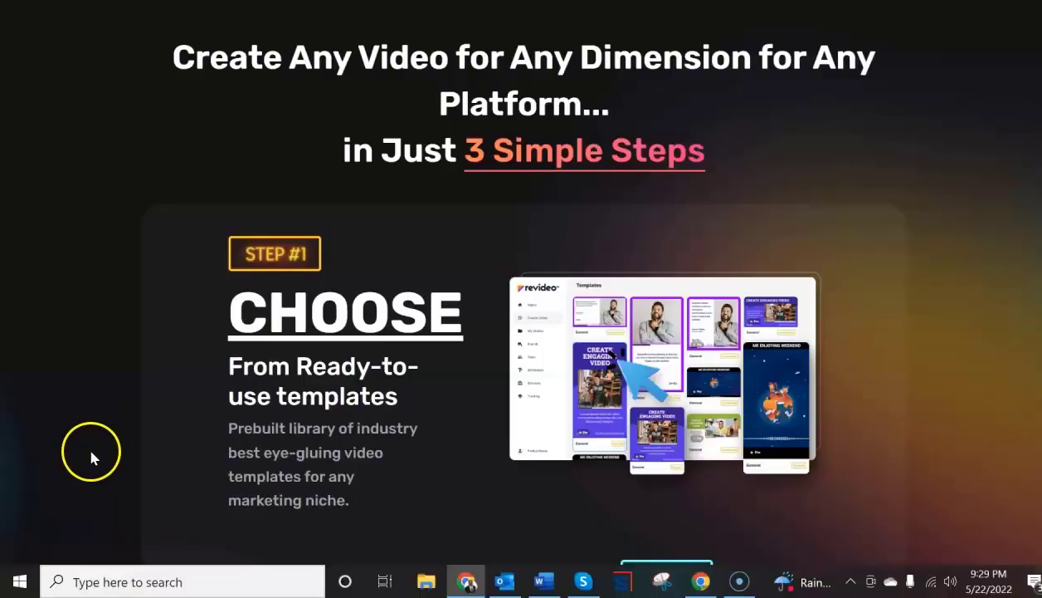
mouse_move(560, 132)
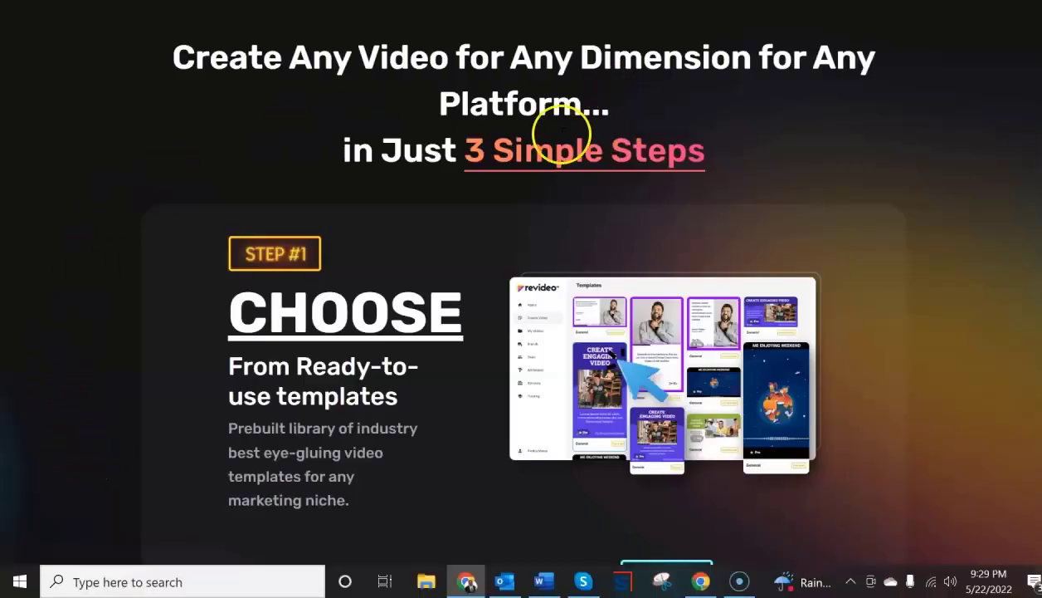
mouse_move(801, 138)
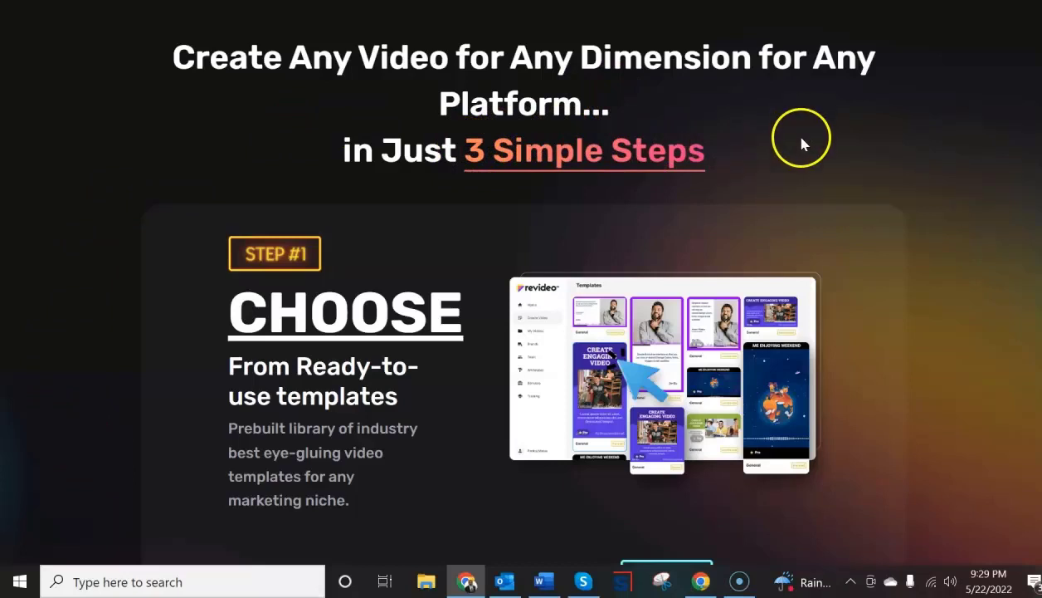
mouse_move(710, 98)
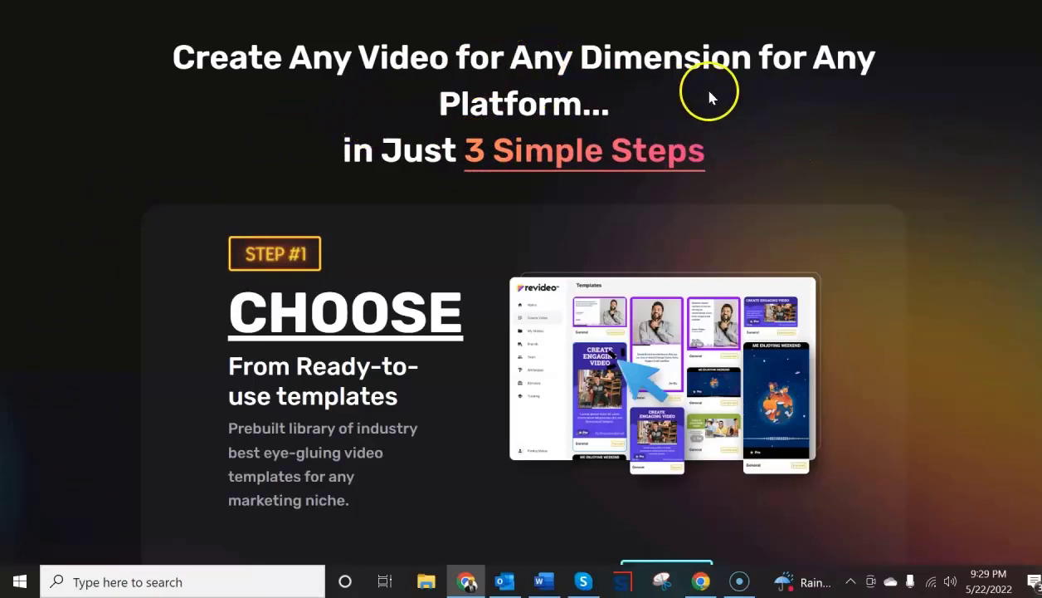
mouse_move(770, 134)
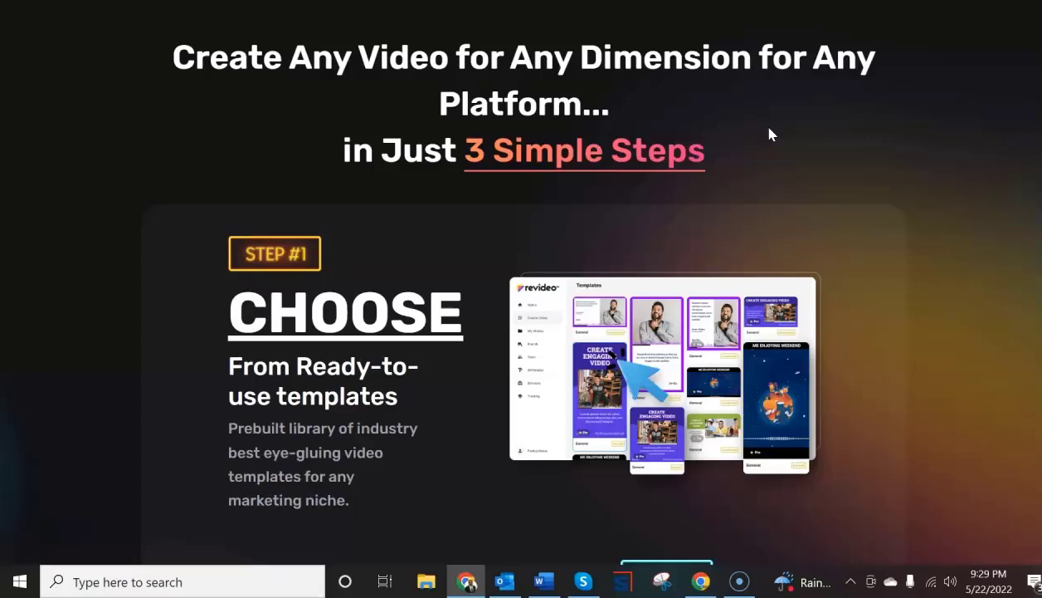
mouse_move(794, 180)
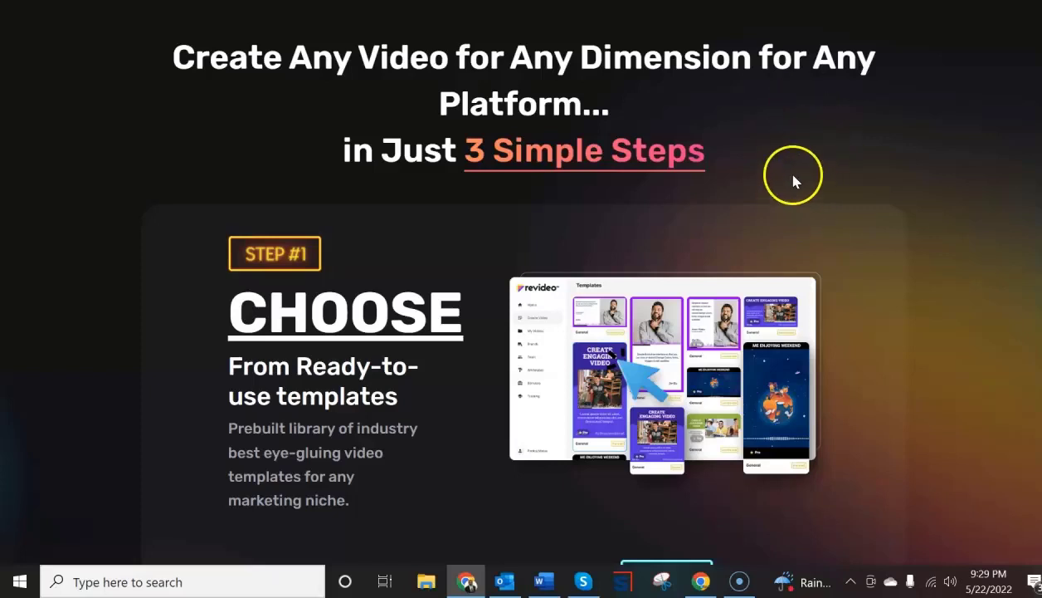
mouse_move(166, 376)
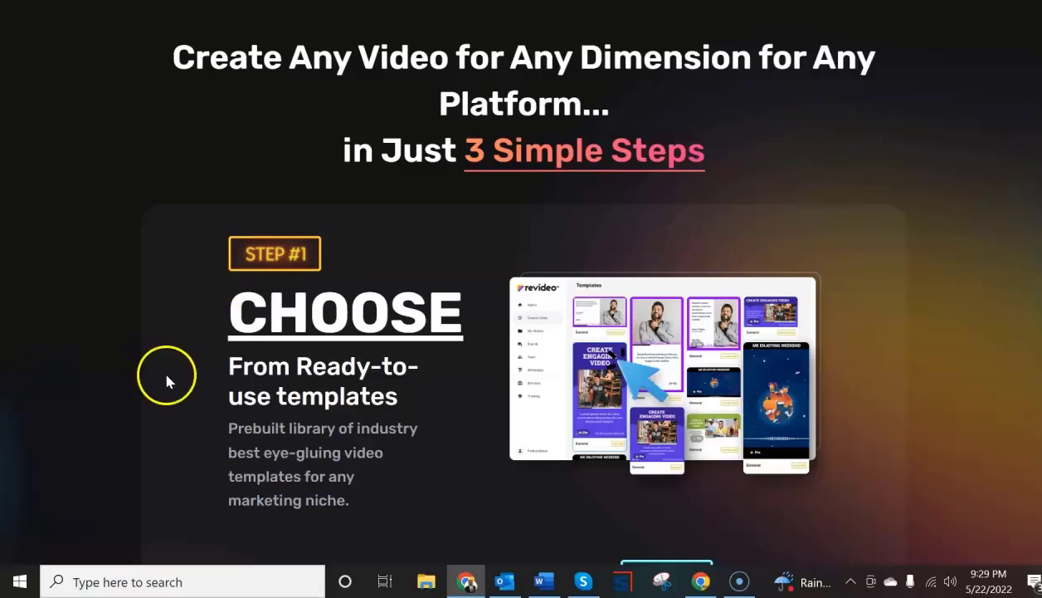
mouse_move(618, 419)
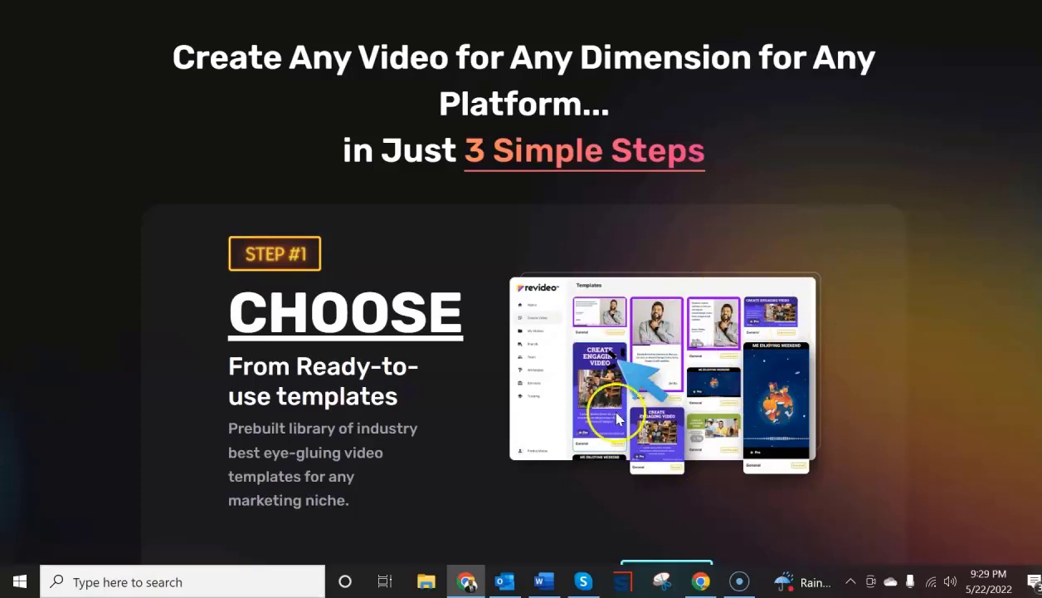
mouse_move(659, 288)
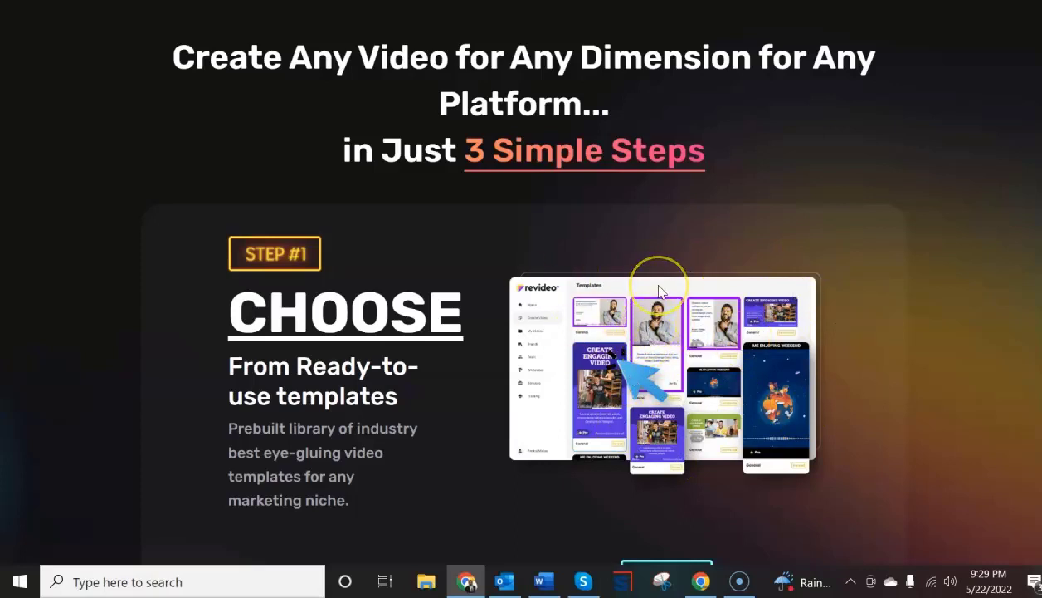
mouse_move(24, 419)
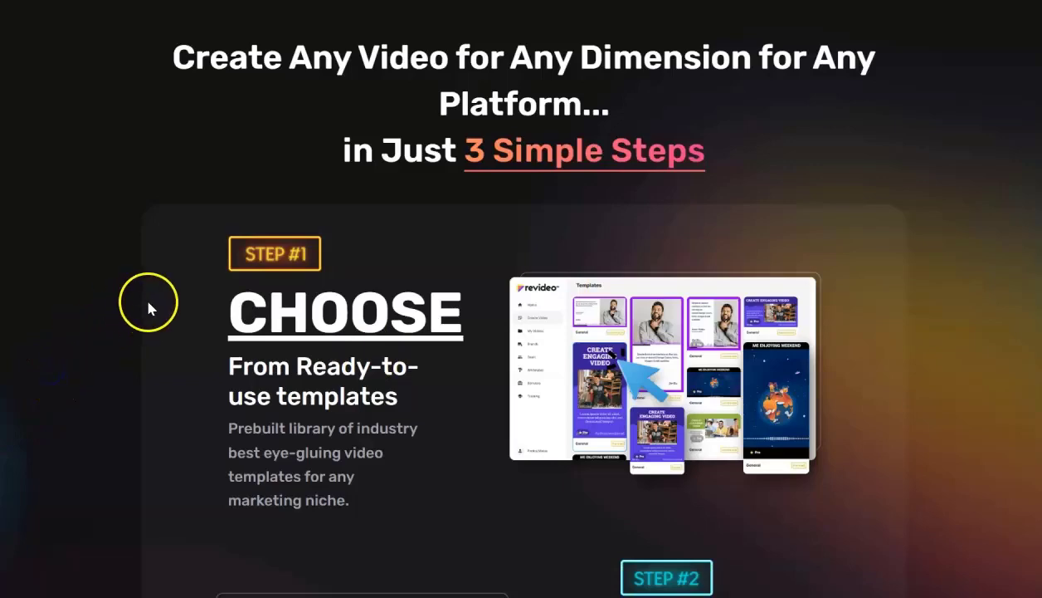
scroll("down", 3)
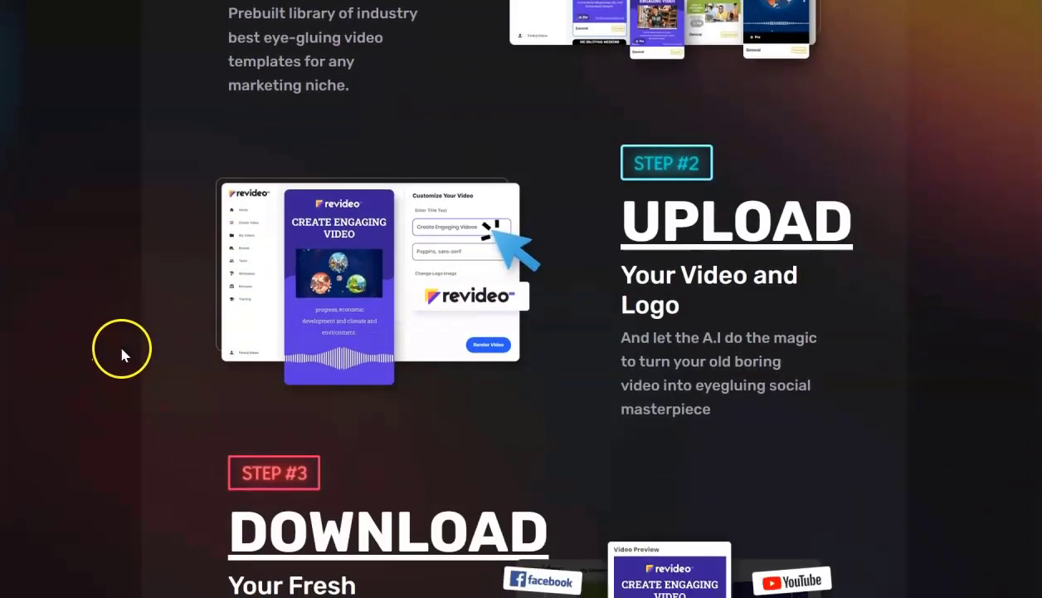
mouse_move(122, 339)
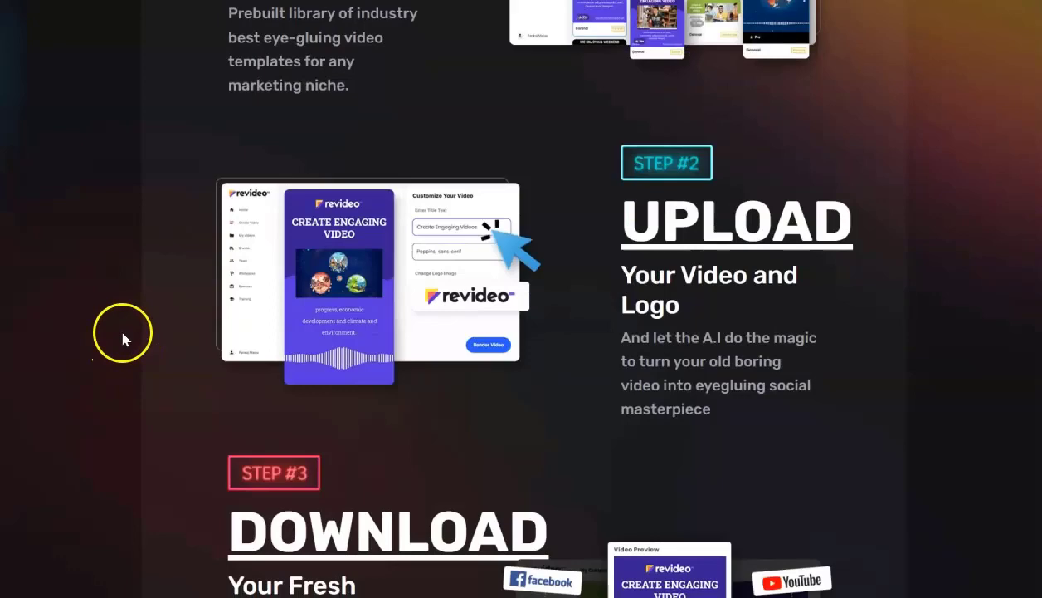
scroll("down", 3)
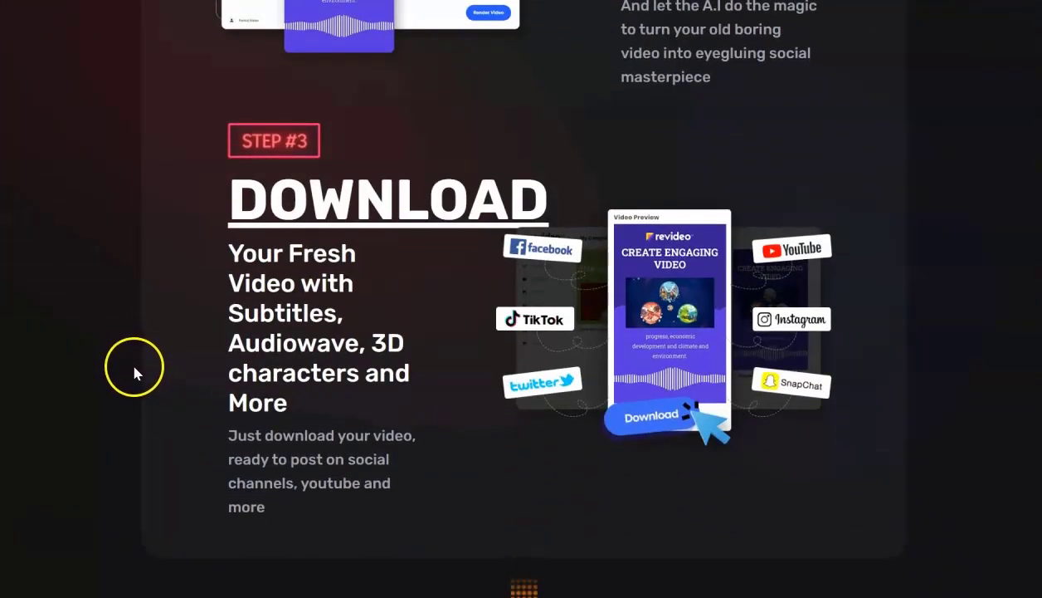
mouse_move(120, 362)
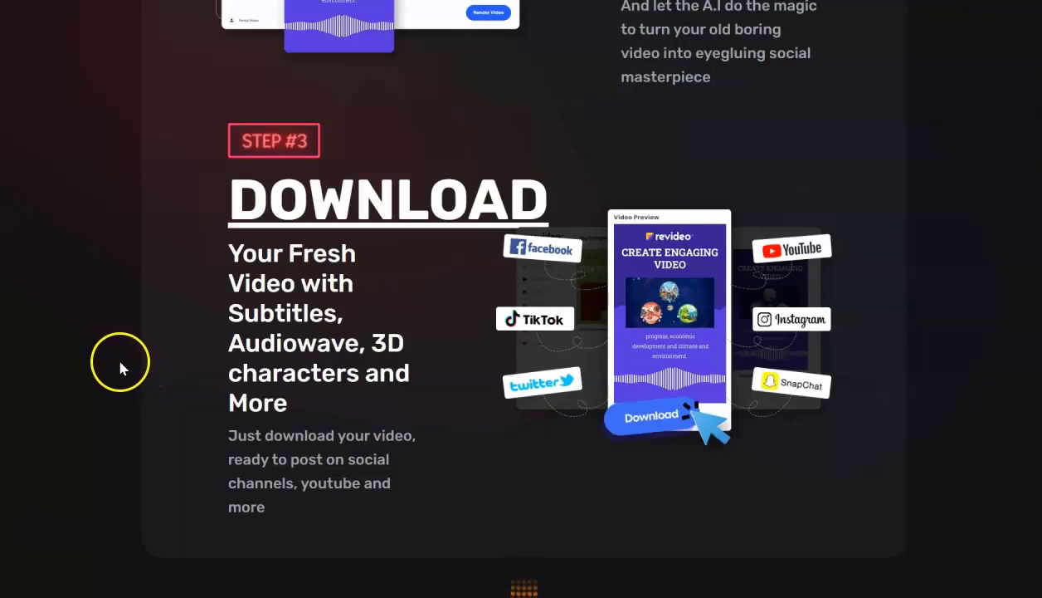
mouse_move(81, 512)
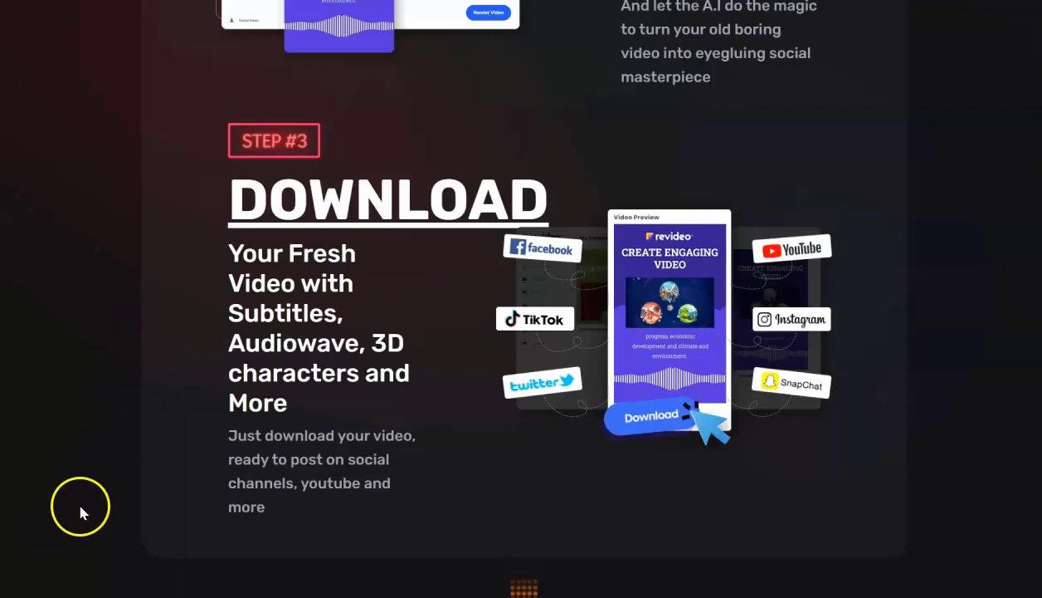
Step: View the Video Podcast, Audiogram and 3D Animated Videos examples in 'See what you can do'
scroll("down", 3)
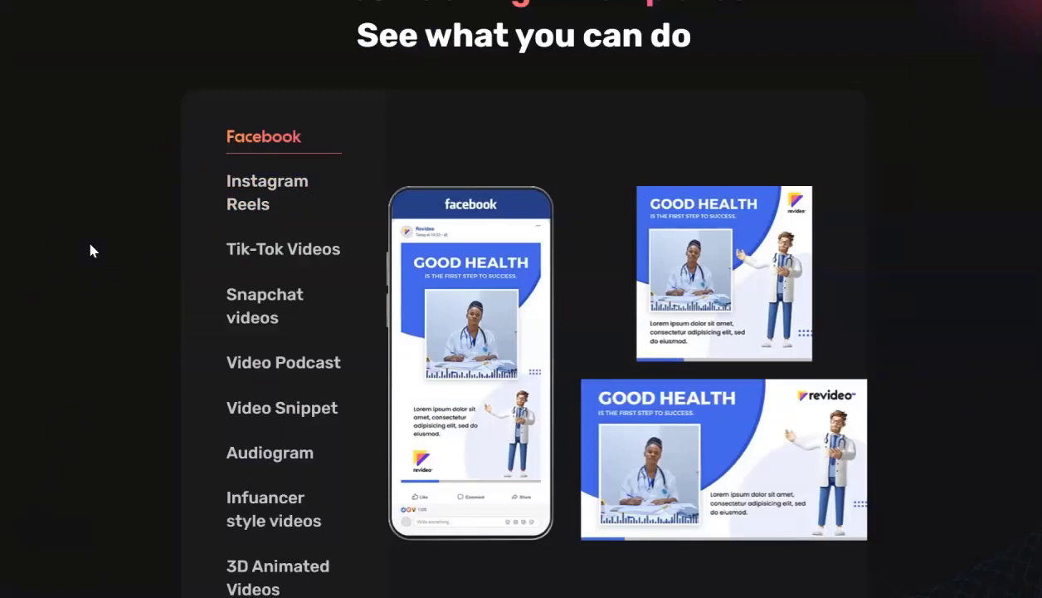
mouse_move(67, 244)
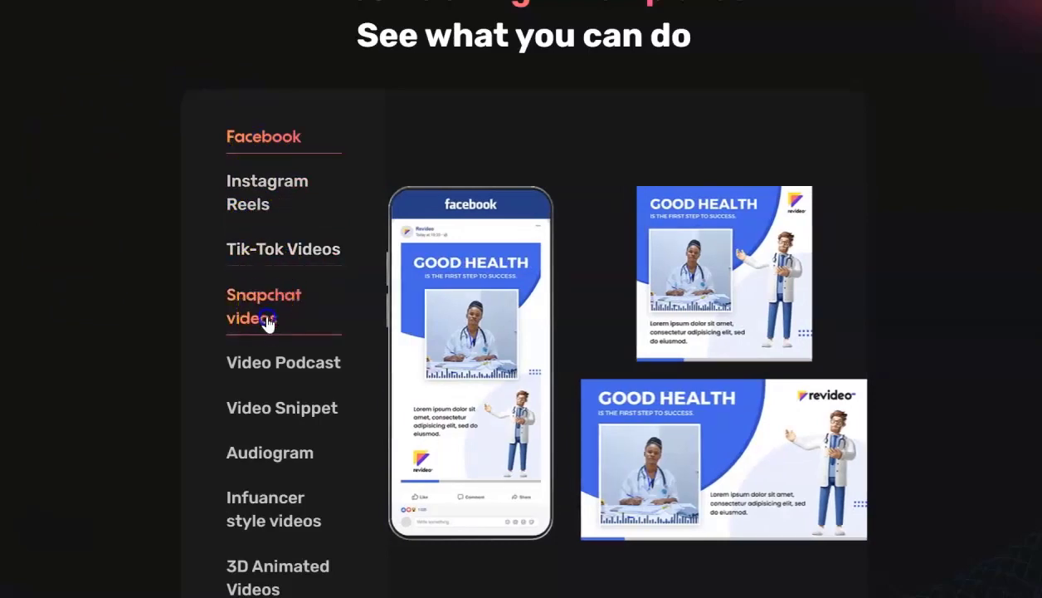
left_click(282, 363)
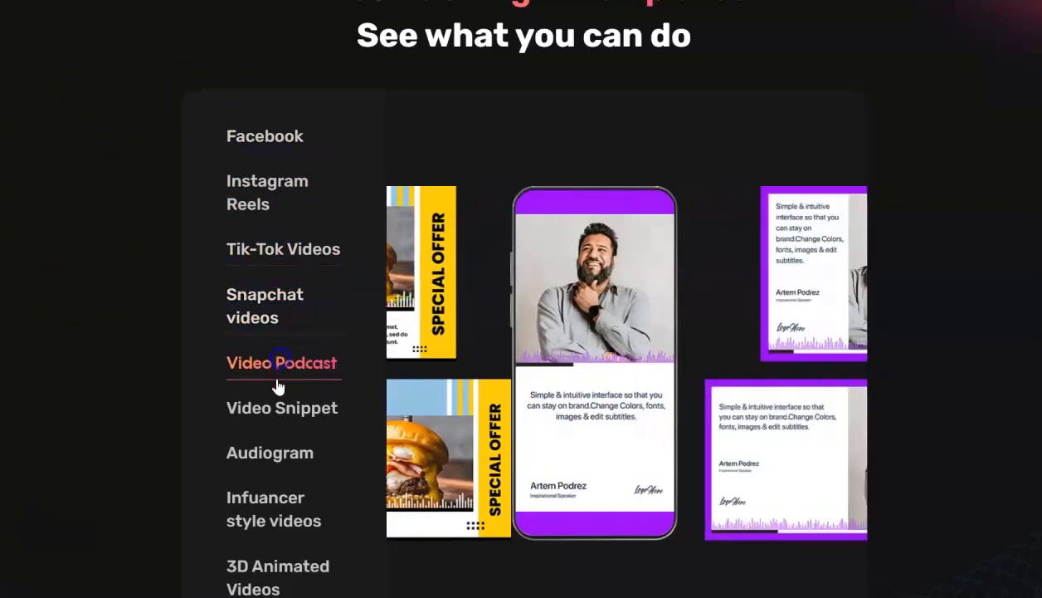
left_click(270, 452)
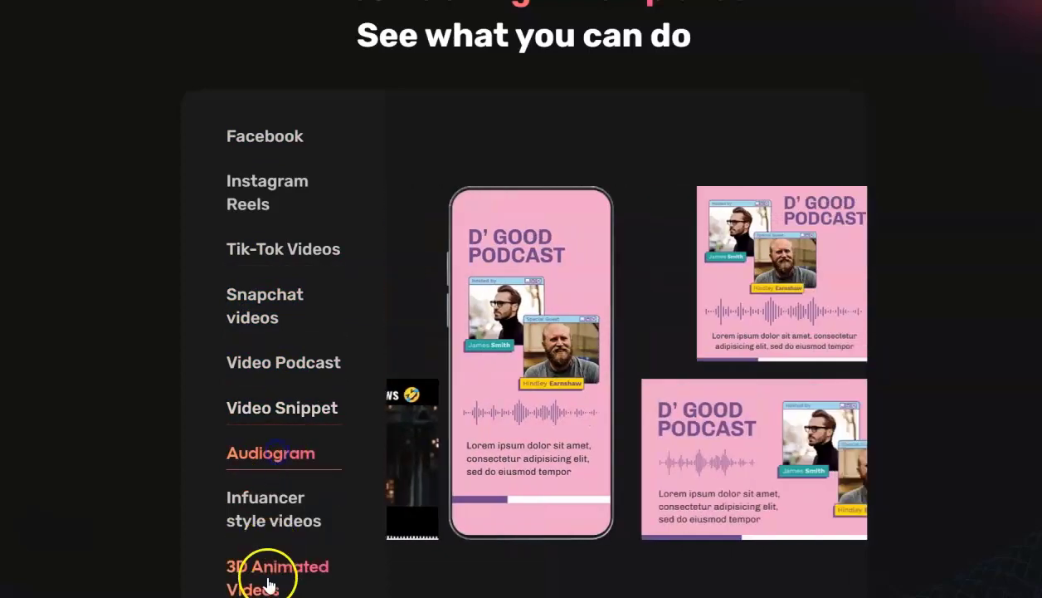
left_click(273, 509)
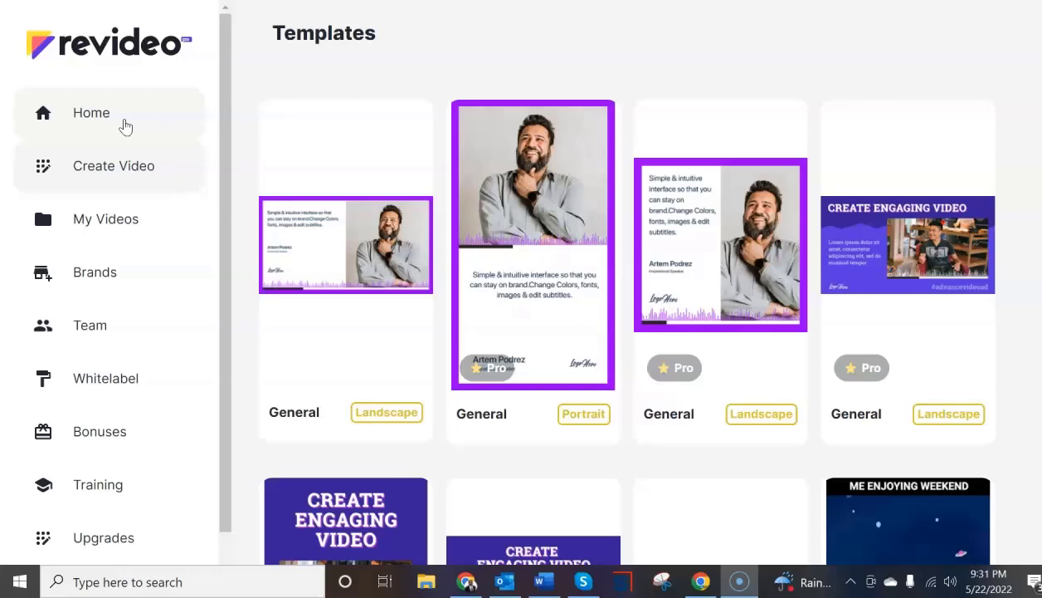
mouse_move(147, 172)
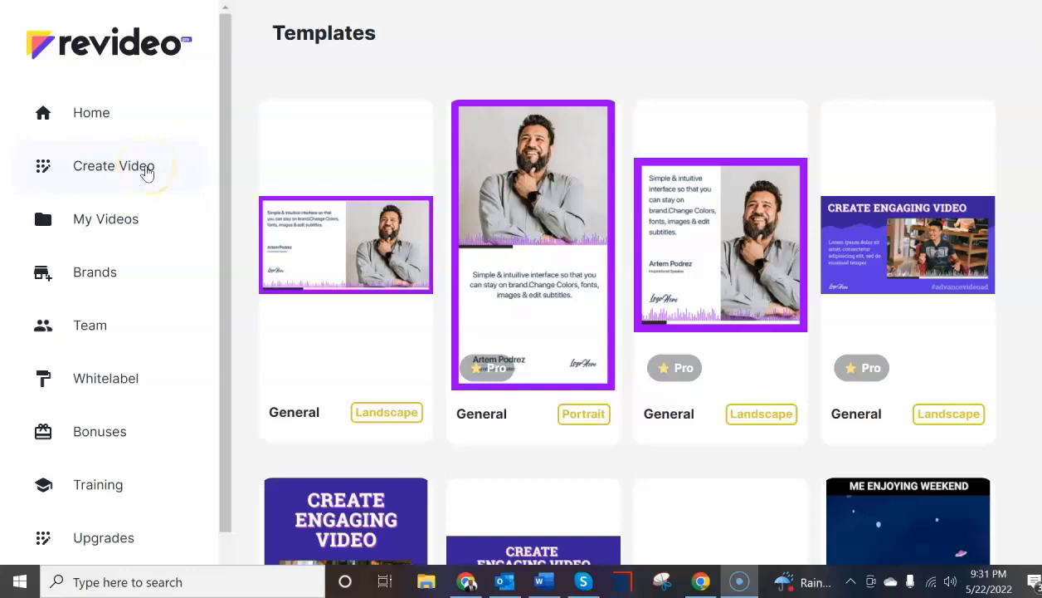
mouse_move(172, 231)
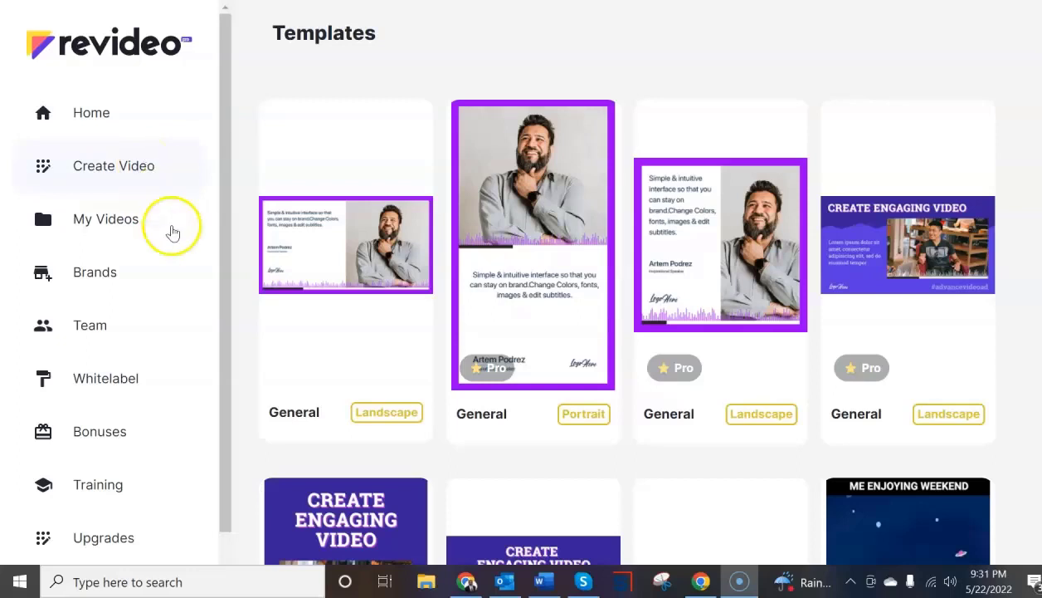
mouse_move(448, 457)
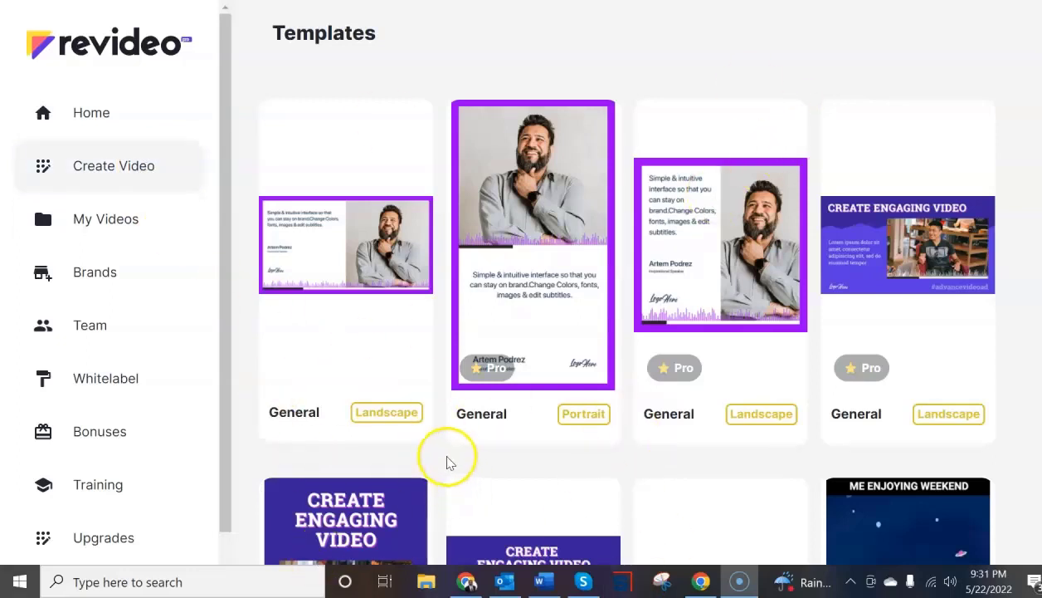
mouse_move(324, 280)
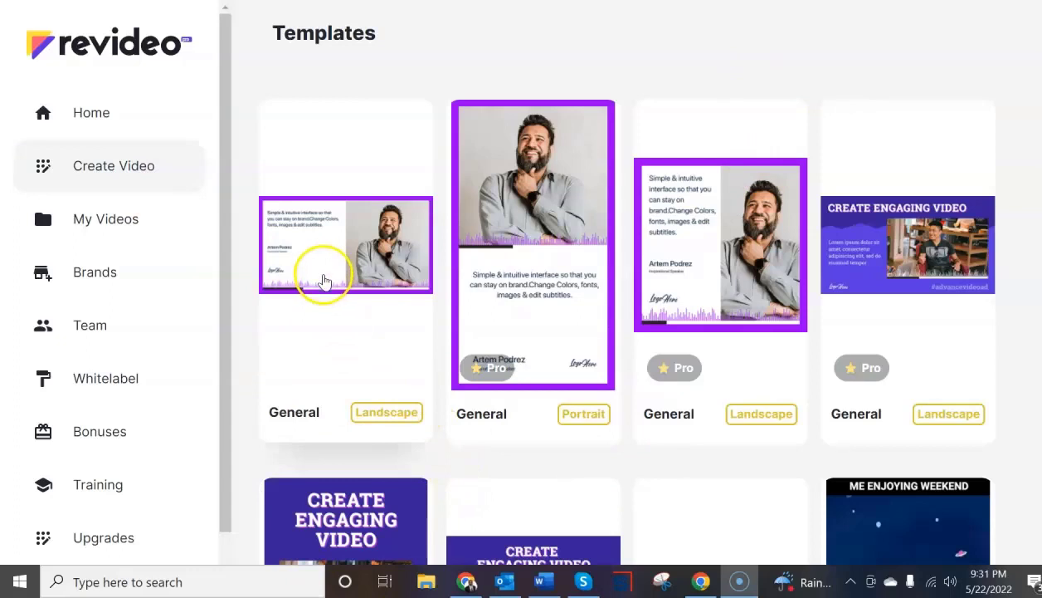
mouse_move(377, 368)
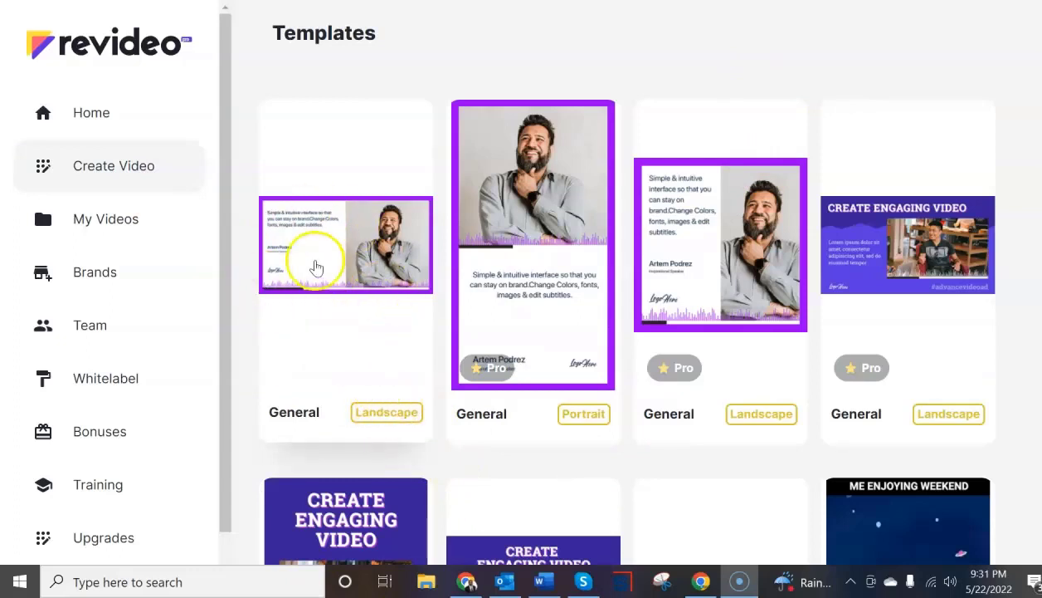
mouse_move(301, 325)
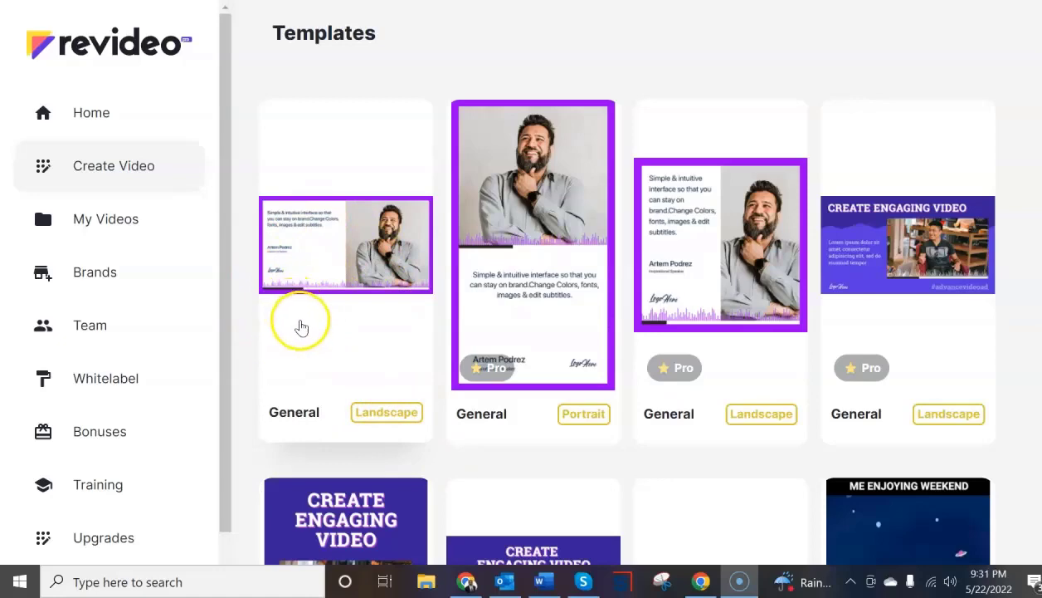
mouse_move(520, 381)
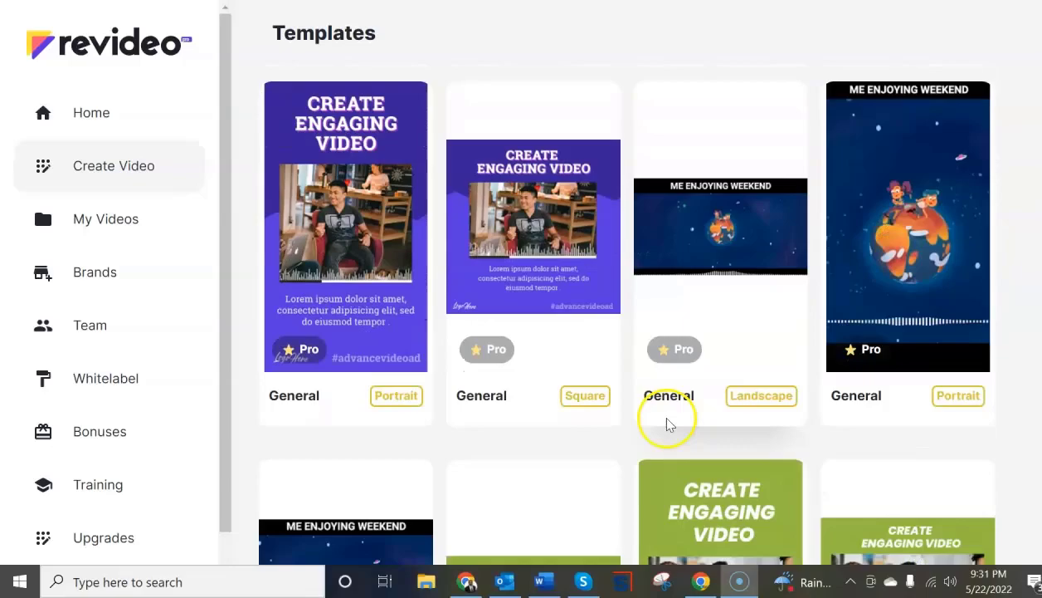
scroll("down", 3)
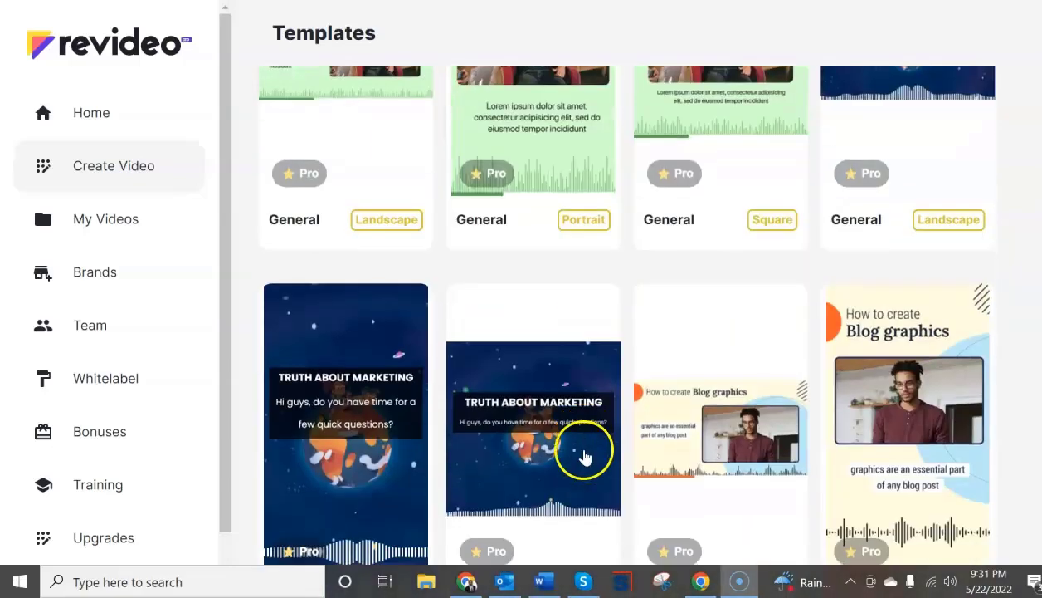
scroll("up", 3)
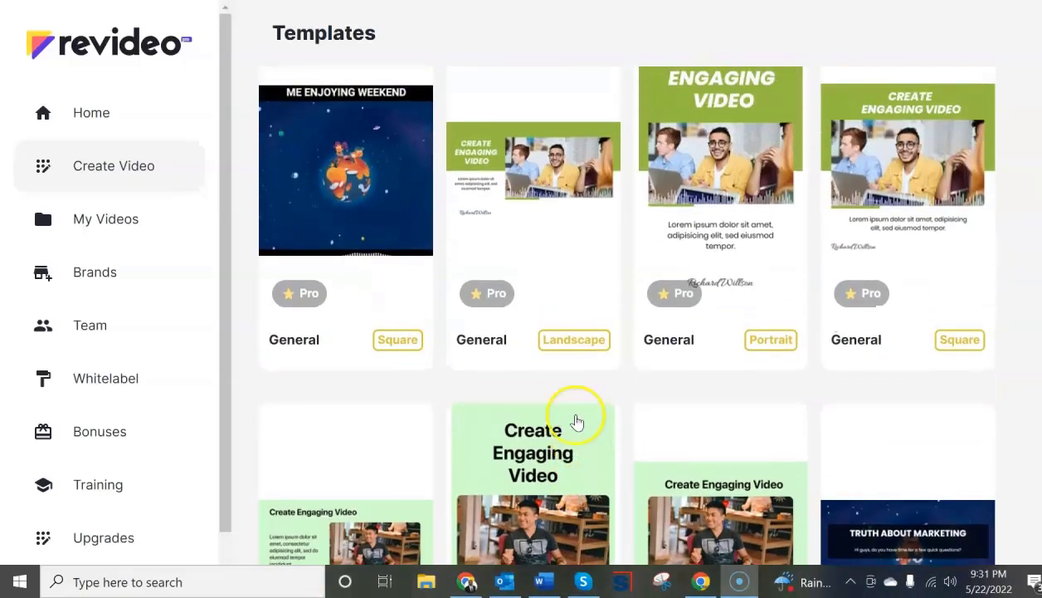
scroll("down", 3)
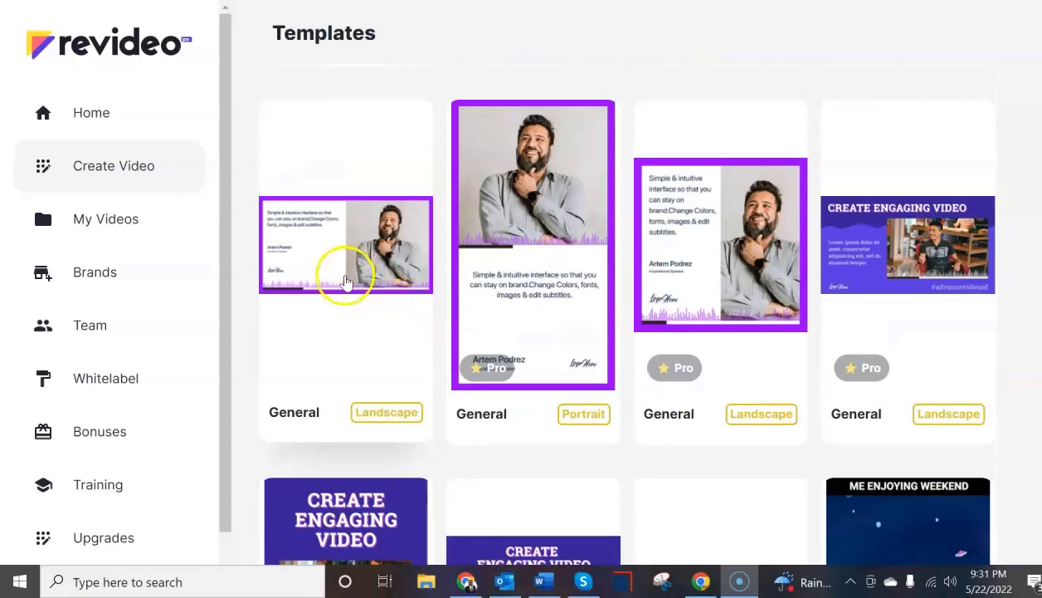
mouse_move(361, 347)
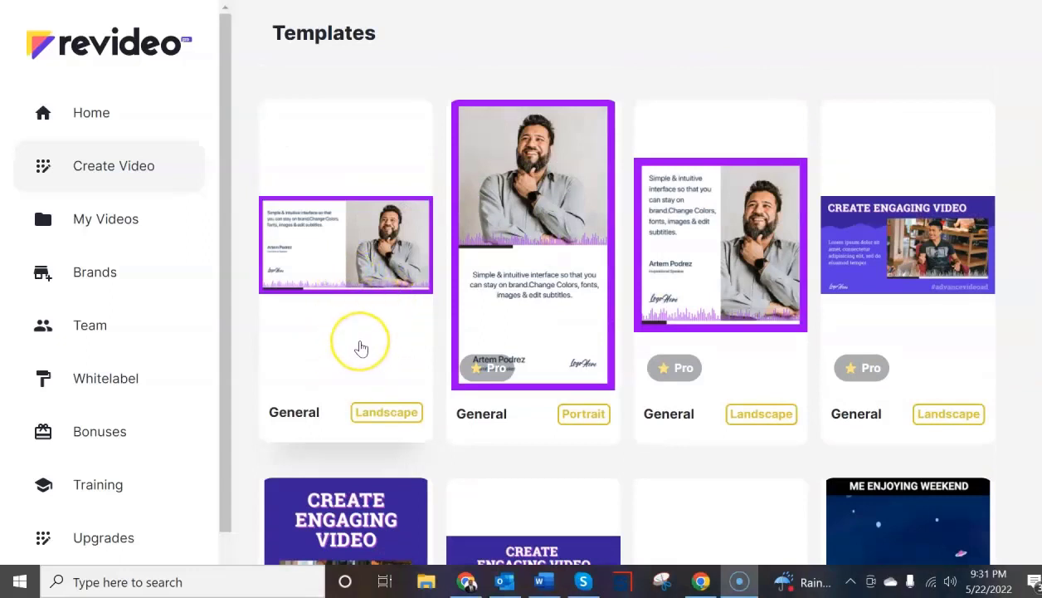
mouse_move(494, 301)
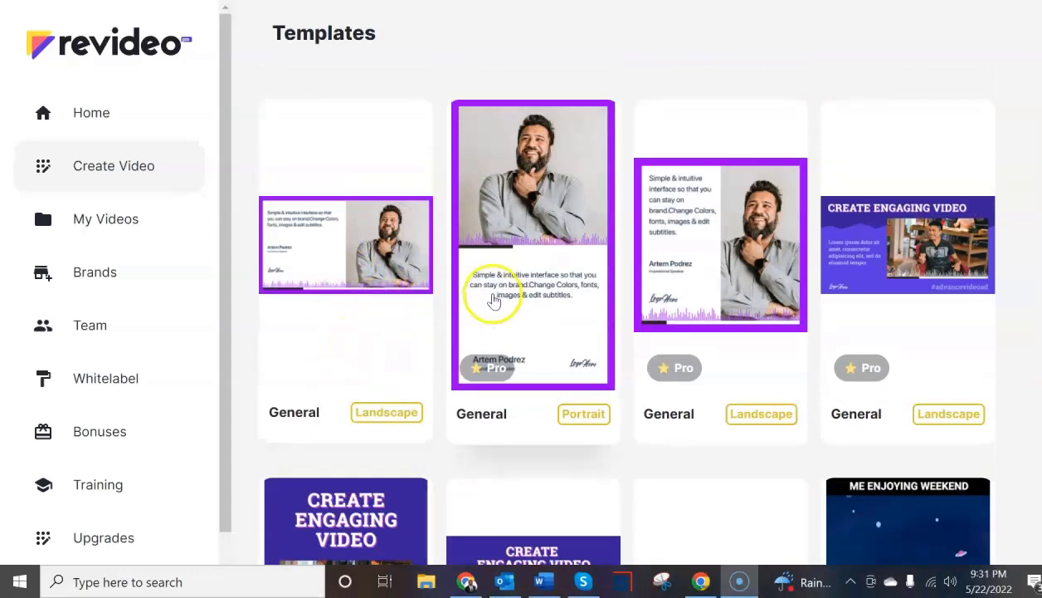
mouse_move(571, 357)
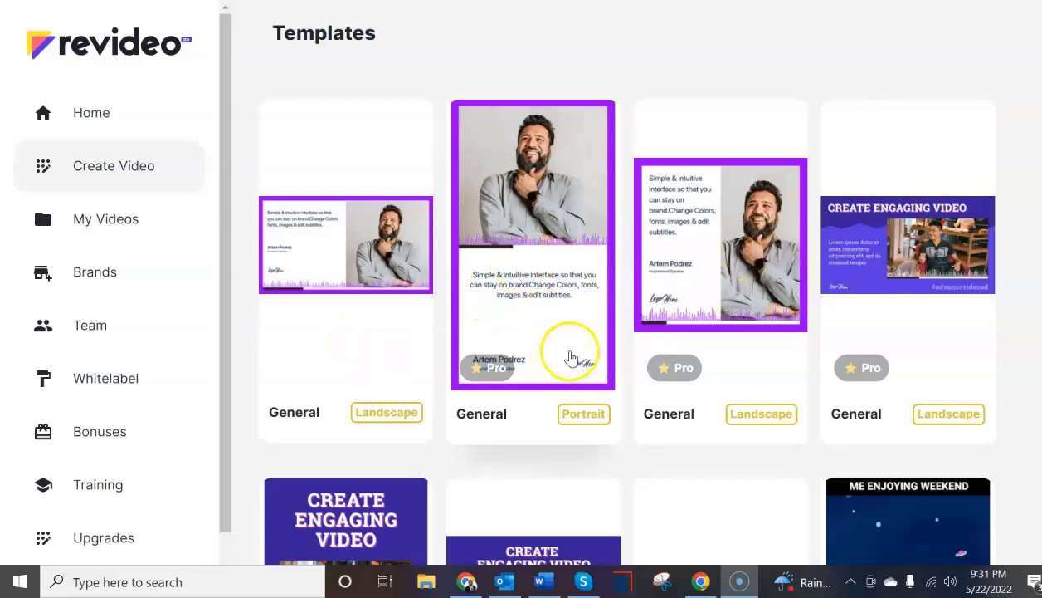
mouse_move(347, 361)
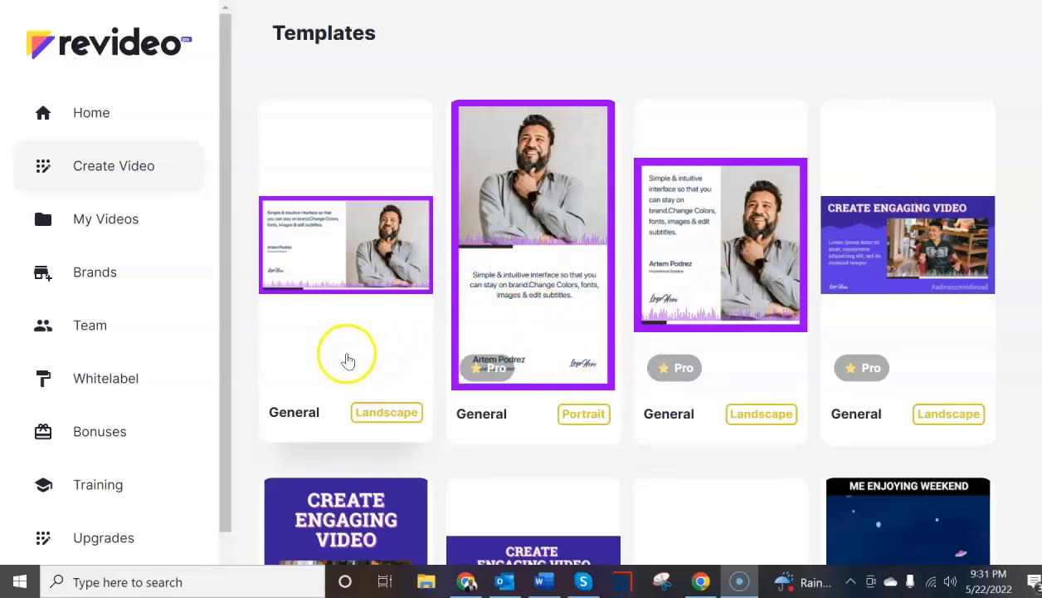
mouse_move(365, 359)
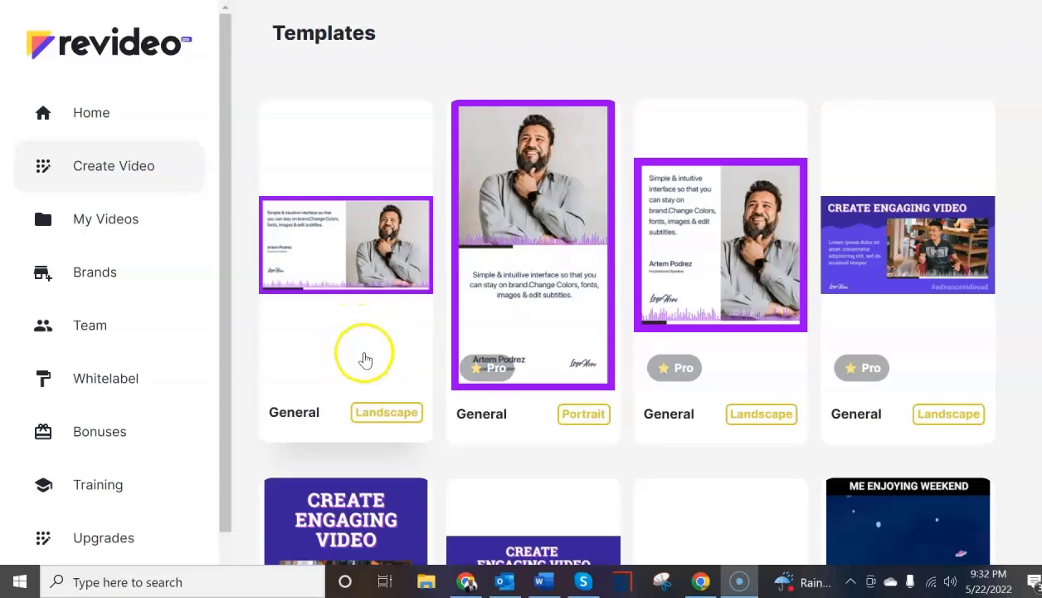
scroll("down", 3)
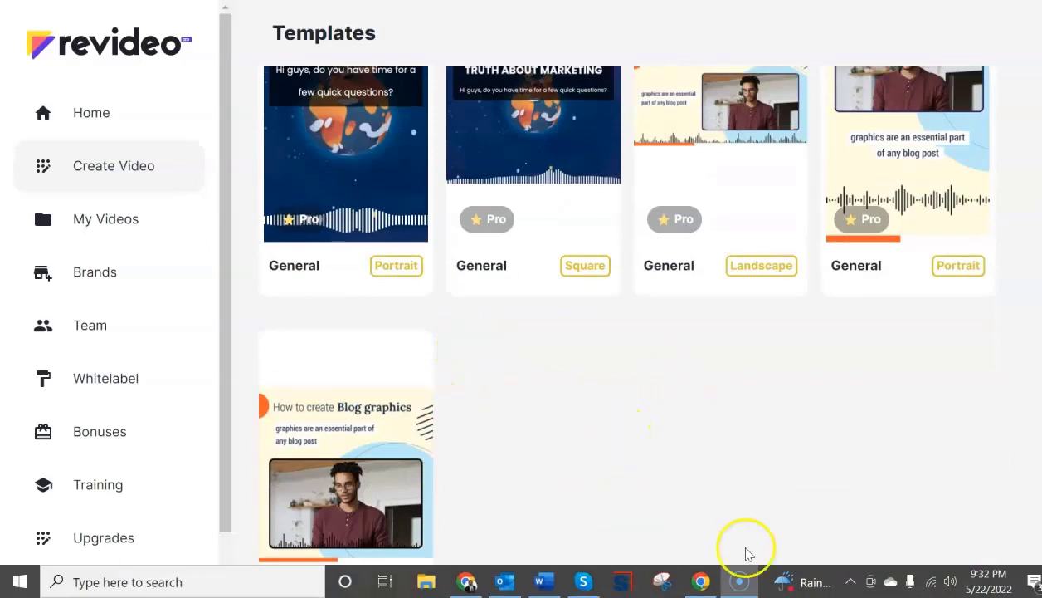
mouse_move(762, 433)
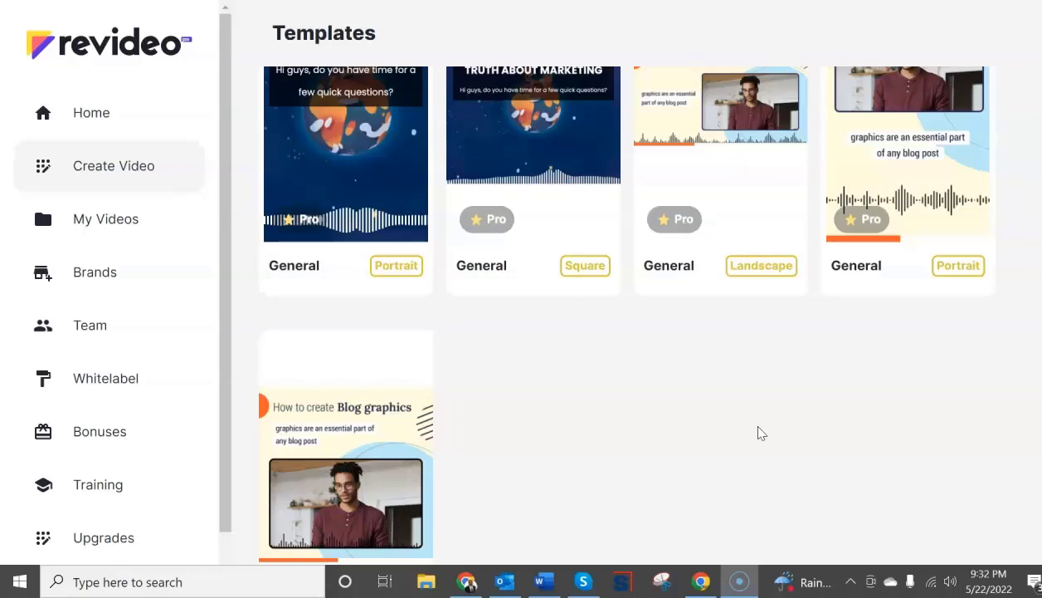
scroll("down", 3)
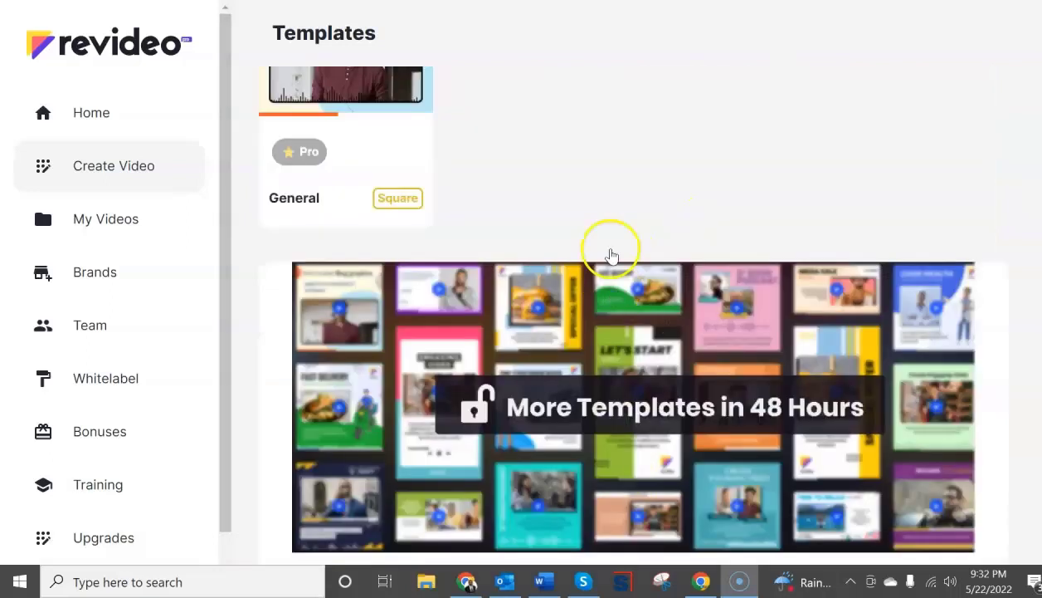
mouse_move(817, 476)
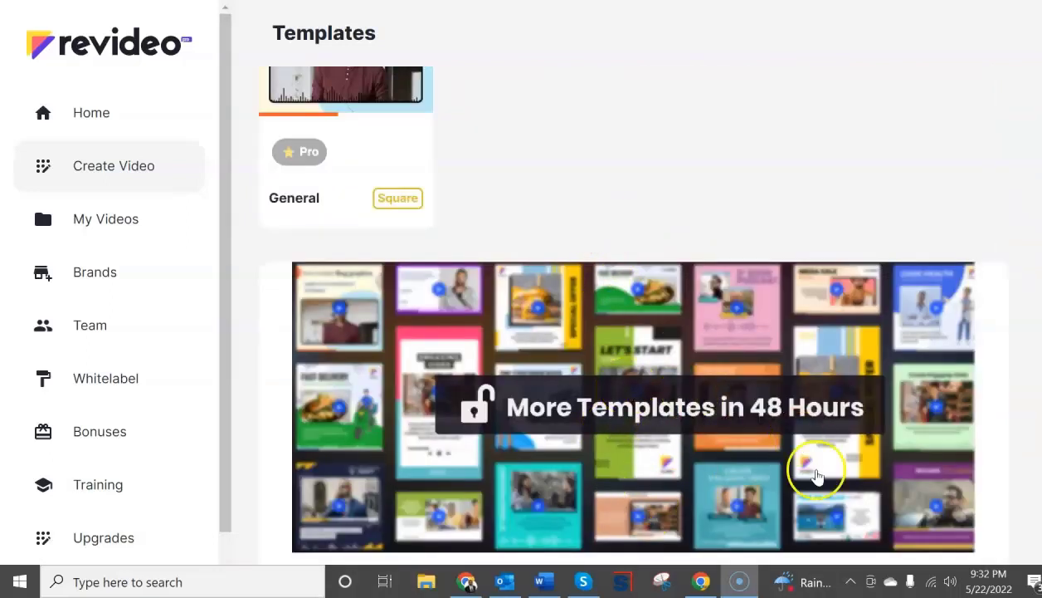
mouse_move(793, 436)
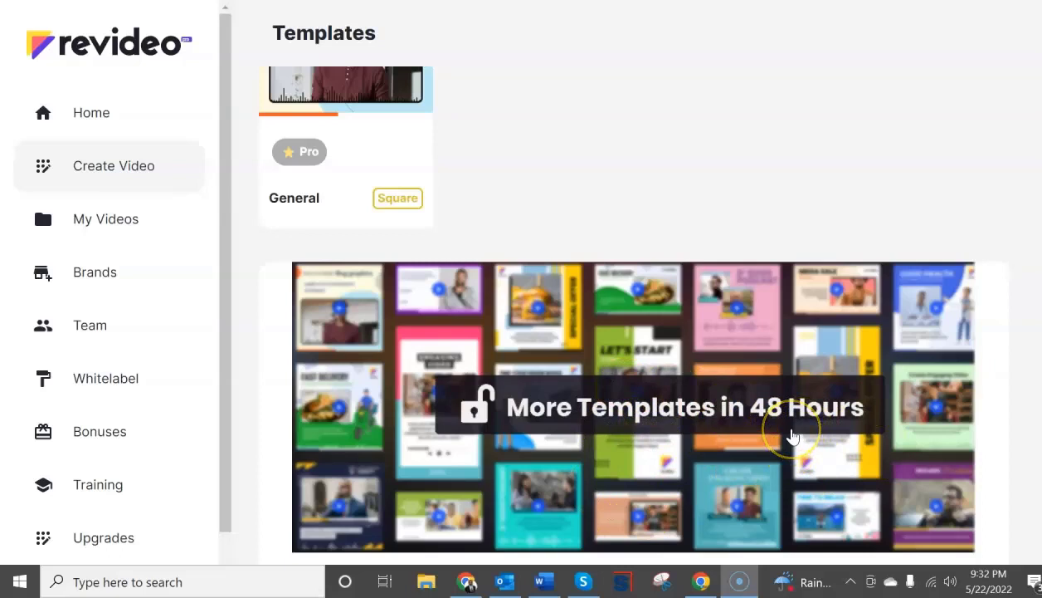
mouse_move(794, 435)
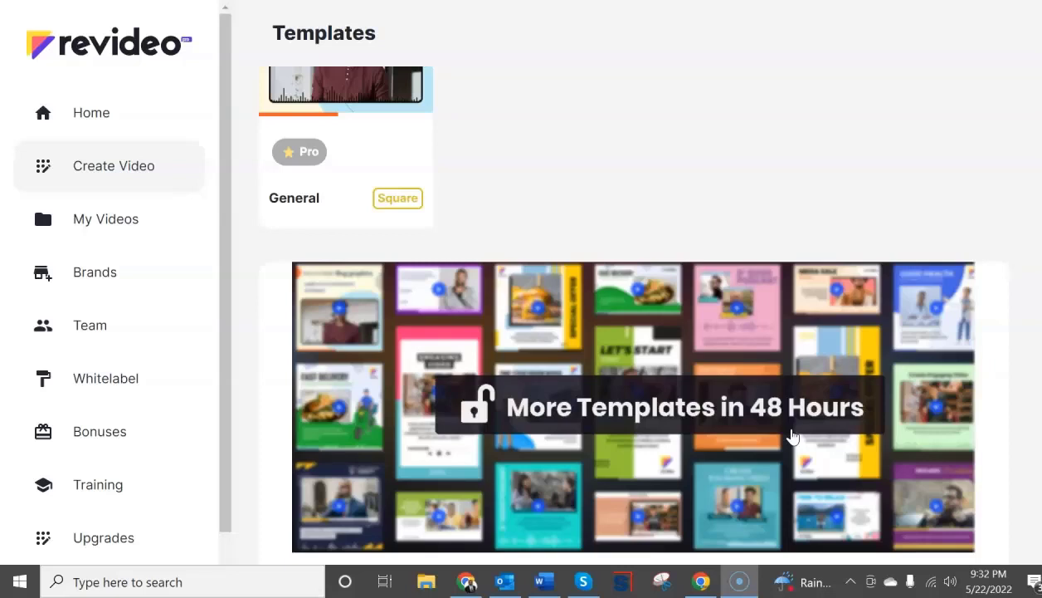
scroll("up", 3)
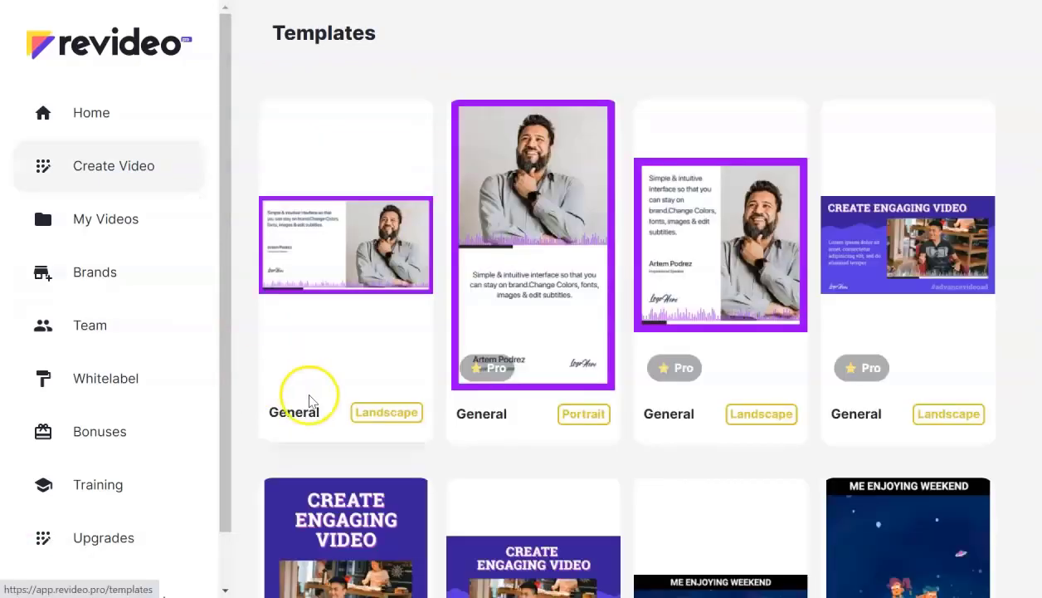
mouse_move(346, 257)
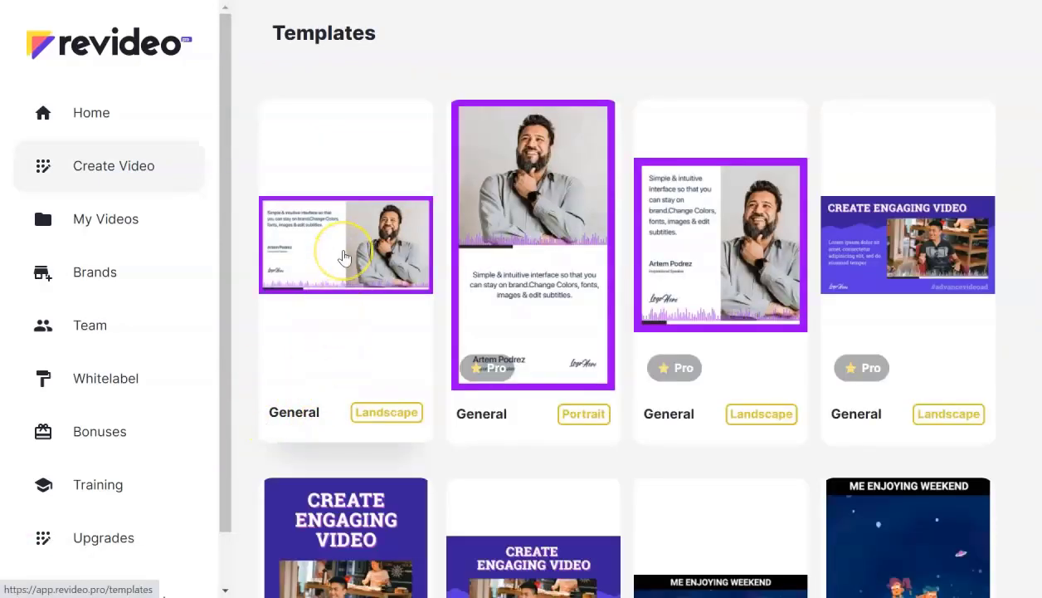
Step: Start a campaign from the first landscape template: 'tEST #2', brand Online Digital Tutor
left_click(345, 244)
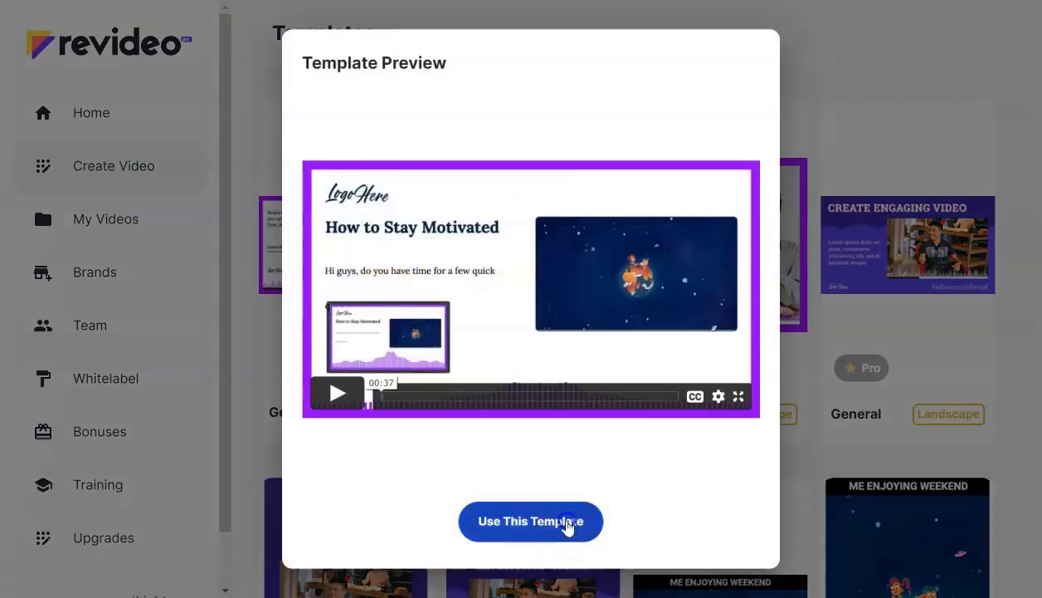
left_click(530, 521)
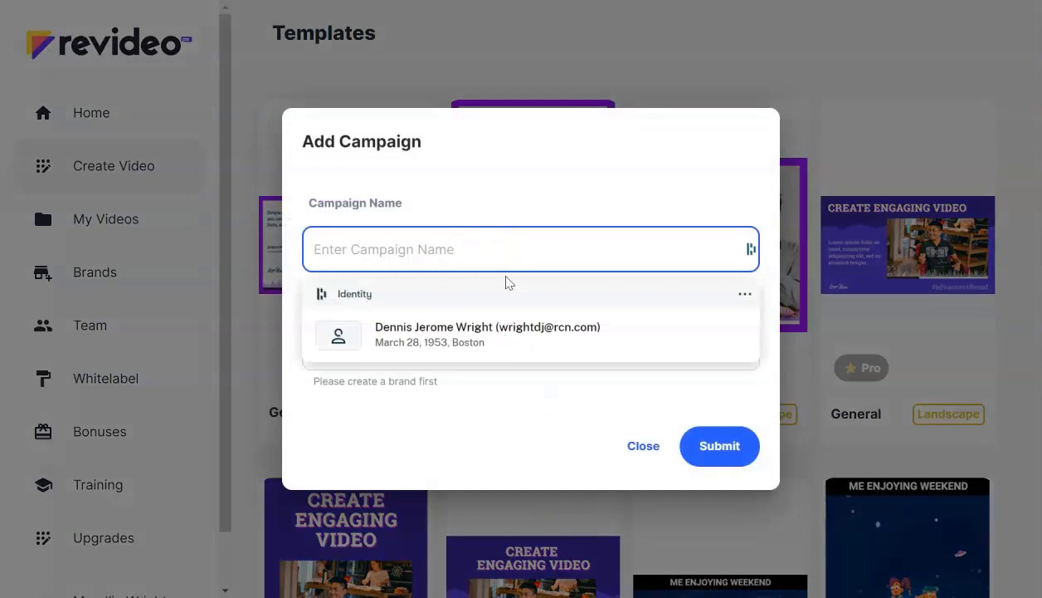
type("tE")
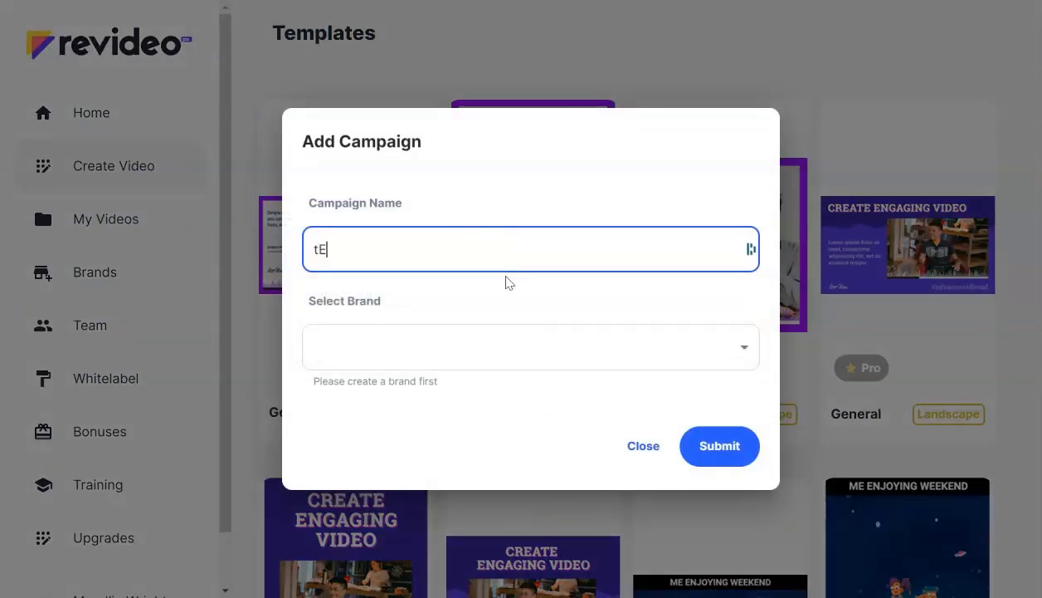
type("ST #2")
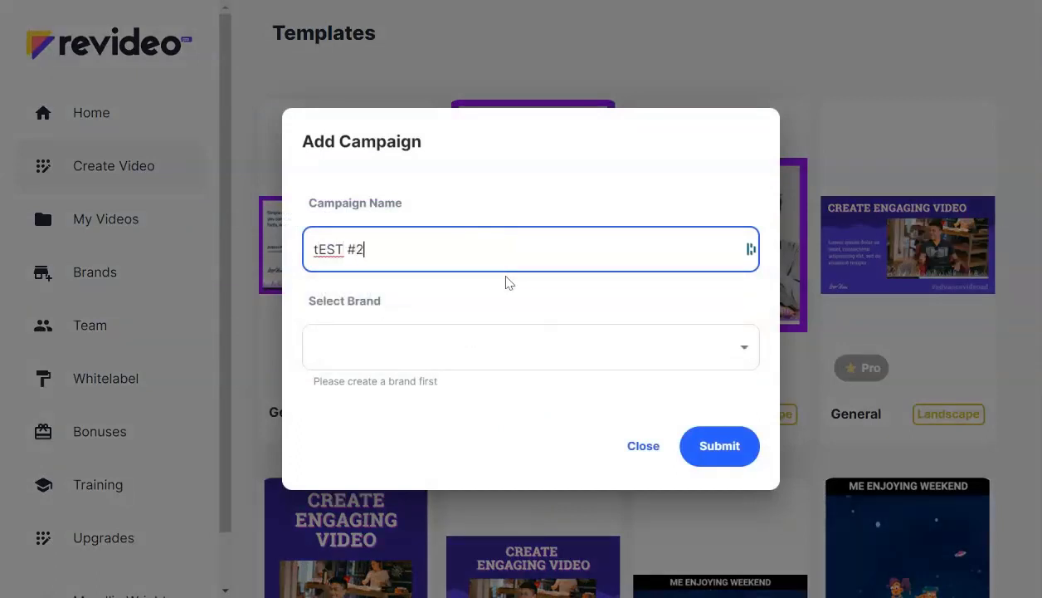
left_click(531, 346)
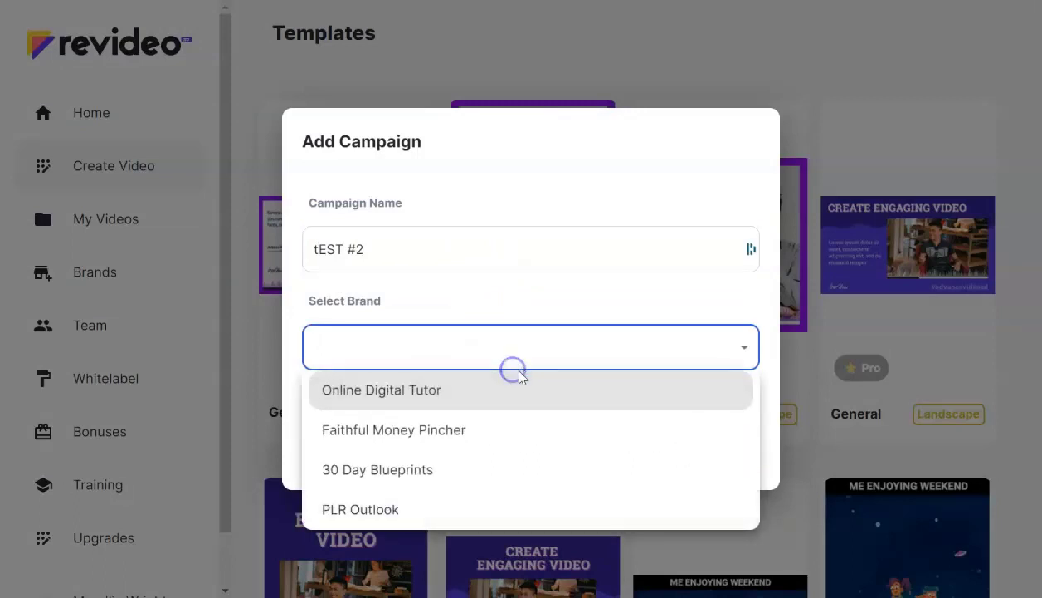
mouse_move(657, 400)
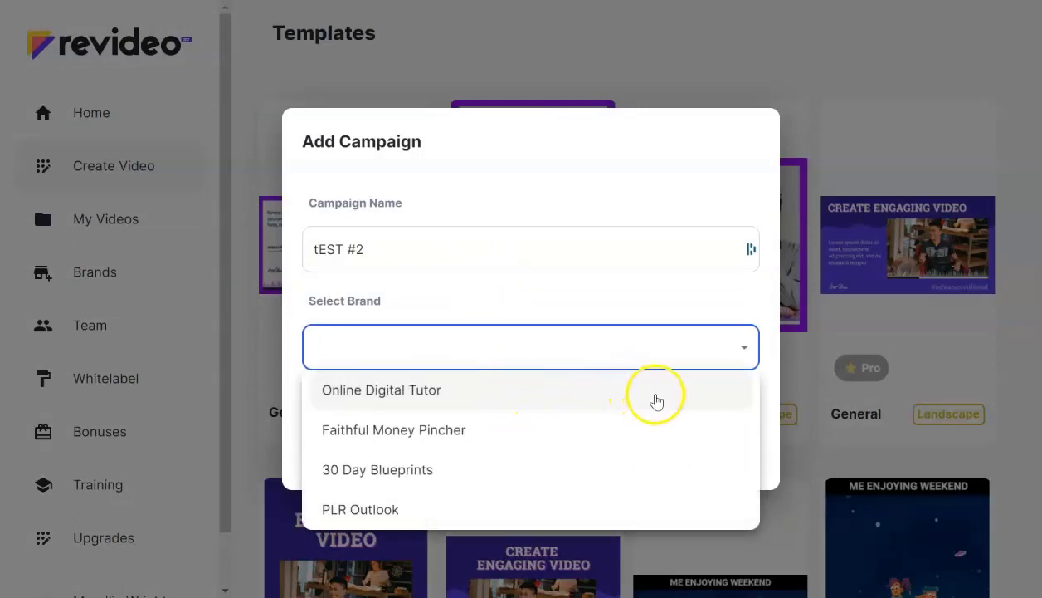
mouse_move(500, 407)
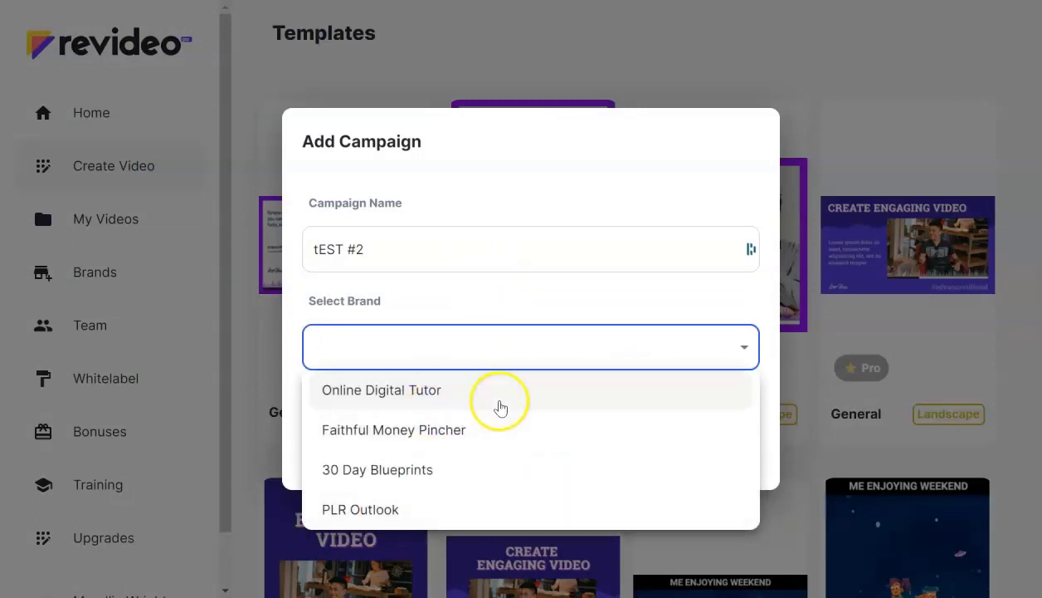
mouse_move(517, 407)
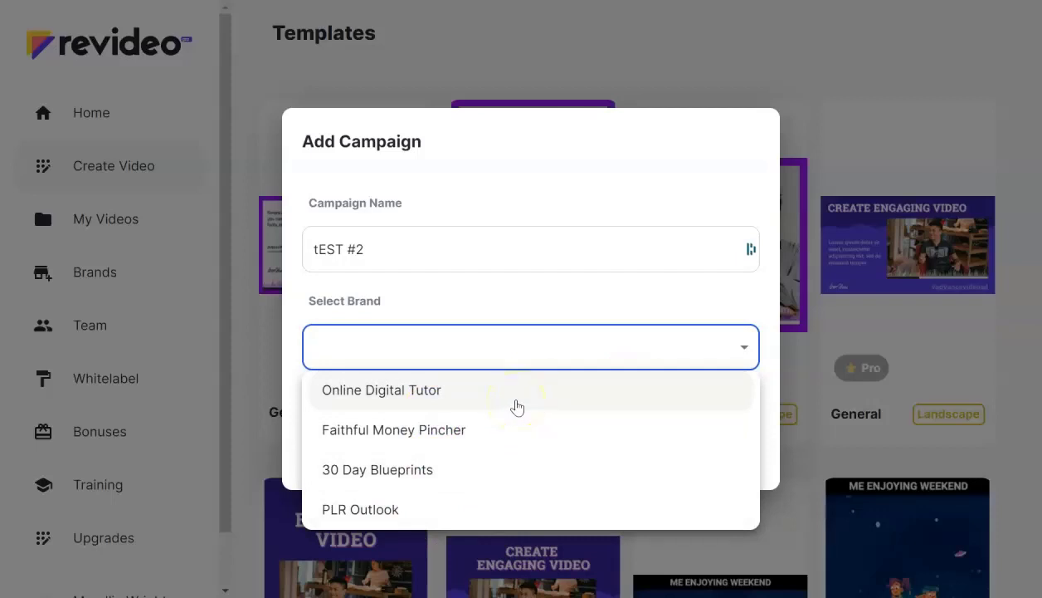
left_click(382, 390)
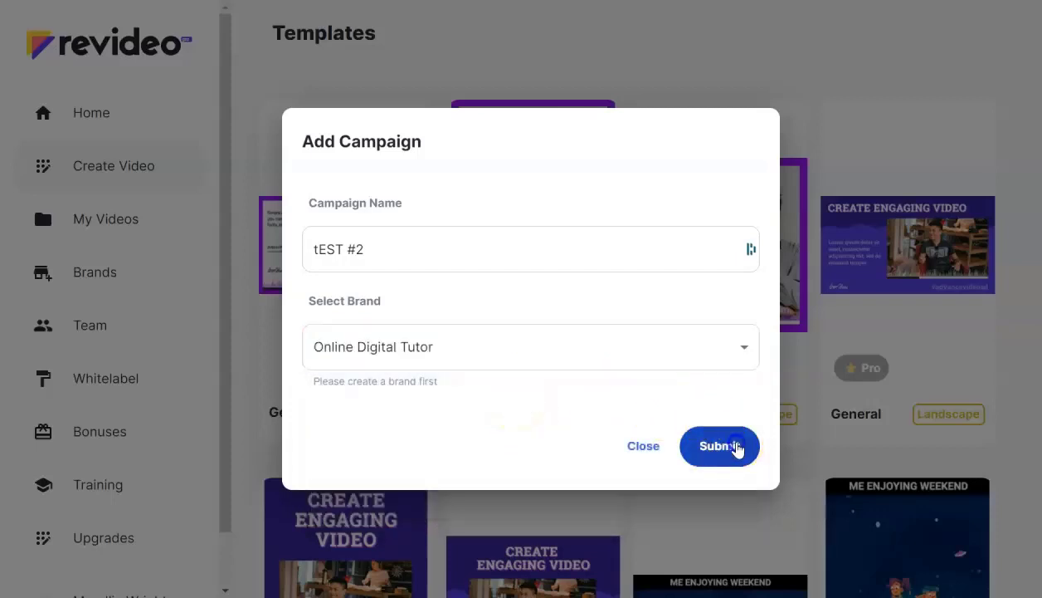
left_click(719, 446)
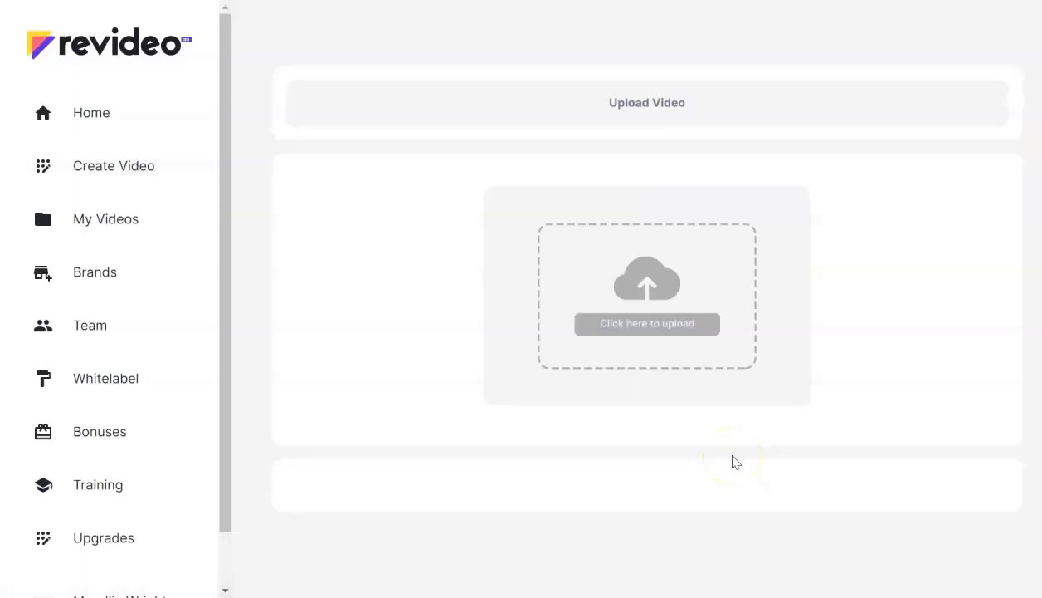
Step: Upload MAT1 SIMPLE FUNNEL SYSTEMS REVIEW.mp4 and continue to trimming
left_click(646, 323)
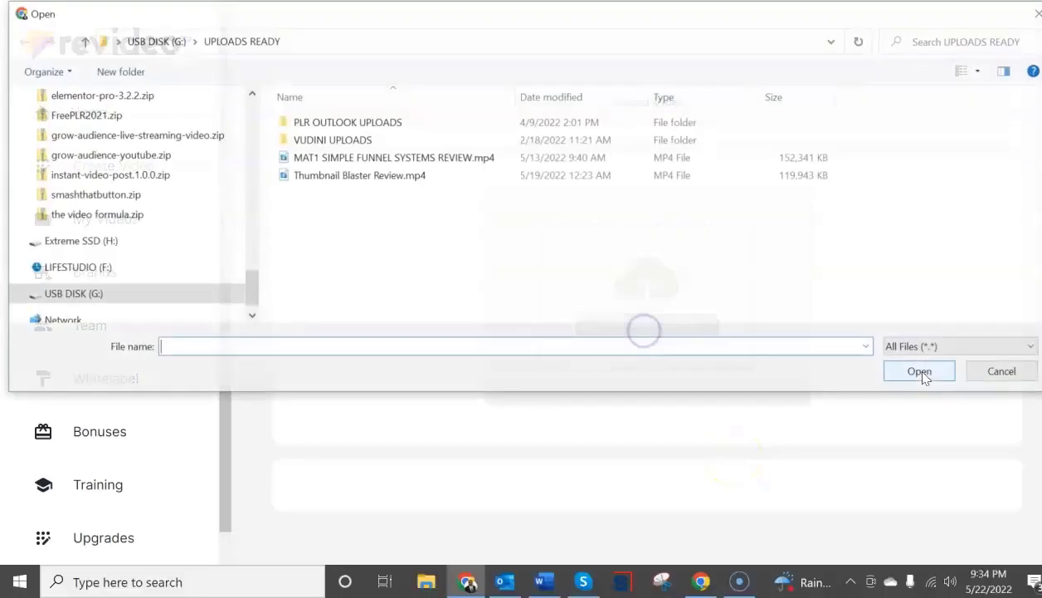
left_click(359, 175)
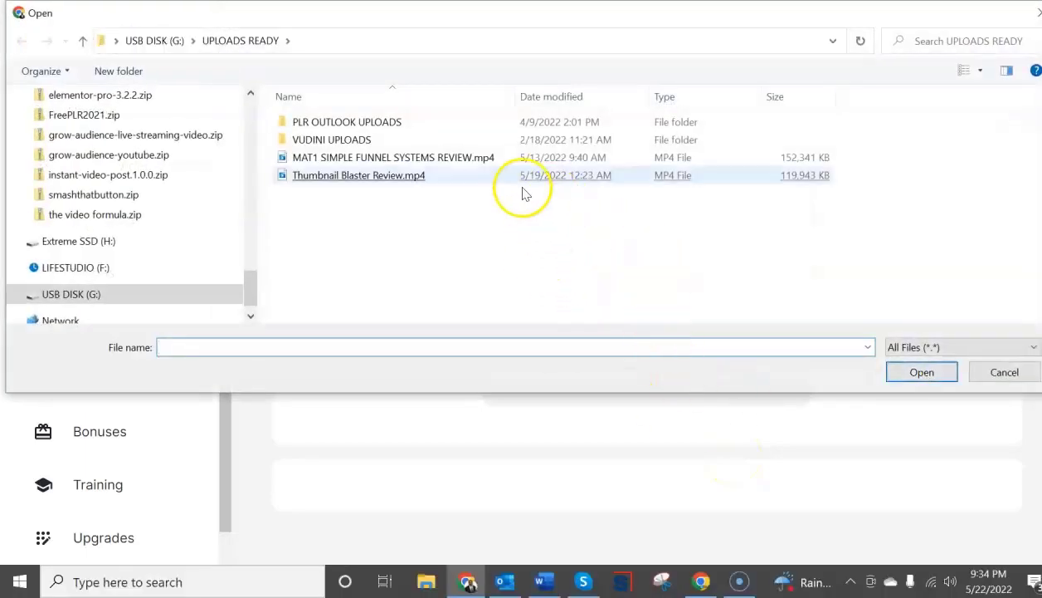
left_click(394, 157)
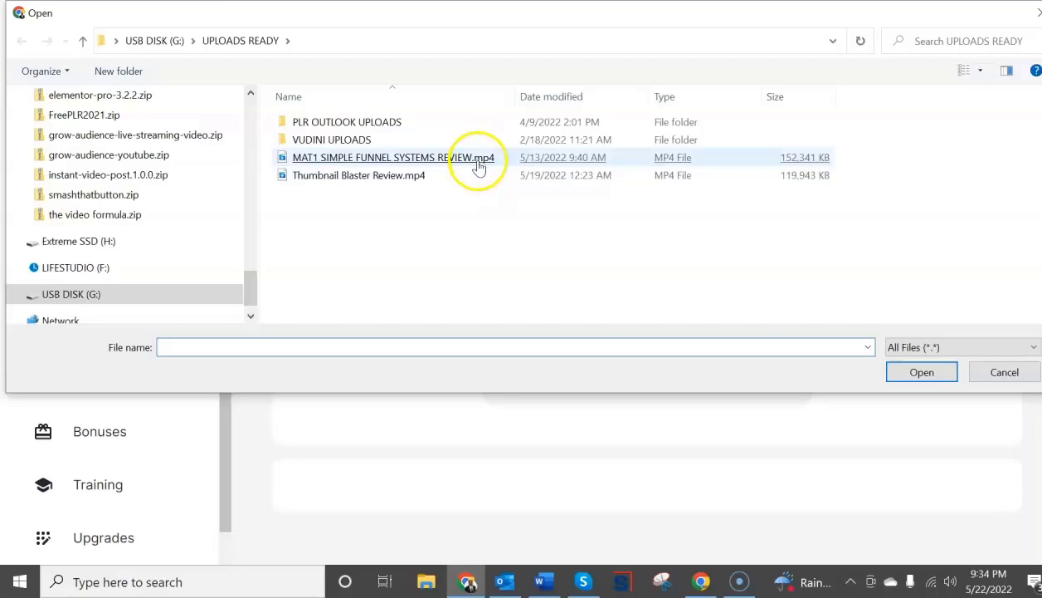
left_click(388, 157)
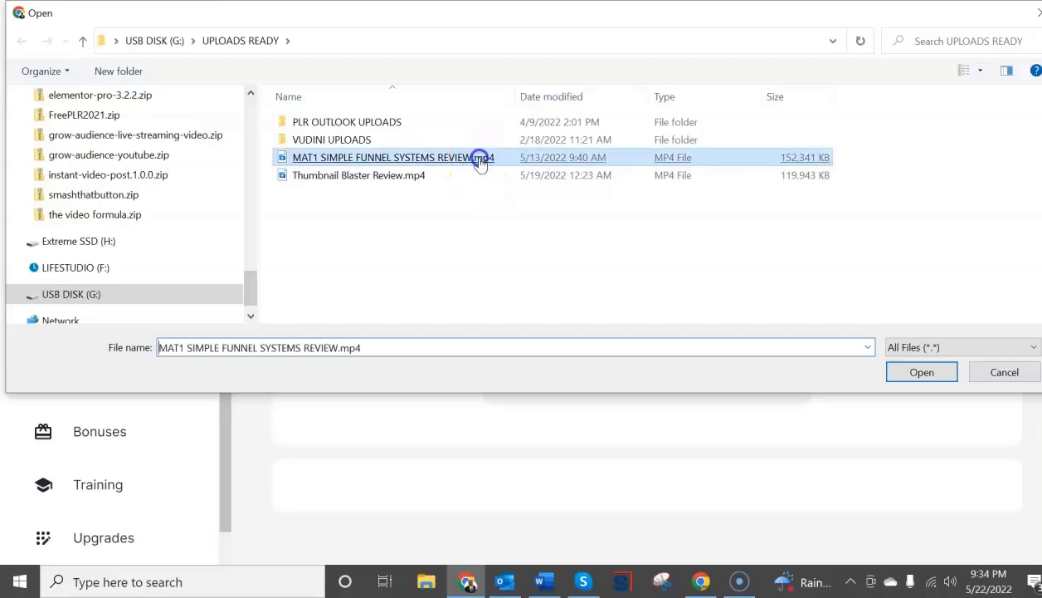
left_click(921, 371)
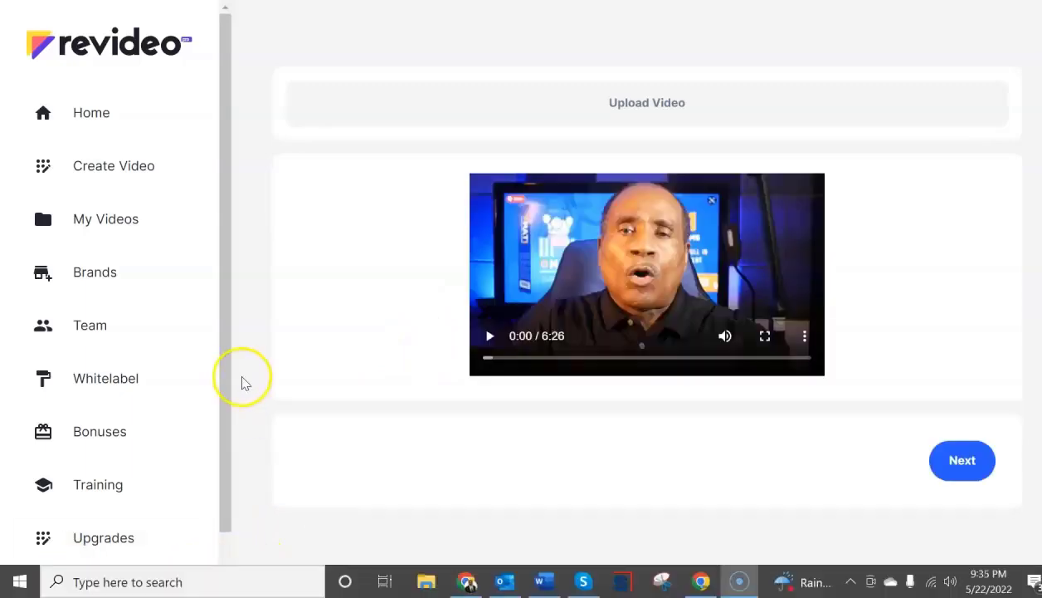
mouse_move(517, 379)
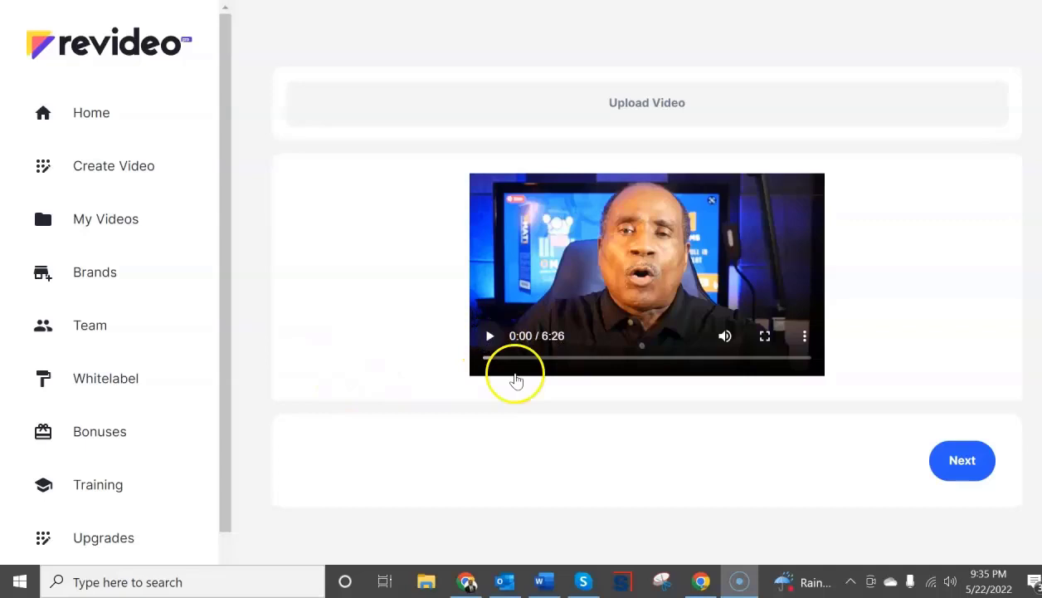
left_click(962, 460)
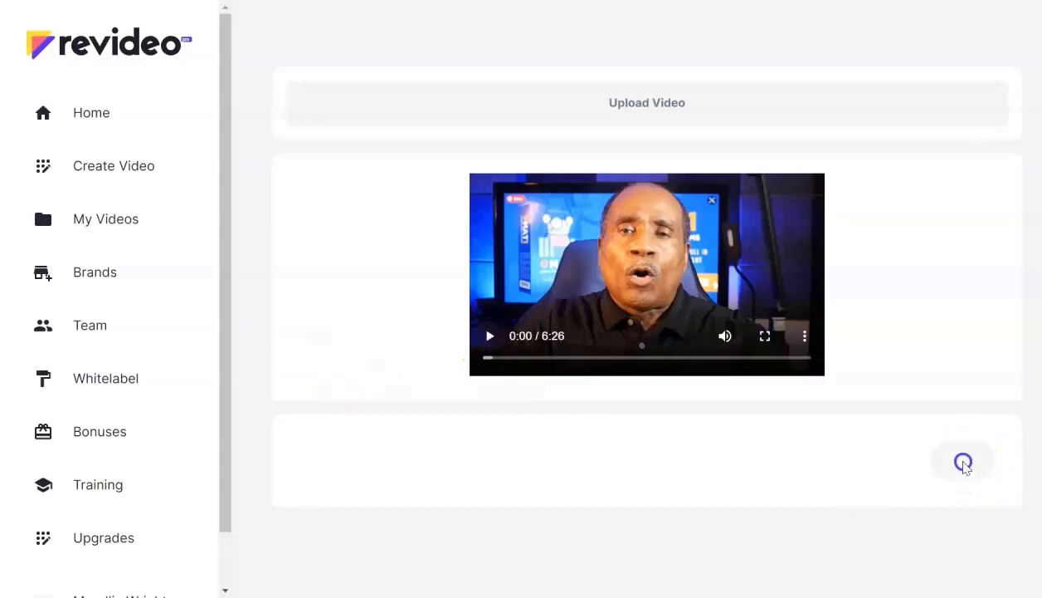
Step: Set the clip's End Time to 00:31 and generate subtitles
scroll("down", 3)
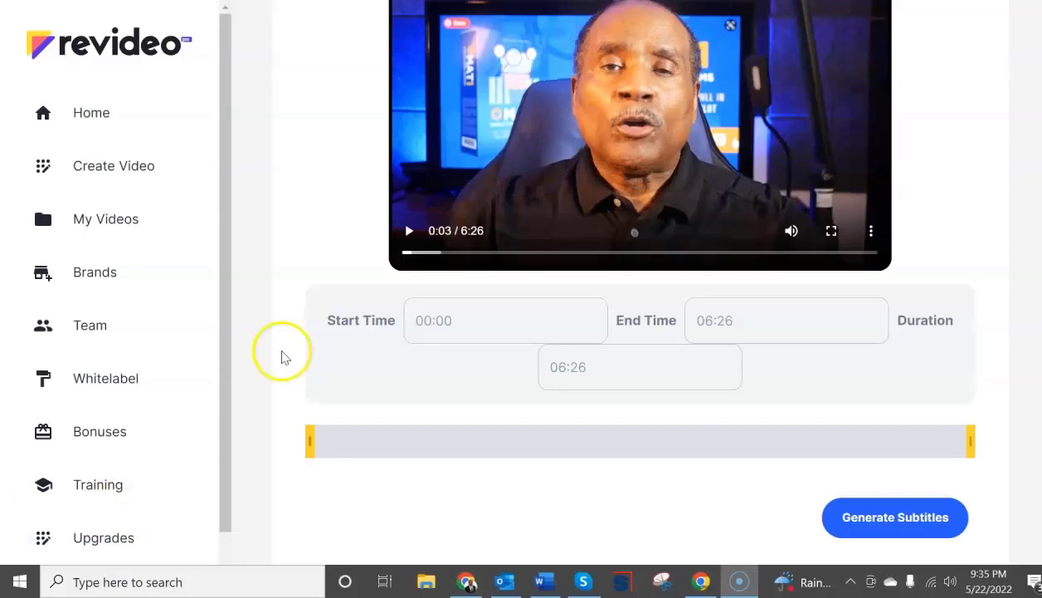
mouse_move(488, 289)
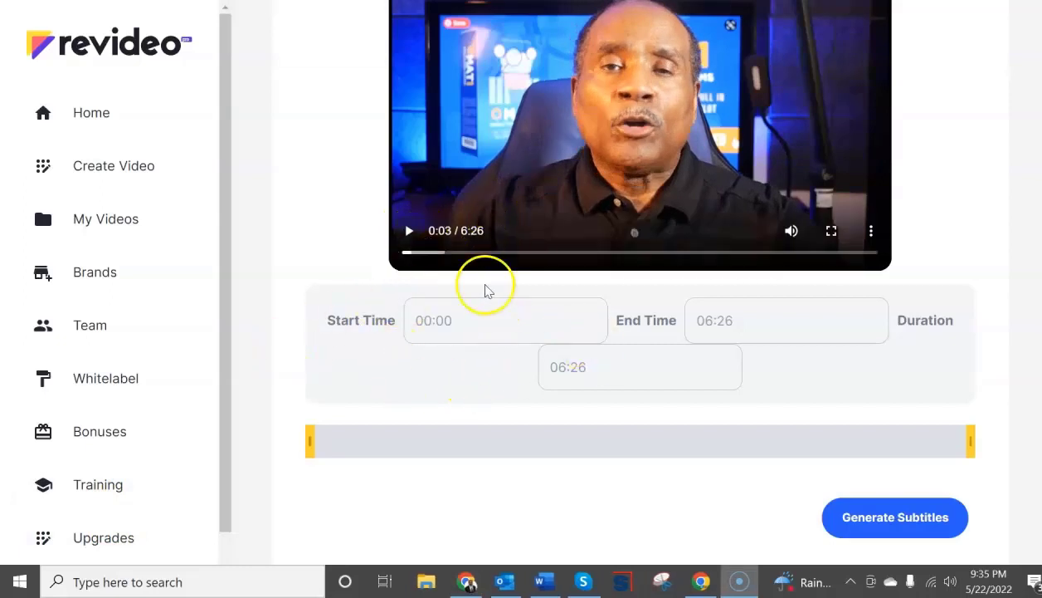
mouse_move(652, 369)
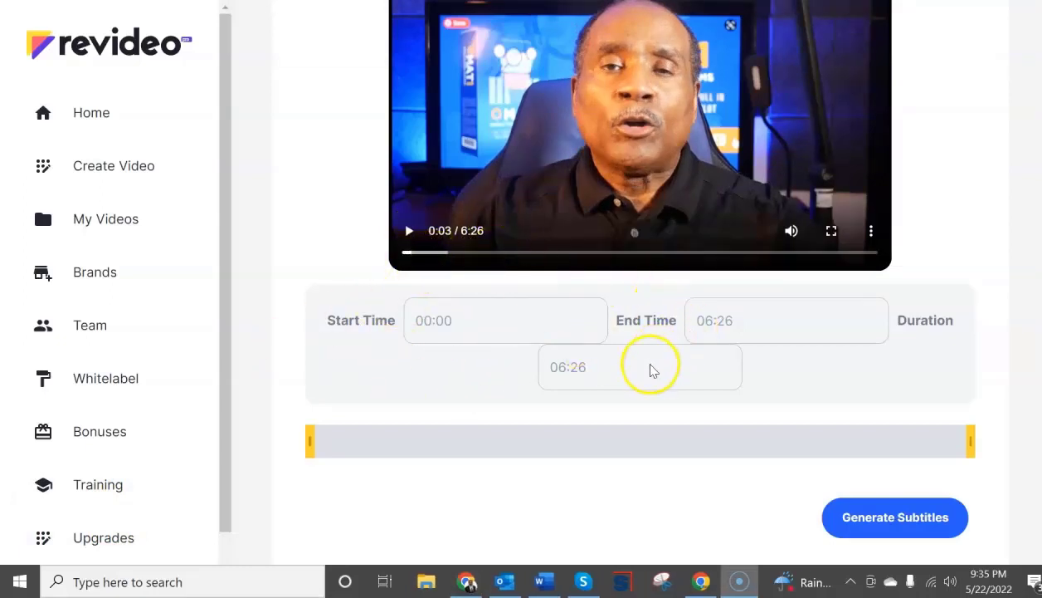
mouse_move(967, 440)
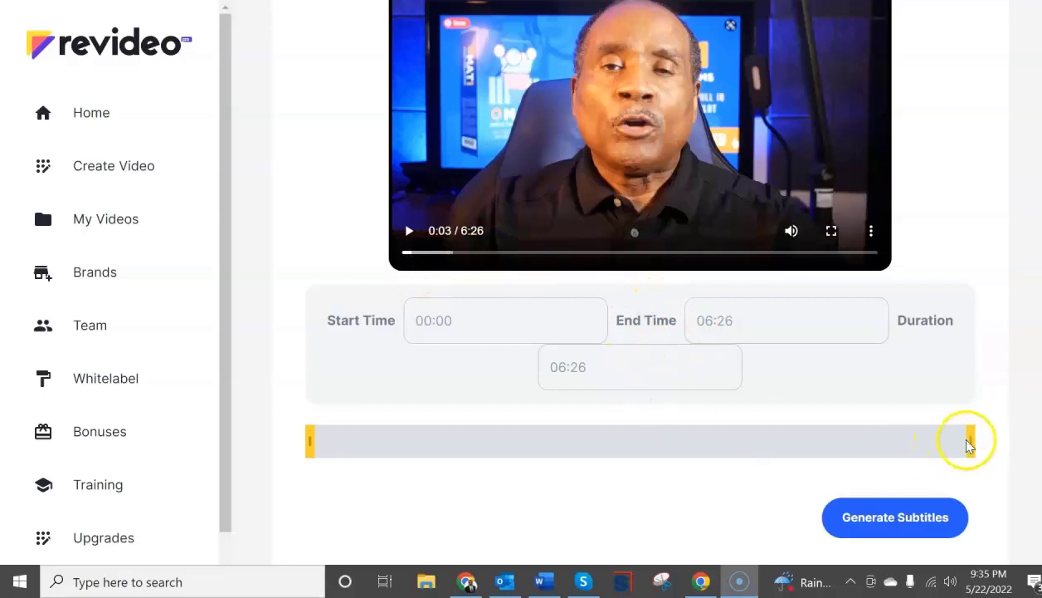
left_click_drag(962, 440, 436, 441)
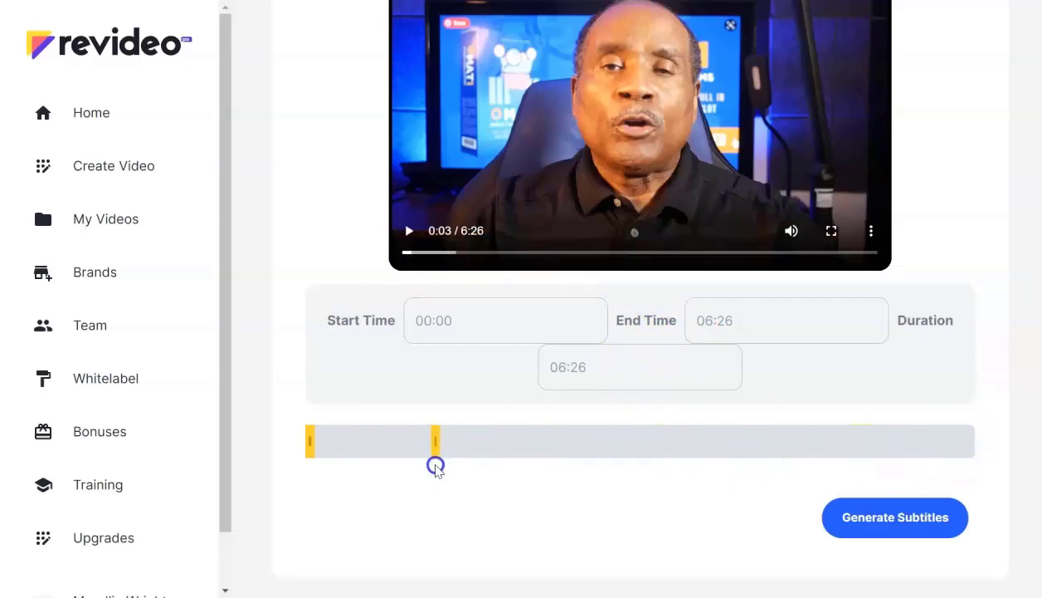
left_click_drag(436, 441, 395, 441)
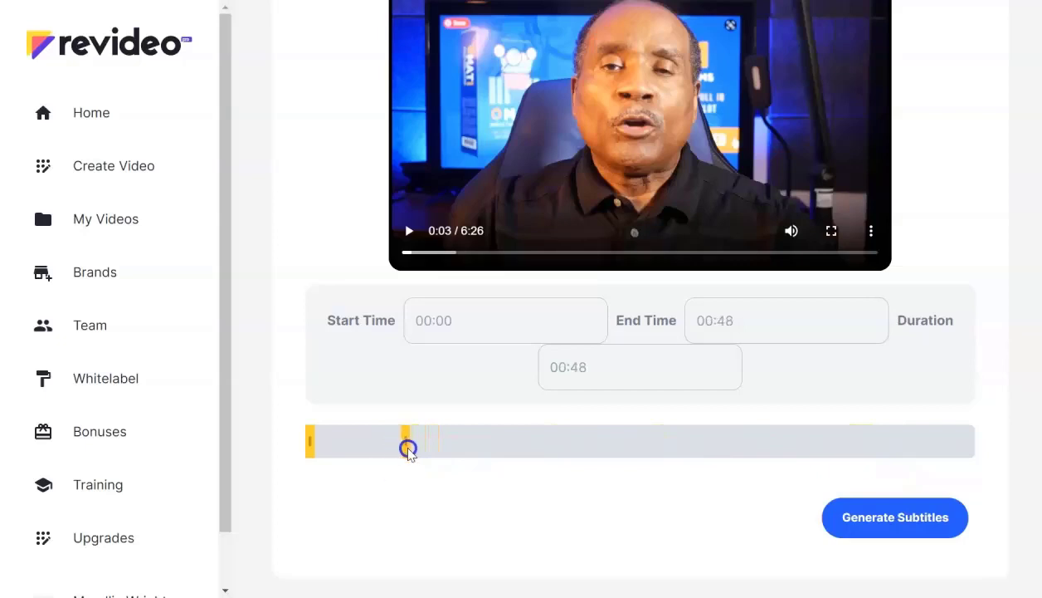
left_click_drag(409, 448, 375, 448)
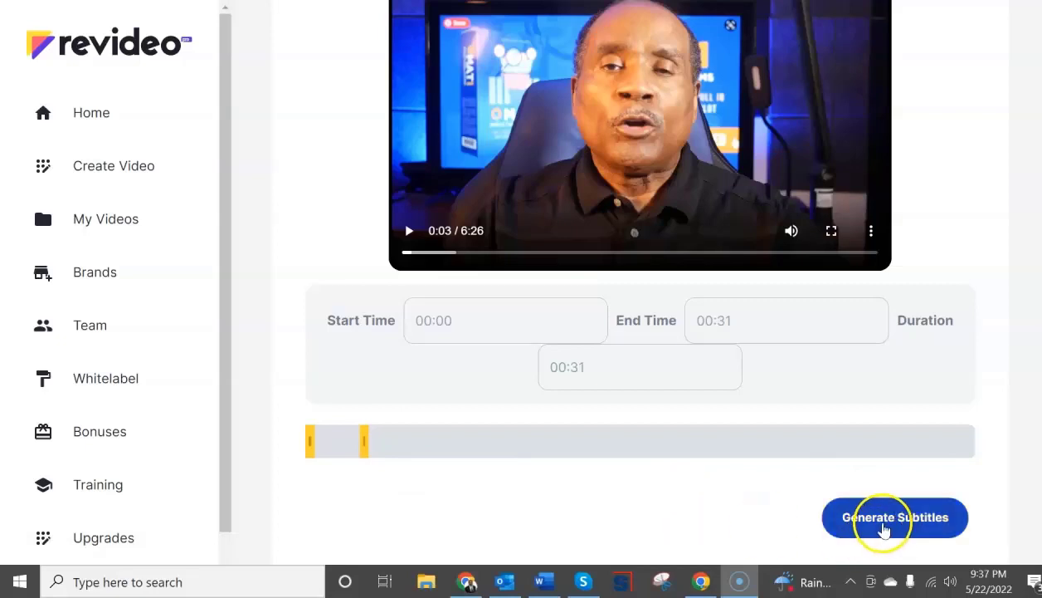
mouse_move(879, 521)
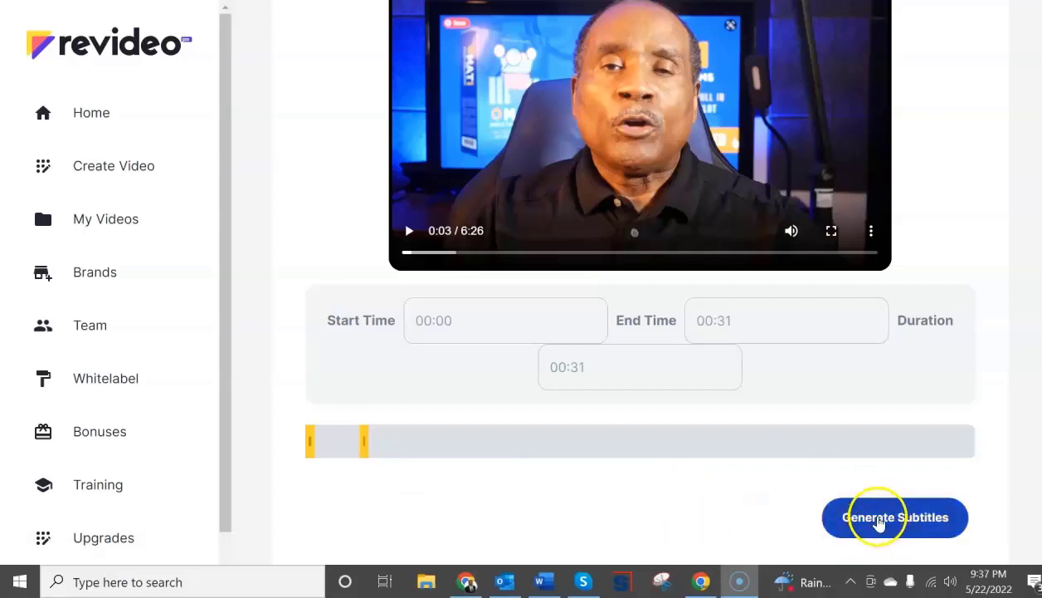
left_click(894, 517)
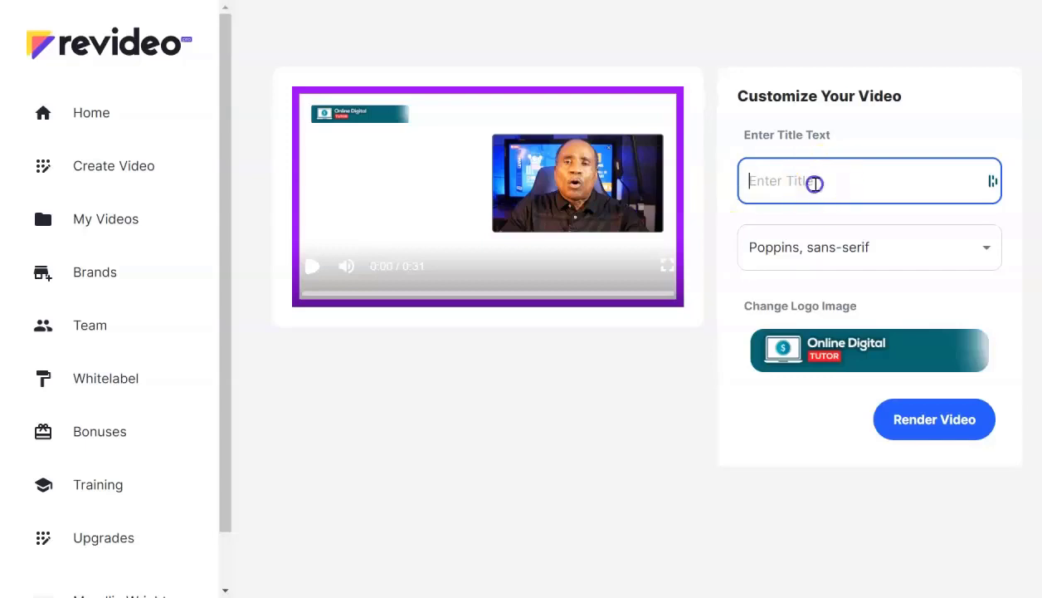
Step: Title the video 'Simple Funnel Systems' and keep Poppins, sans-serif as its font
type("Simple F")
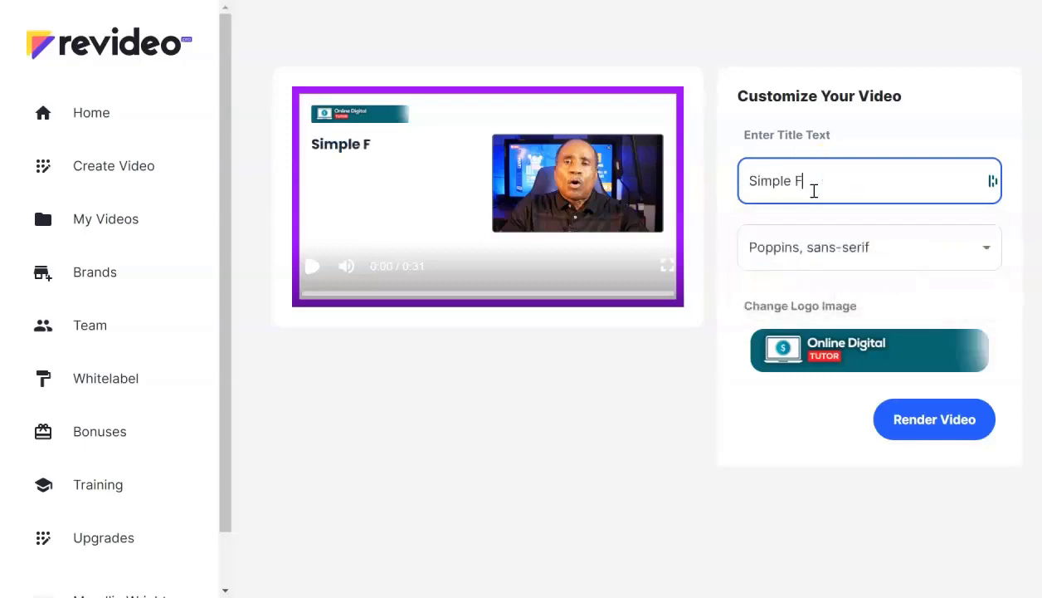
type("unnel Syste")
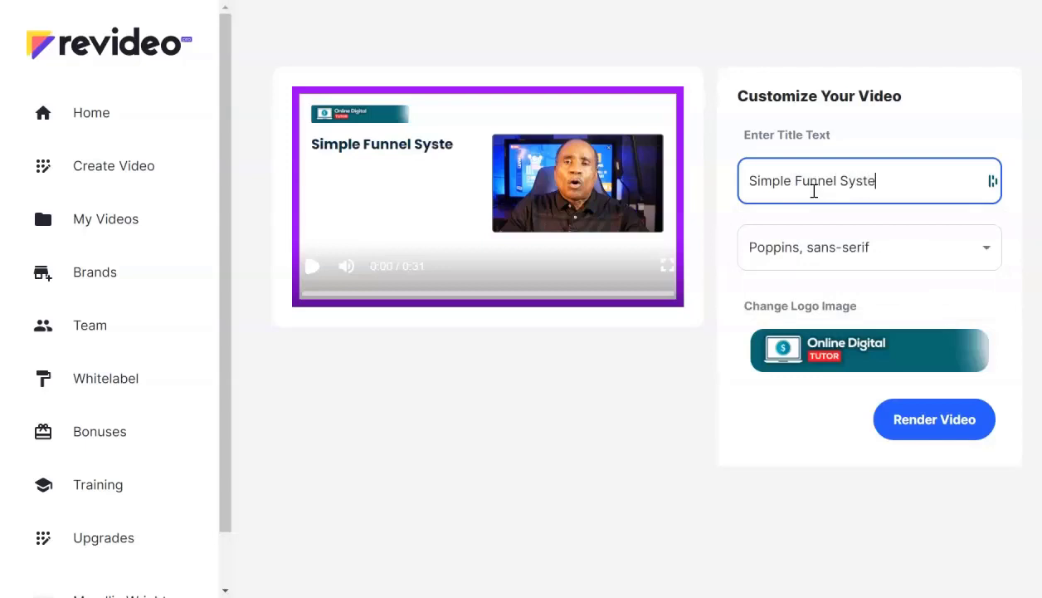
type("ms")
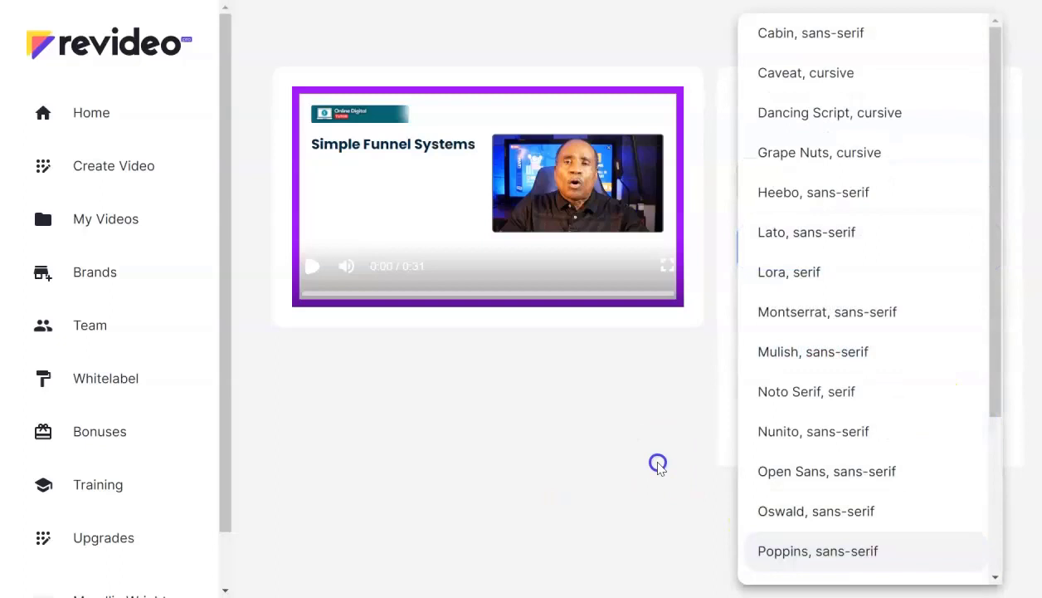
left_click(817, 550)
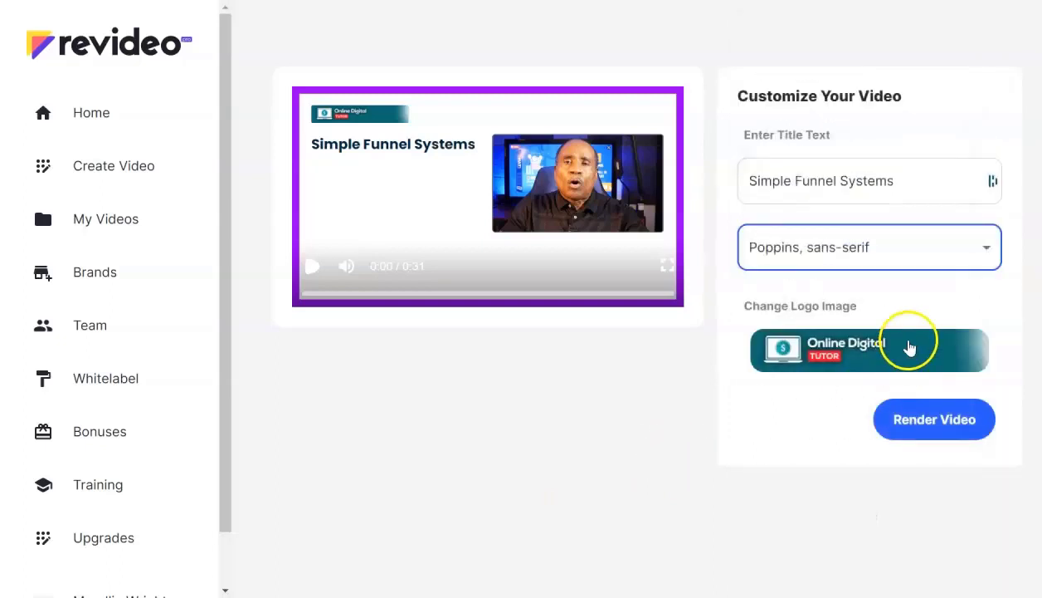
mouse_move(861, 456)
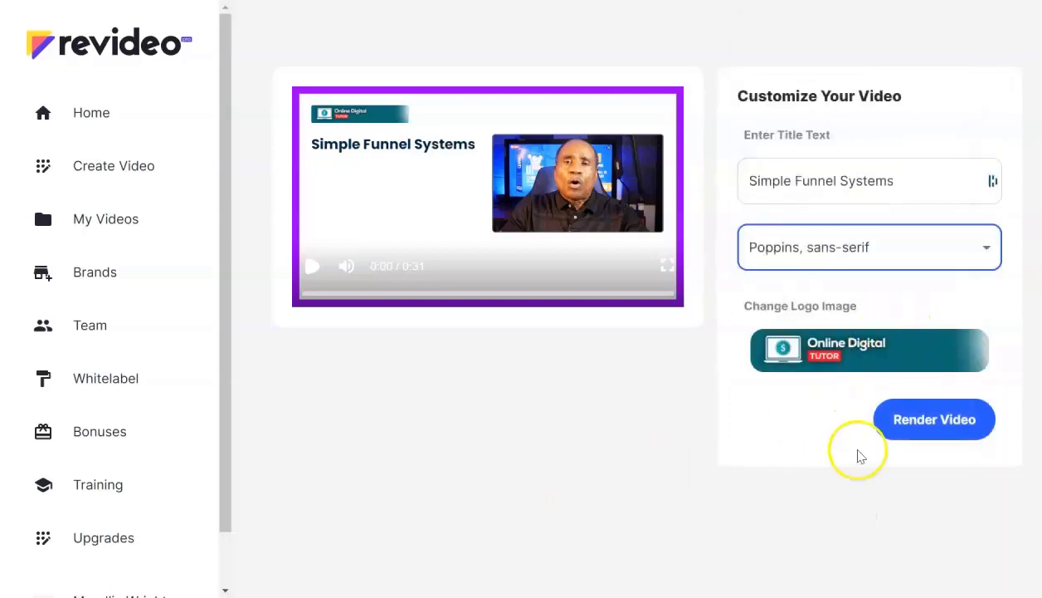
mouse_move(342, 392)
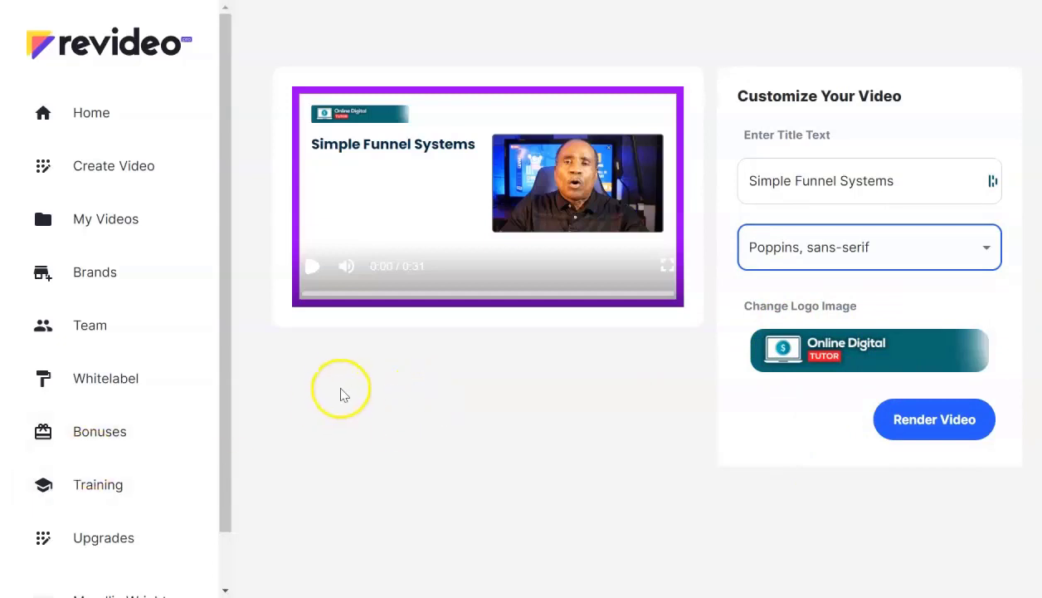
Step: Play the subtitled preview, then render the video so tEST #2 shows as Pending
left_click(313, 265)
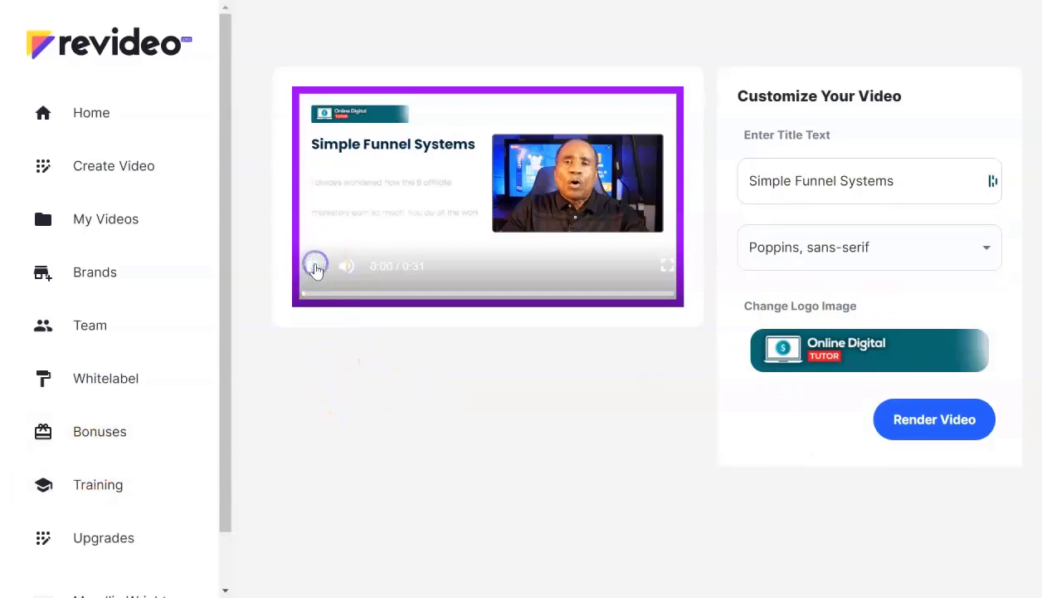
left_click(317, 265)
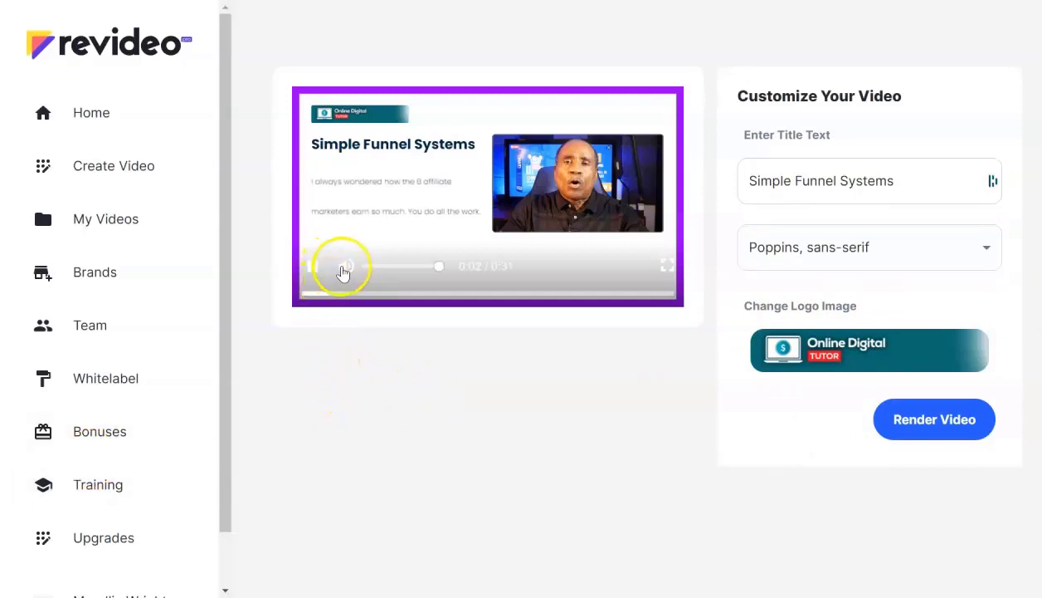
left_click(343, 266)
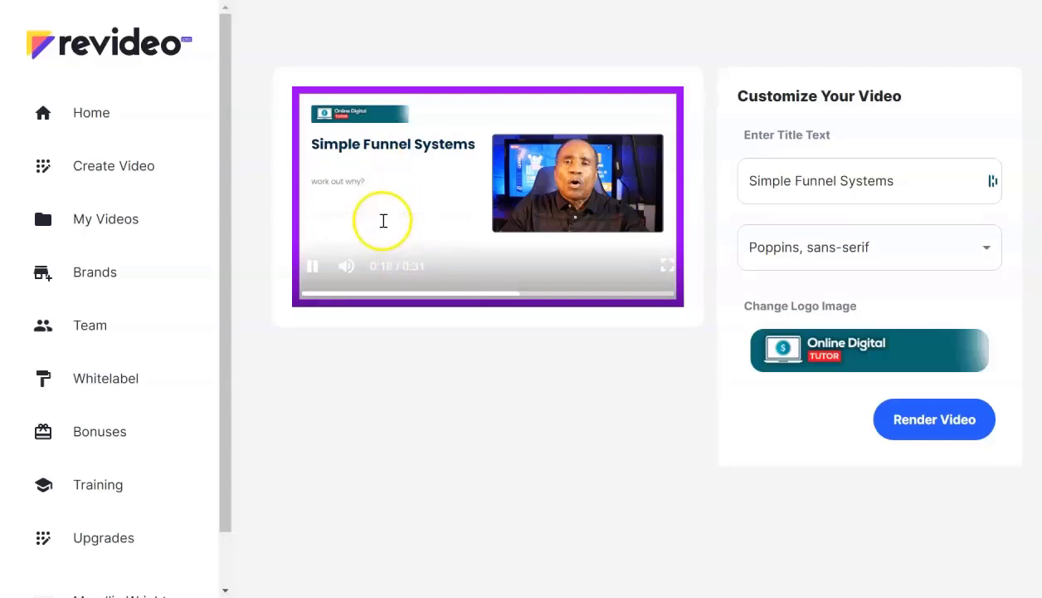
mouse_move(427, 196)
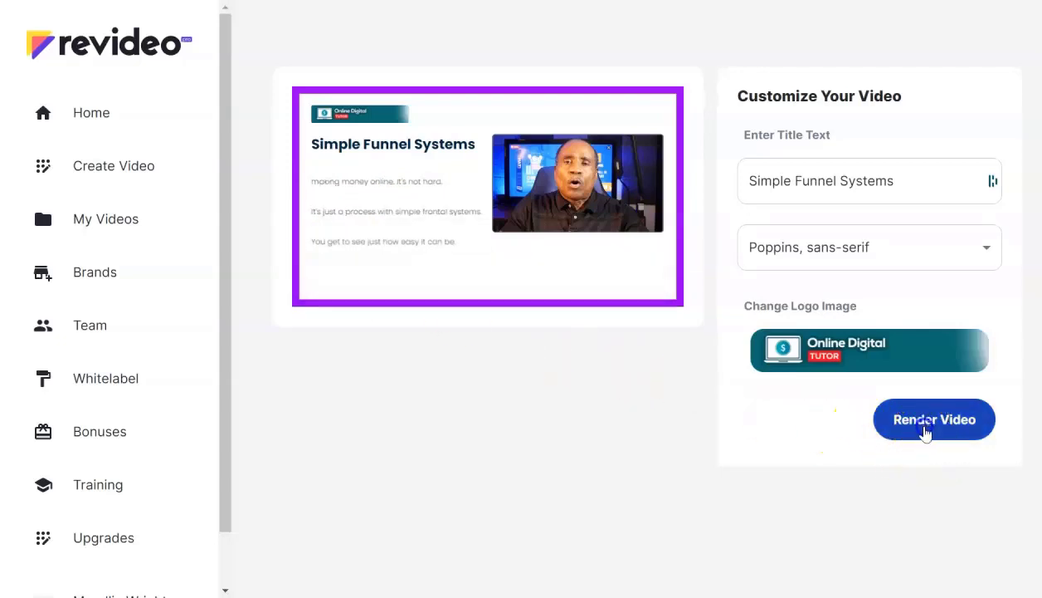
left_click(933, 419)
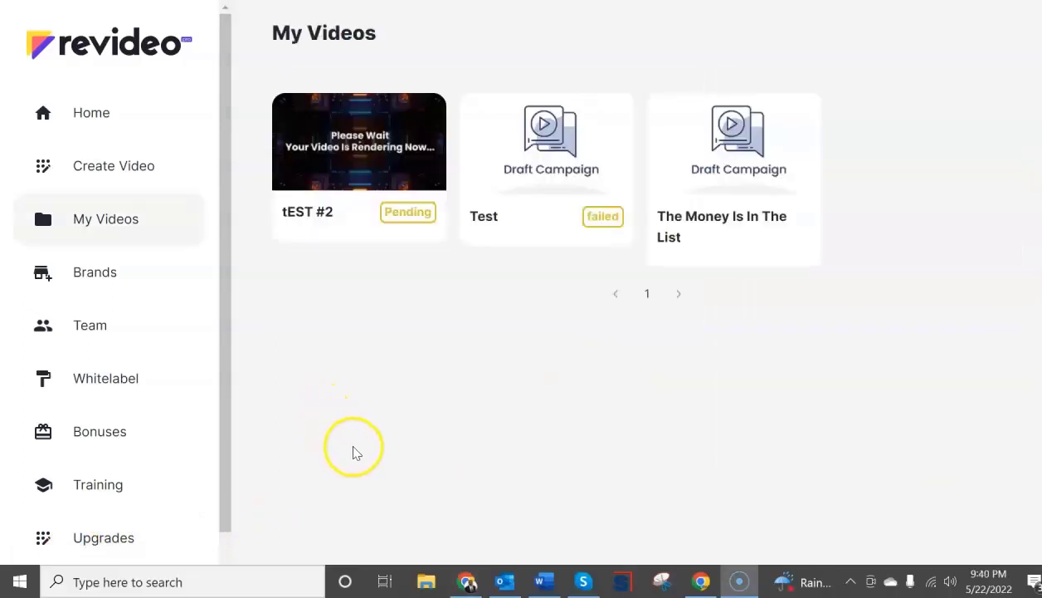
mouse_move(413, 438)
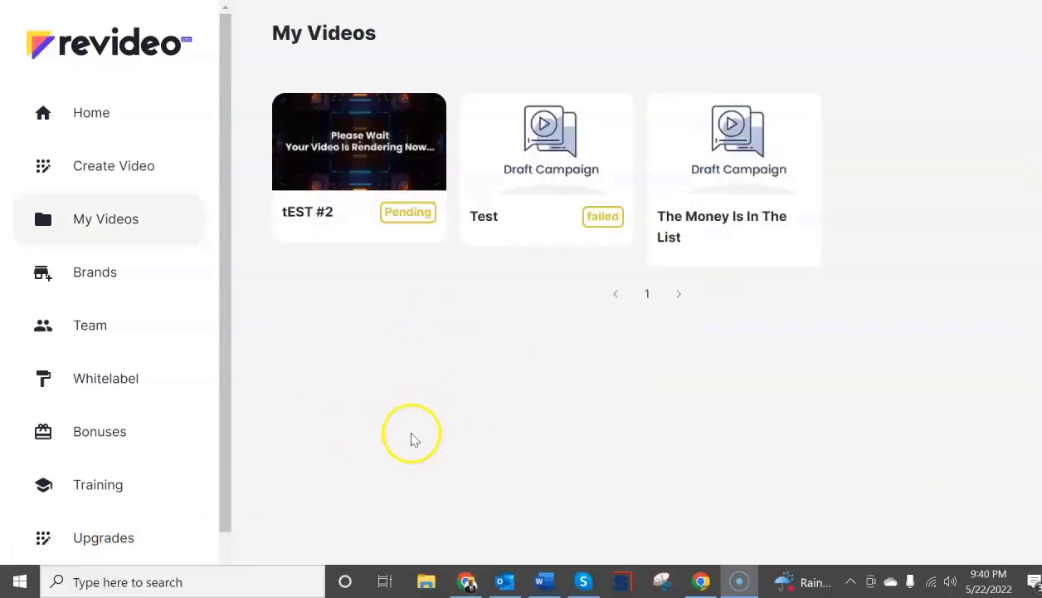
mouse_move(419, 208)
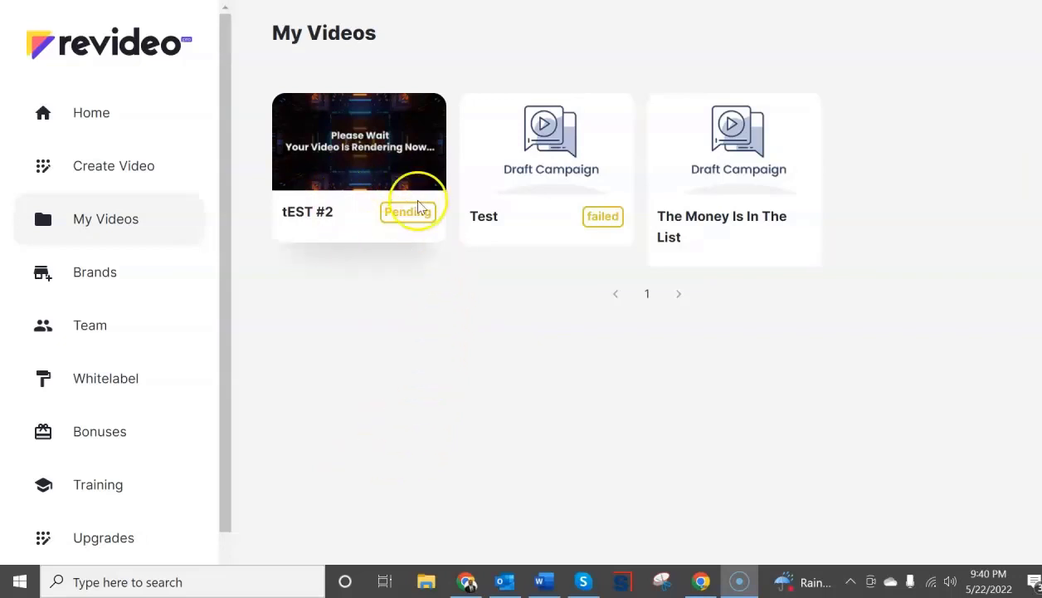
mouse_move(349, 239)
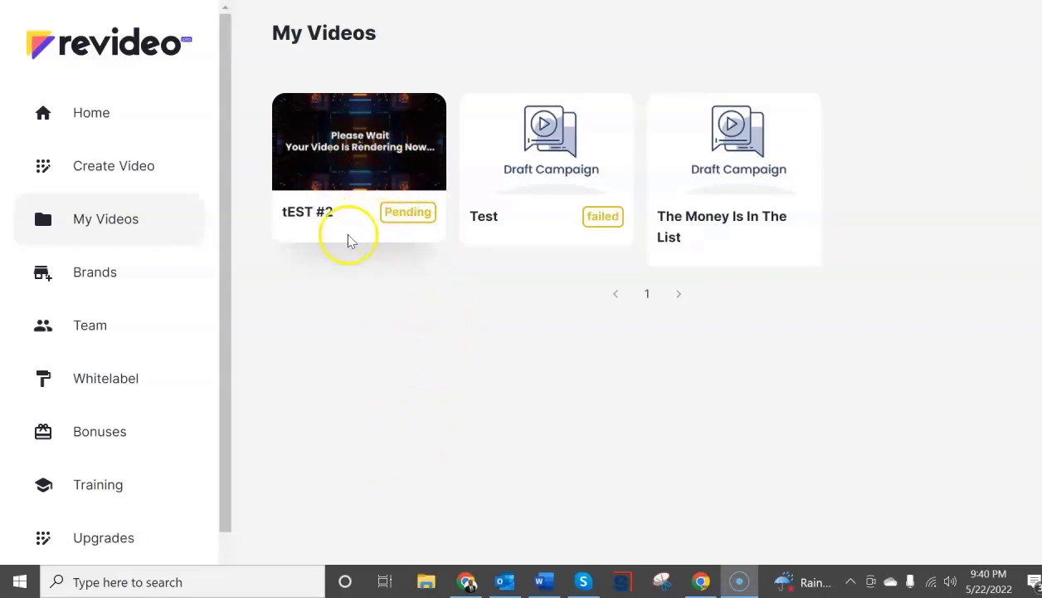
mouse_move(372, 352)
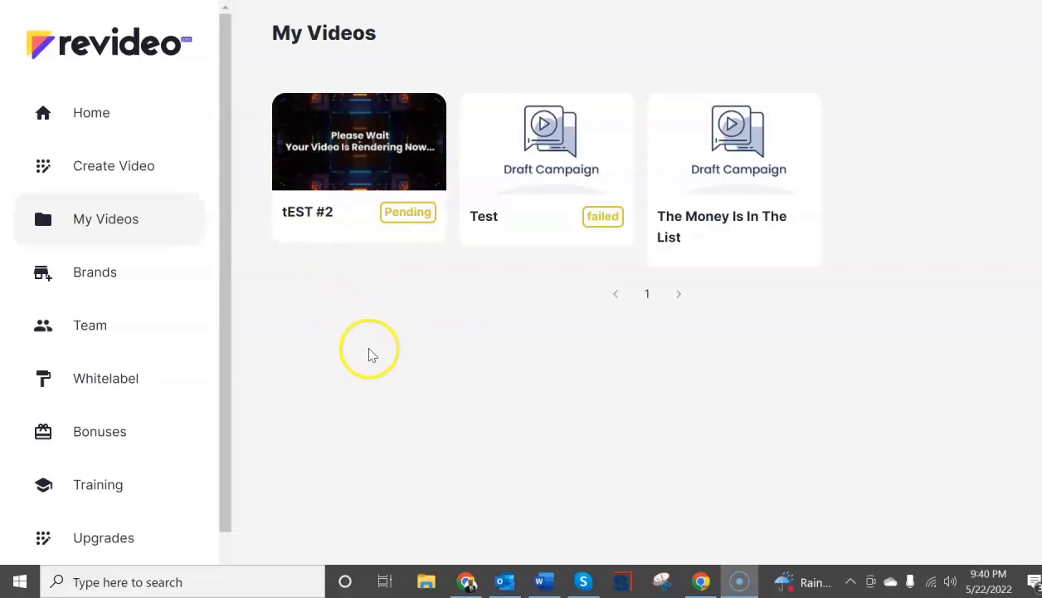
mouse_move(65, 552)
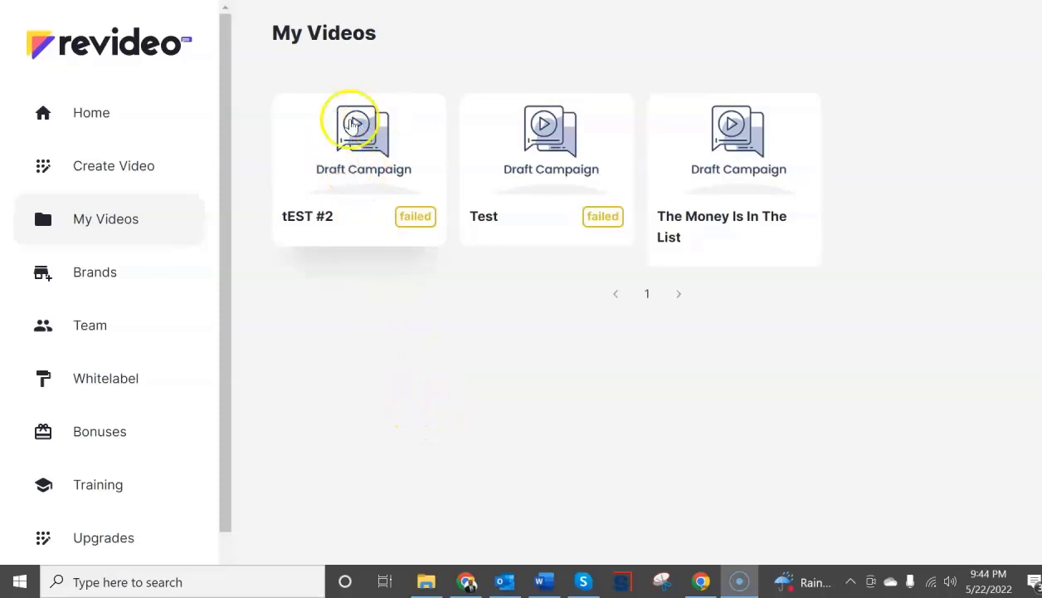
mouse_move(406, 214)
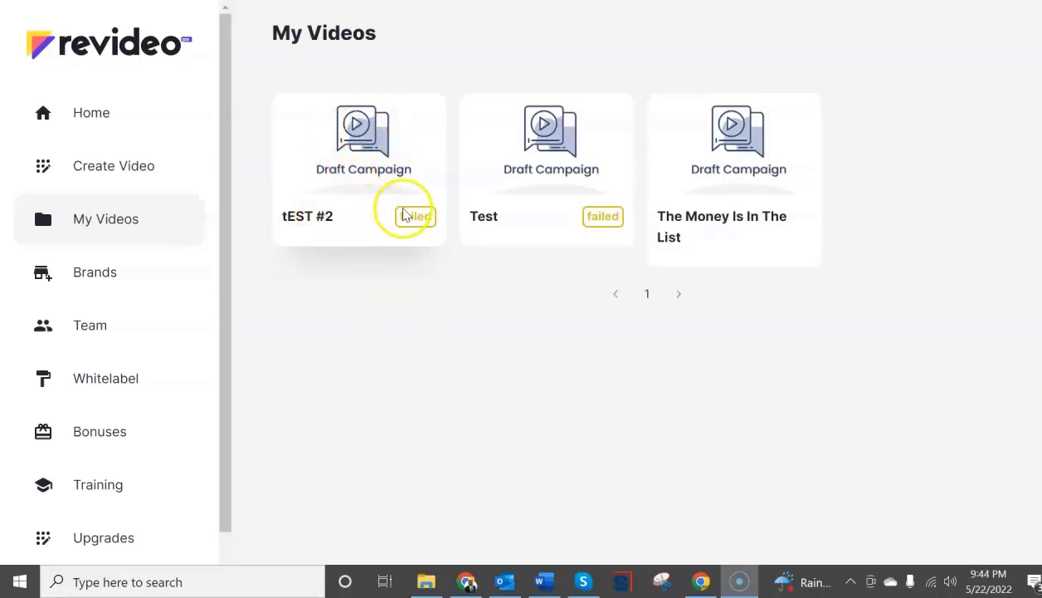
mouse_move(590, 215)
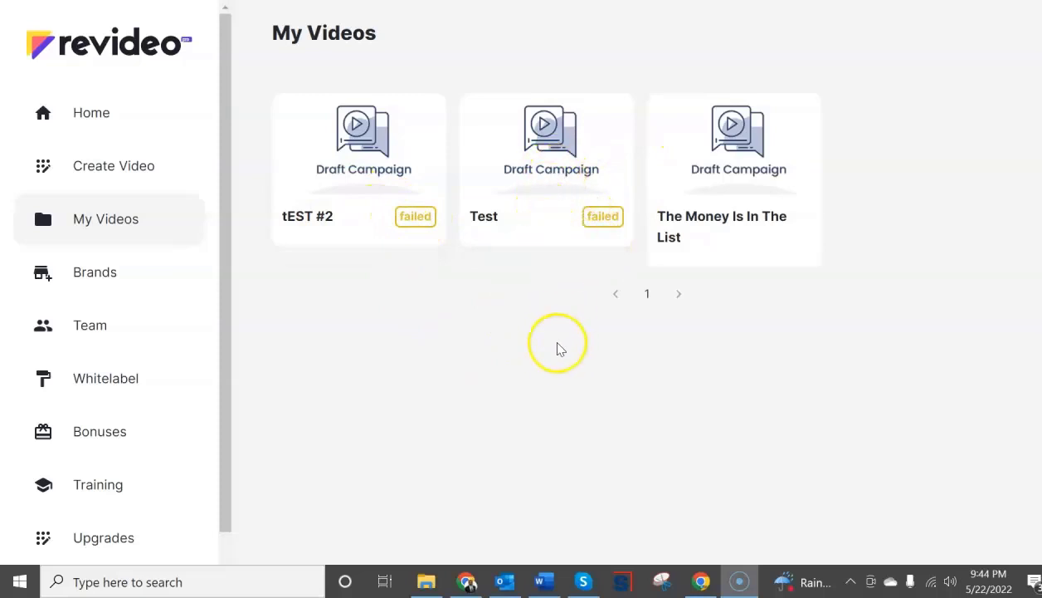
mouse_move(695, 158)
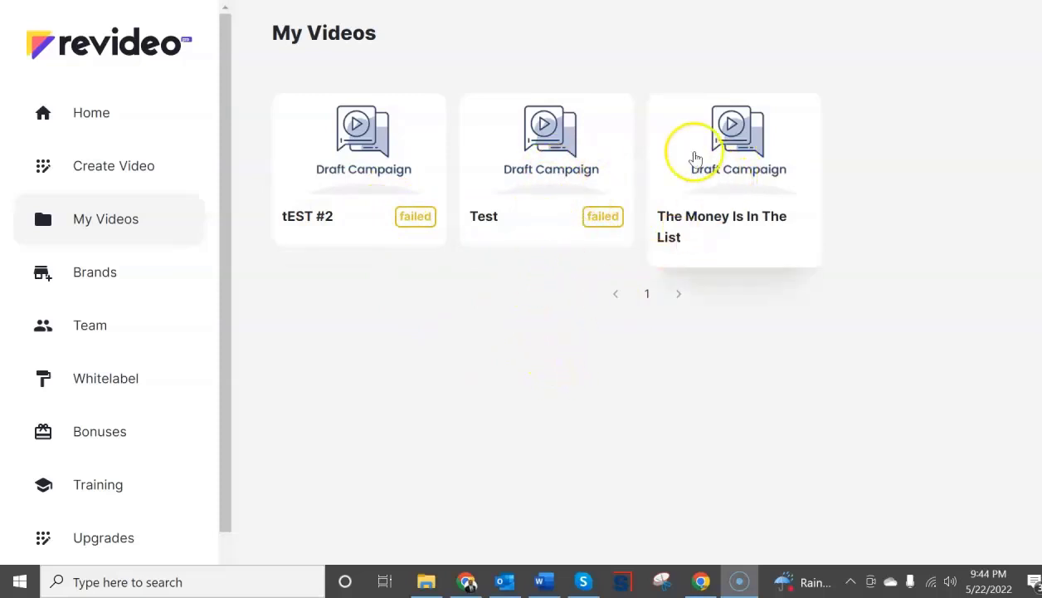
mouse_move(377, 279)
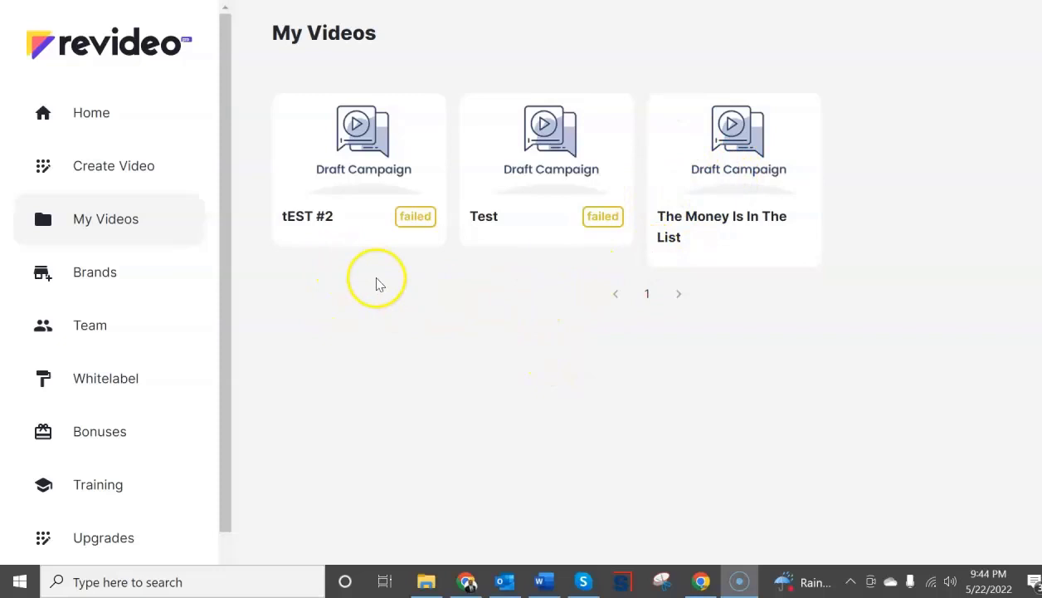
mouse_move(351, 256)
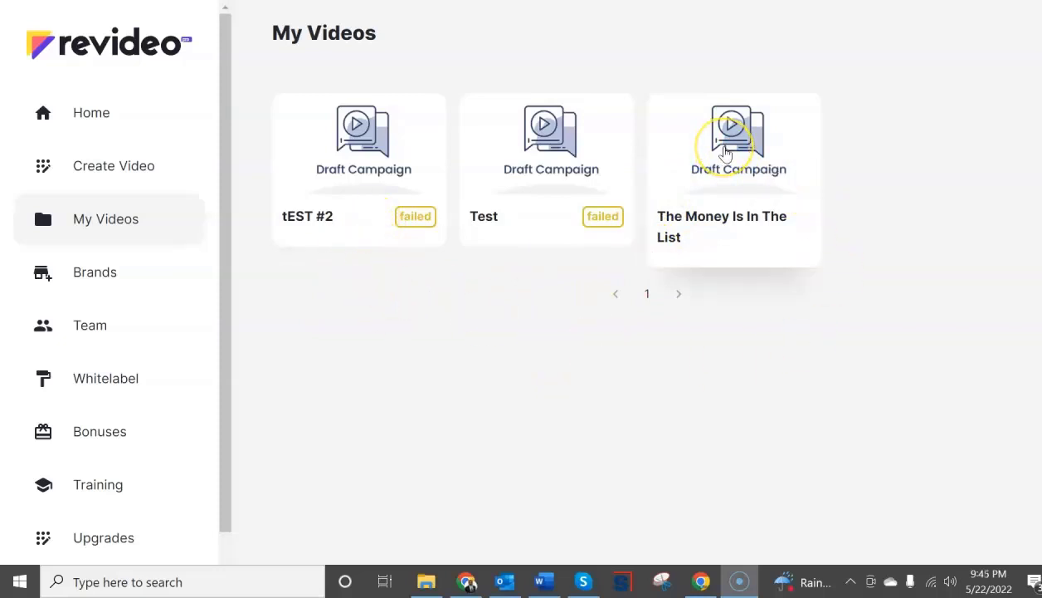
mouse_move(507, 162)
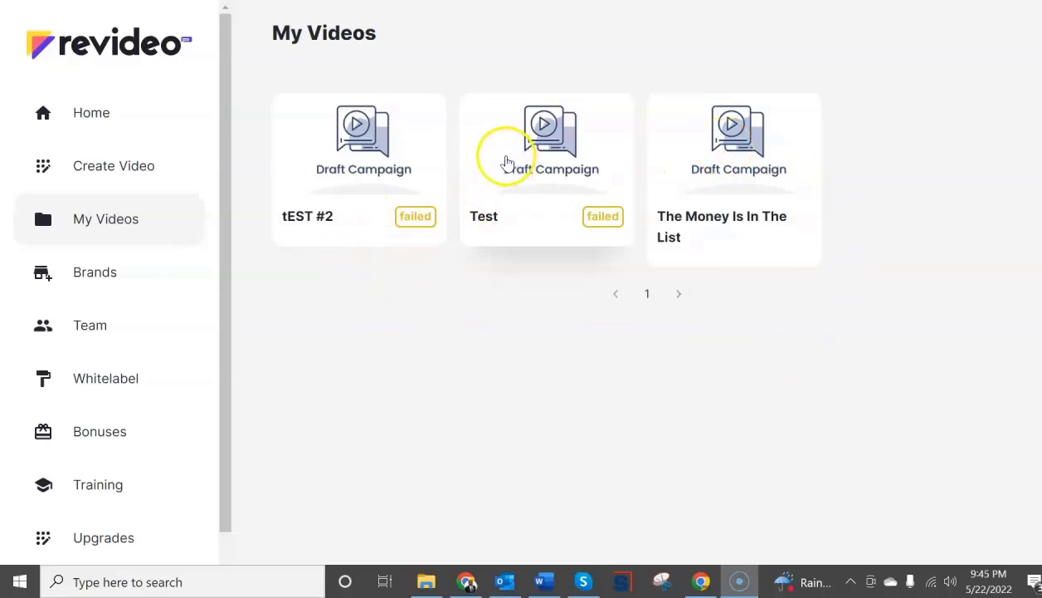
mouse_move(347, 170)
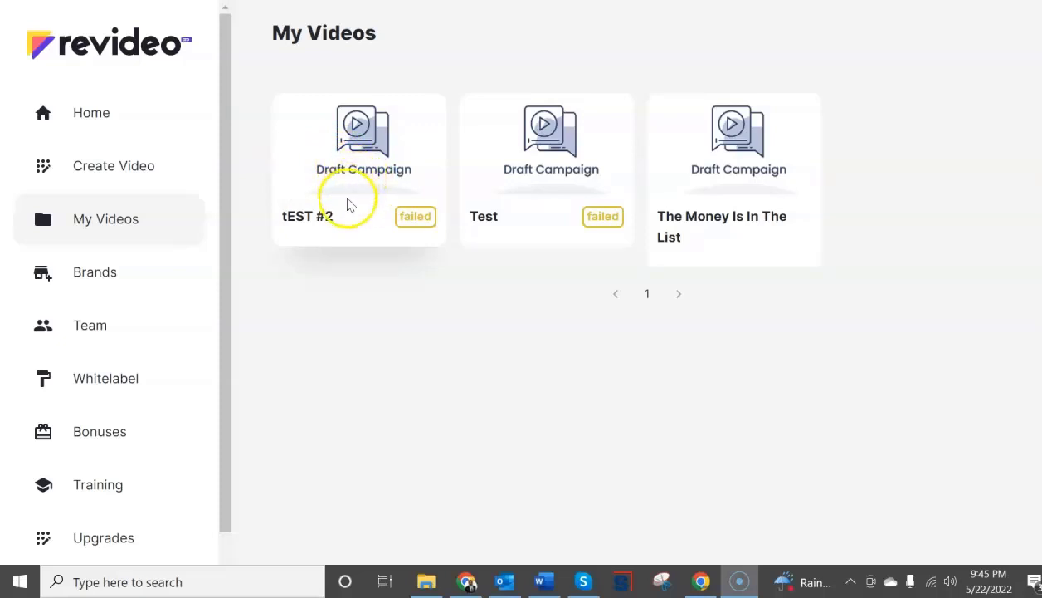
mouse_move(371, 294)
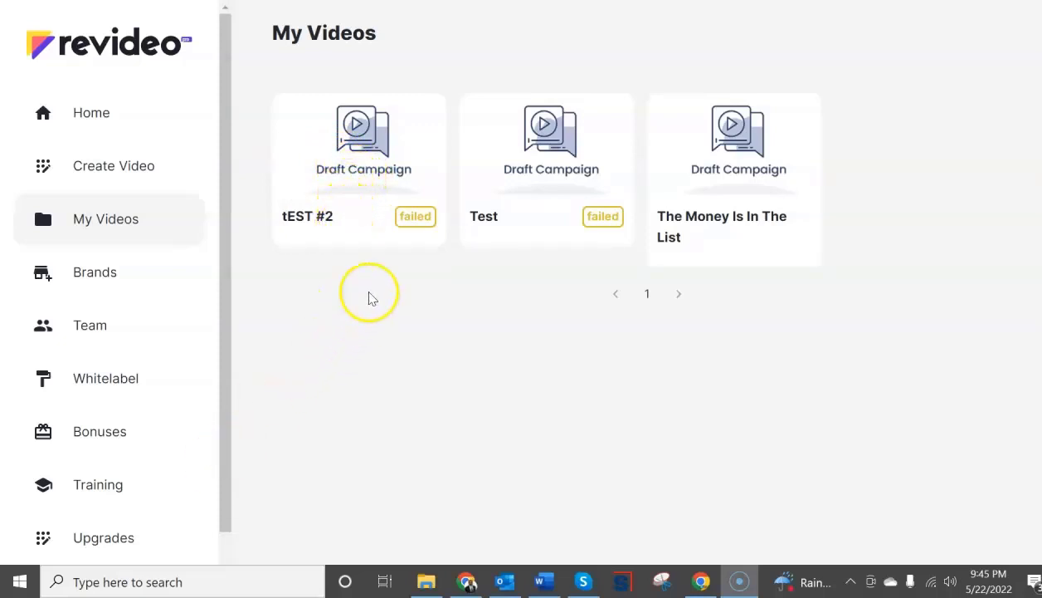
mouse_move(365, 177)
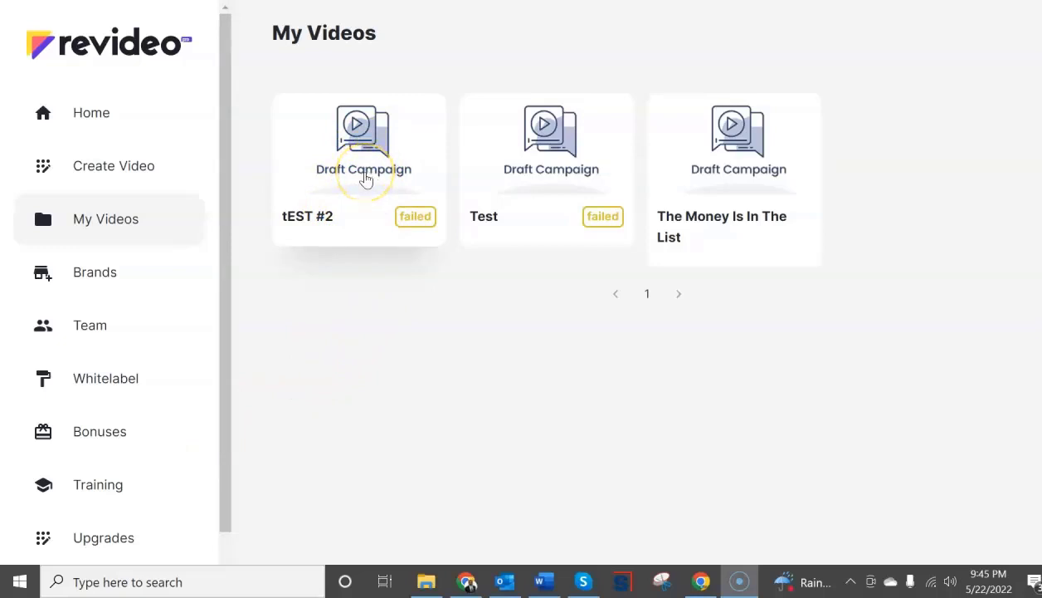
mouse_move(361, 214)
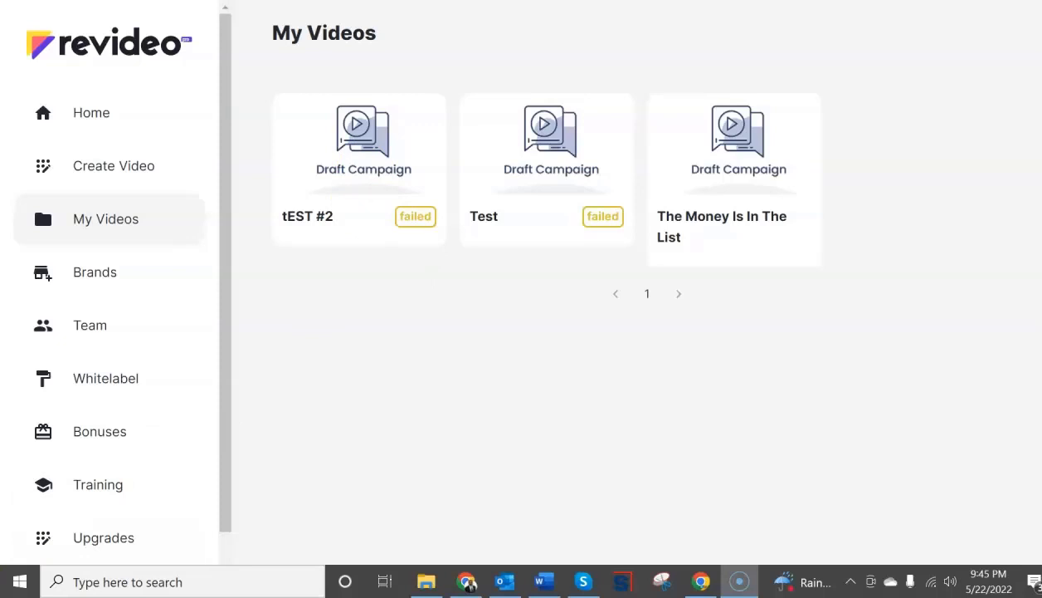
Step: Check the failed tEST #2 campaign and go to the Training page
scroll("down", 3)
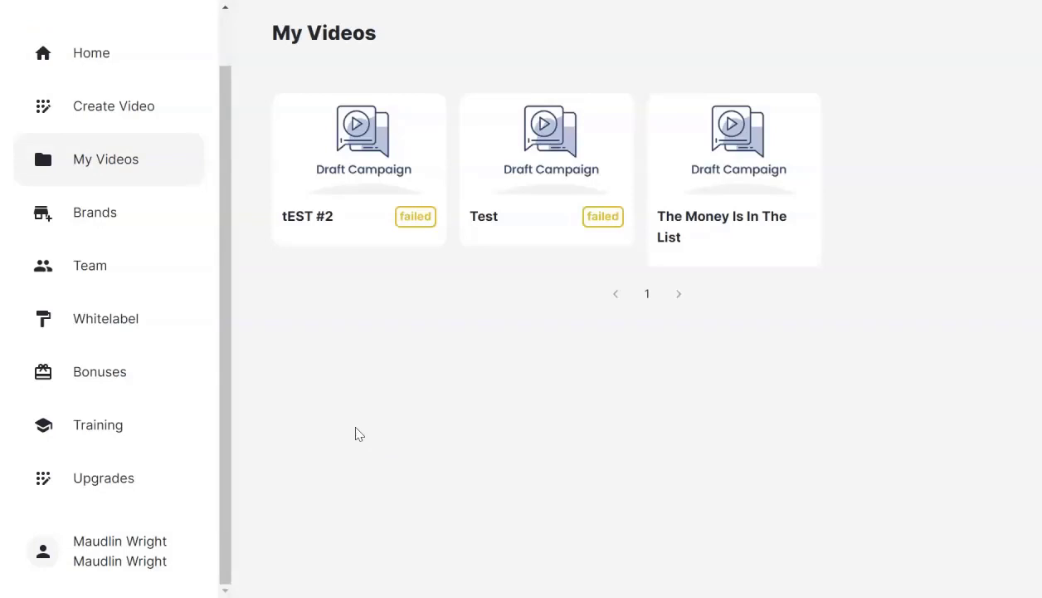
left_click(97, 424)
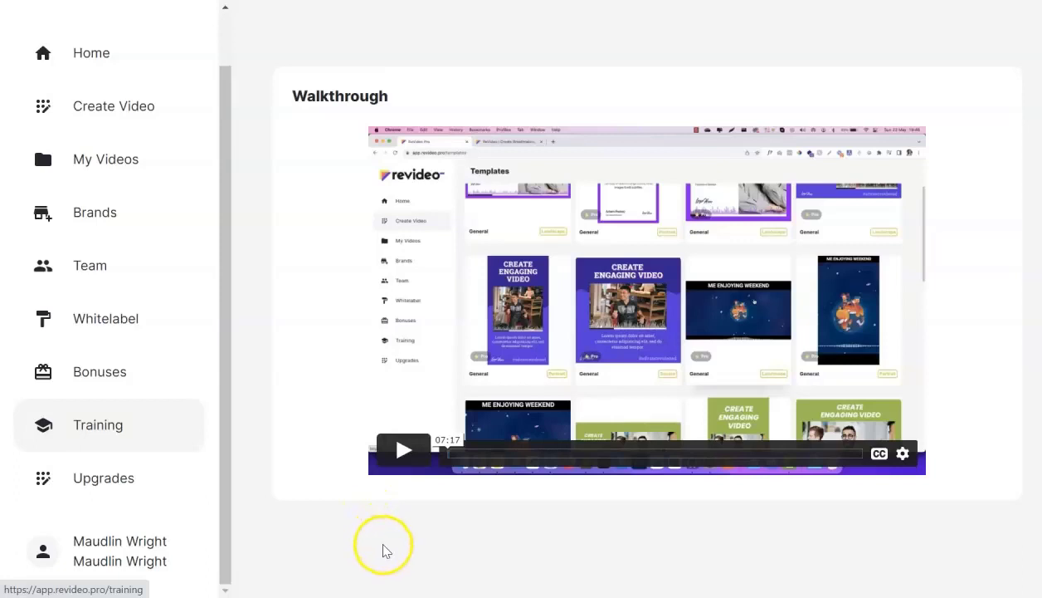
mouse_move(512, 540)
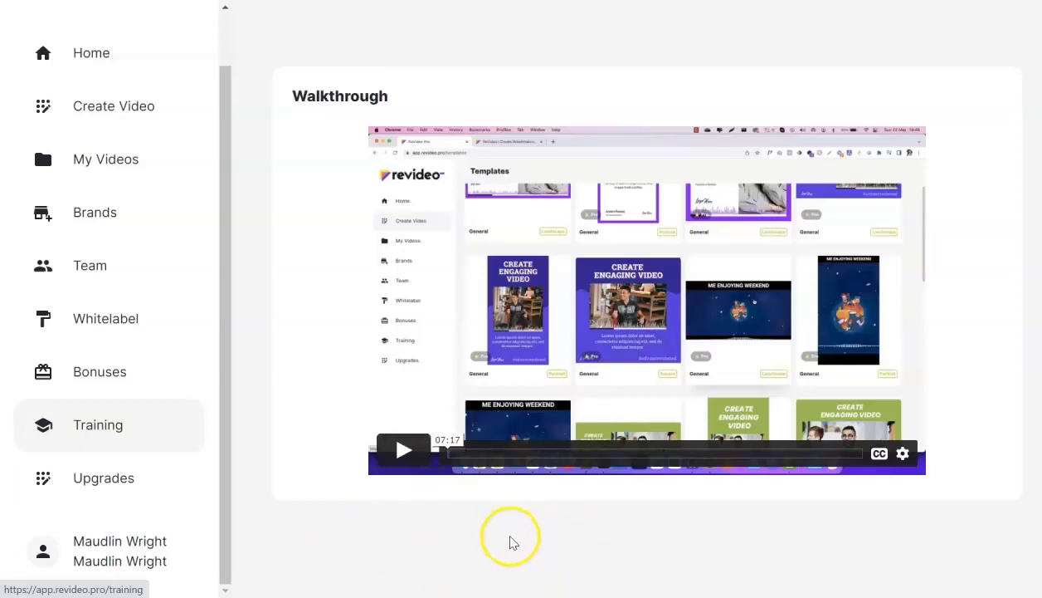
mouse_move(344, 539)
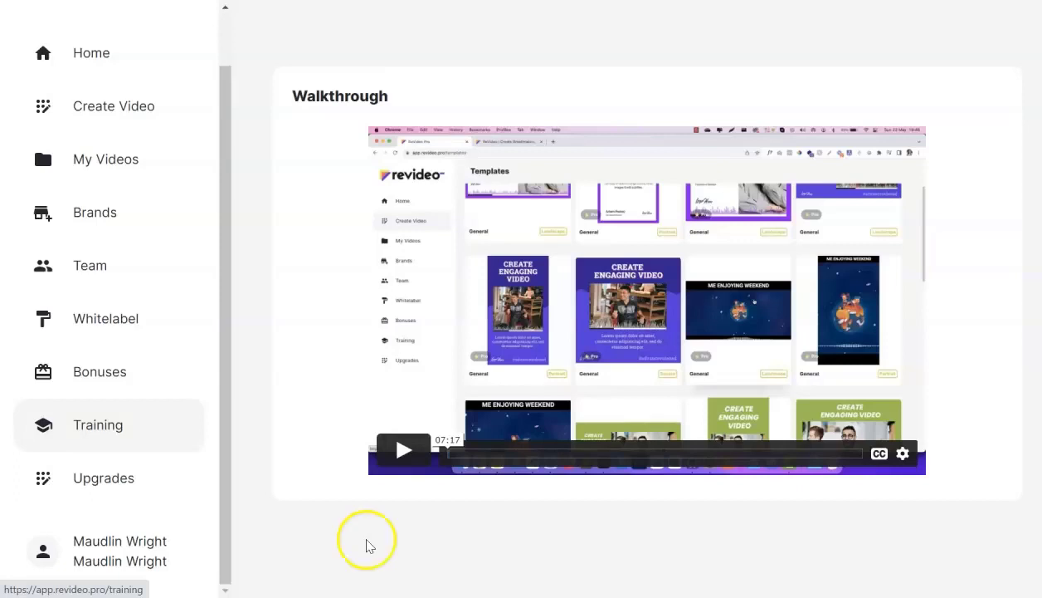
mouse_move(859, 506)
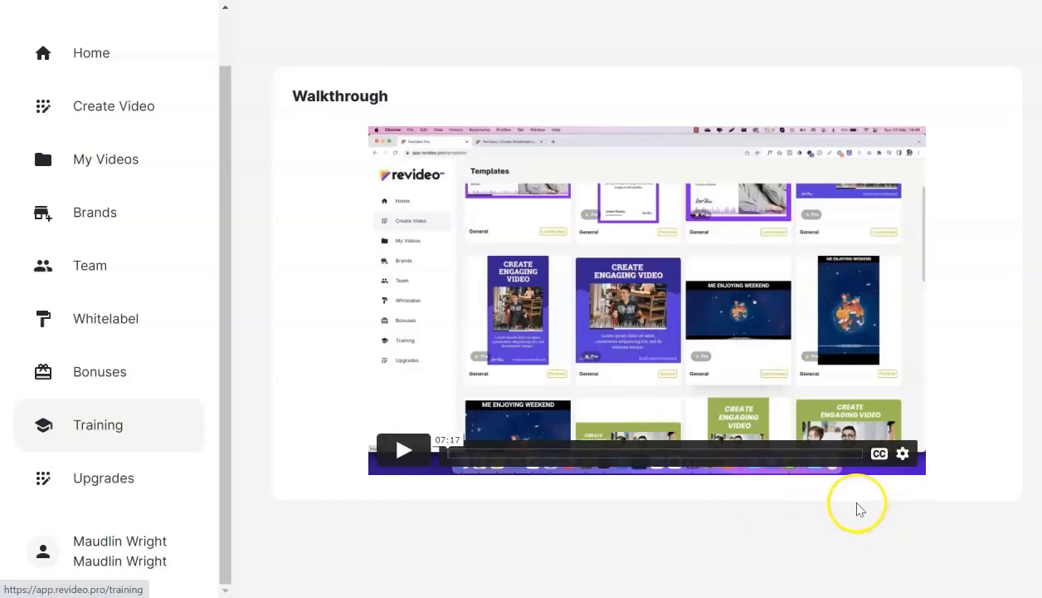
mouse_move(841, 538)
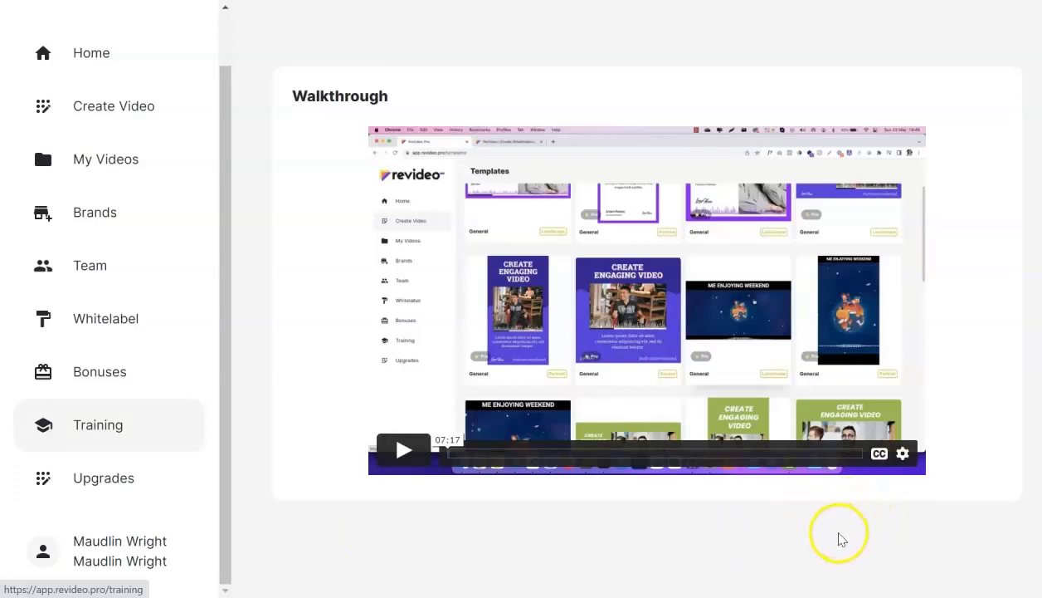
mouse_move(659, 566)
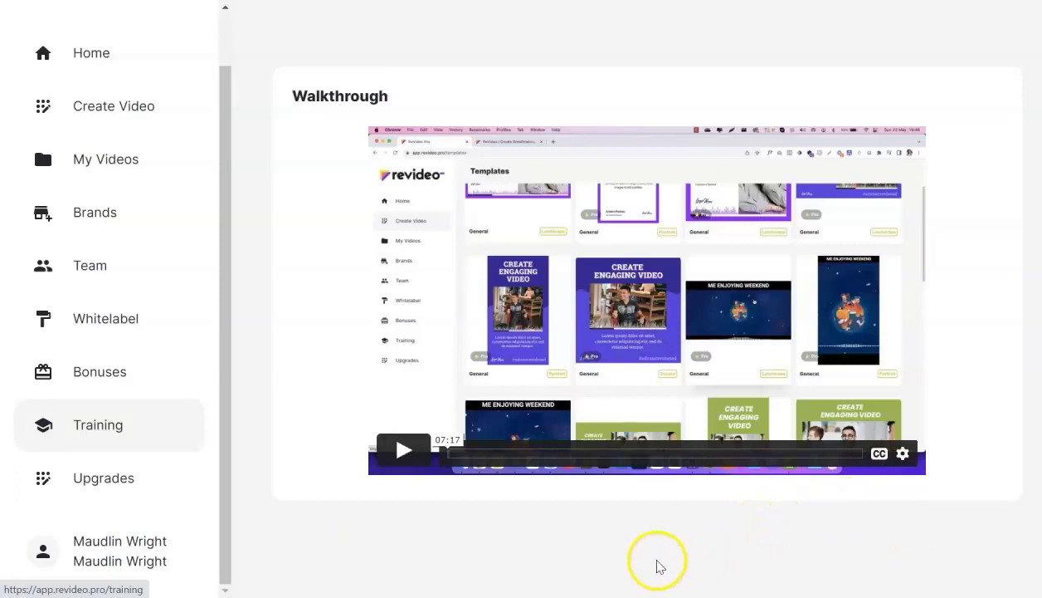
mouse_move(403, 453)
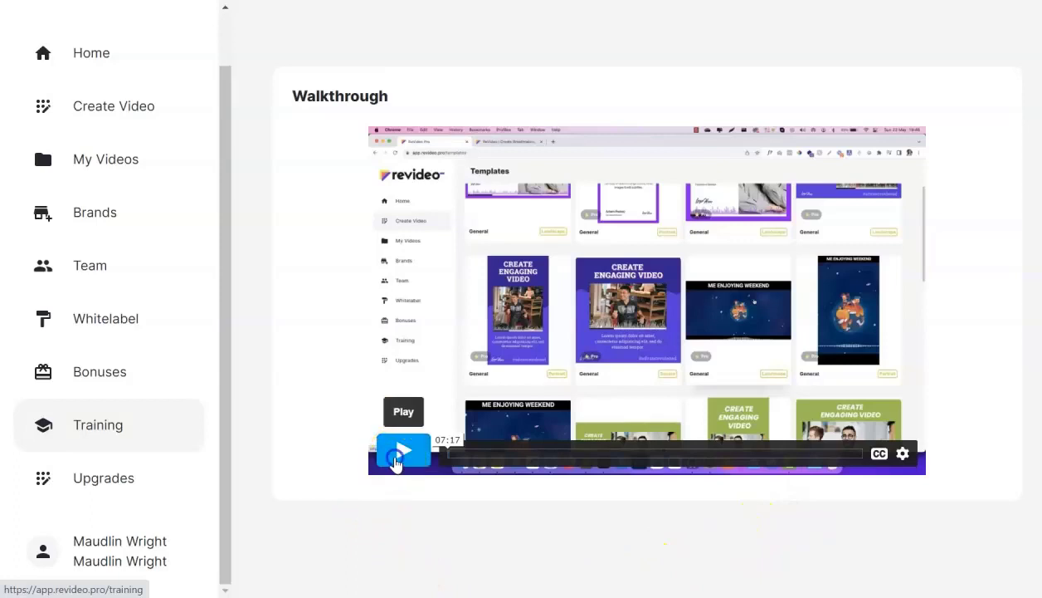
Step: Play the Walkthrough video and pause it at the one-second mark
left_click(403, 450)
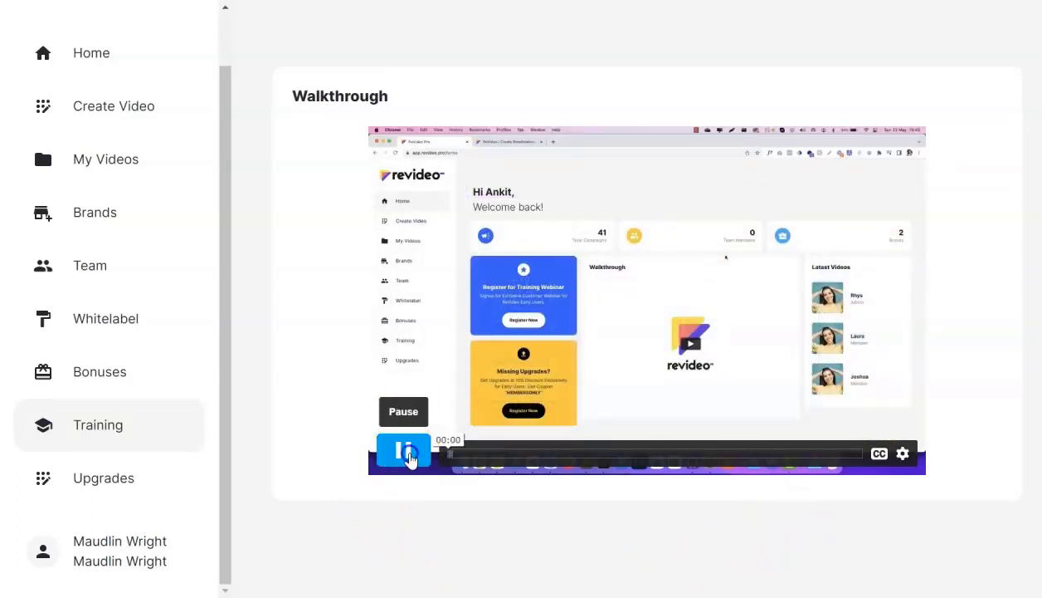
left_click(404, 451)
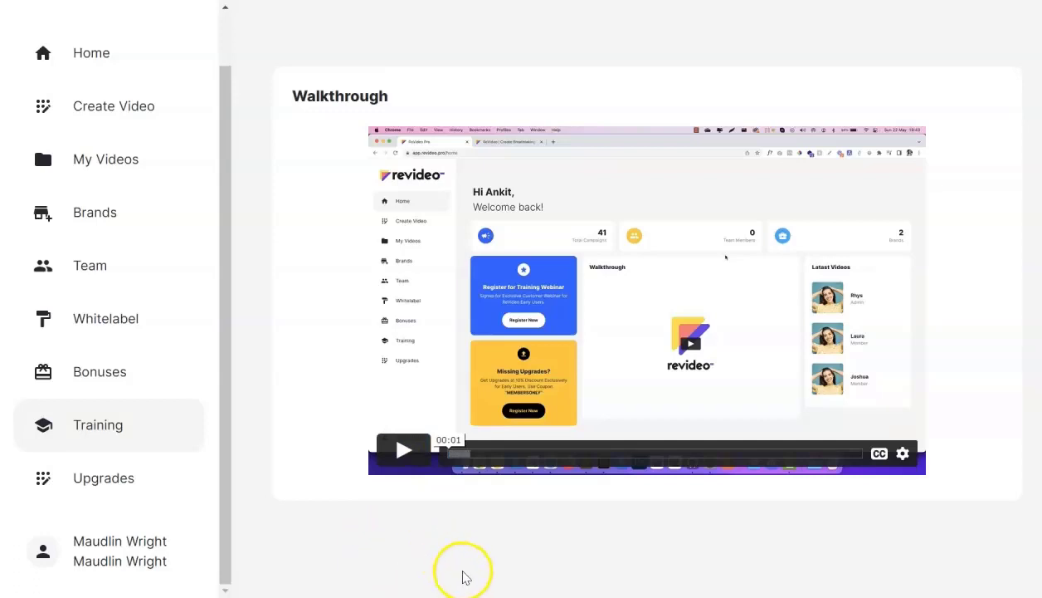
mouse_move(848, 496)
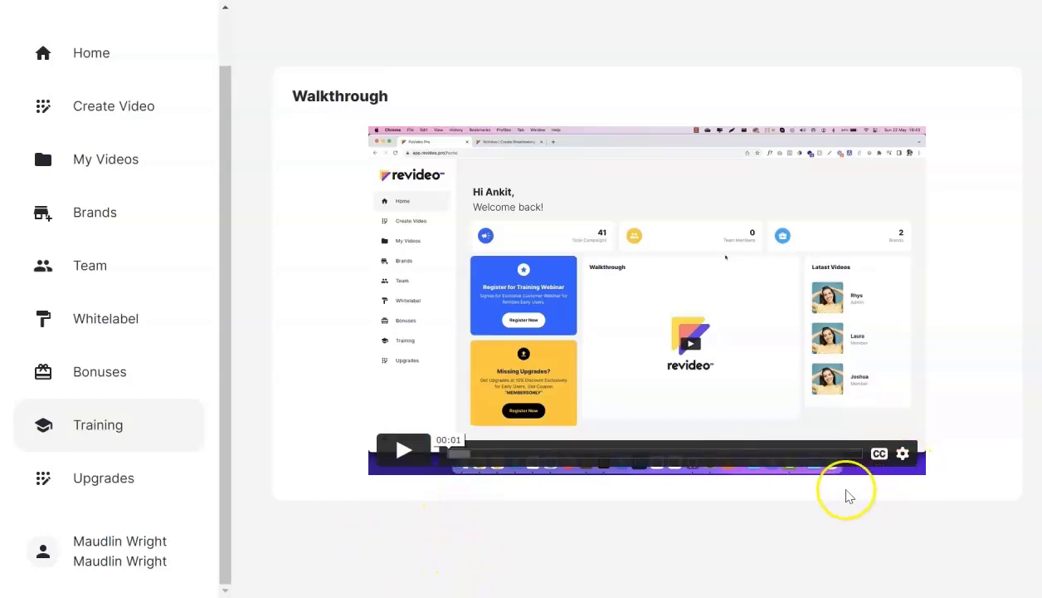
mouse_move(211, 65)
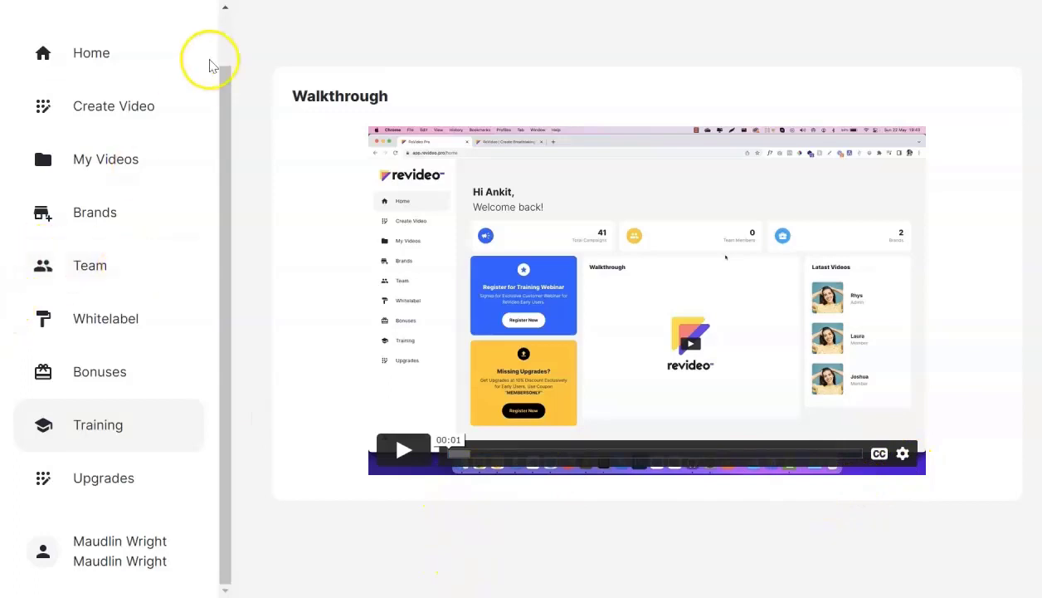
mouse_move(275, 536)
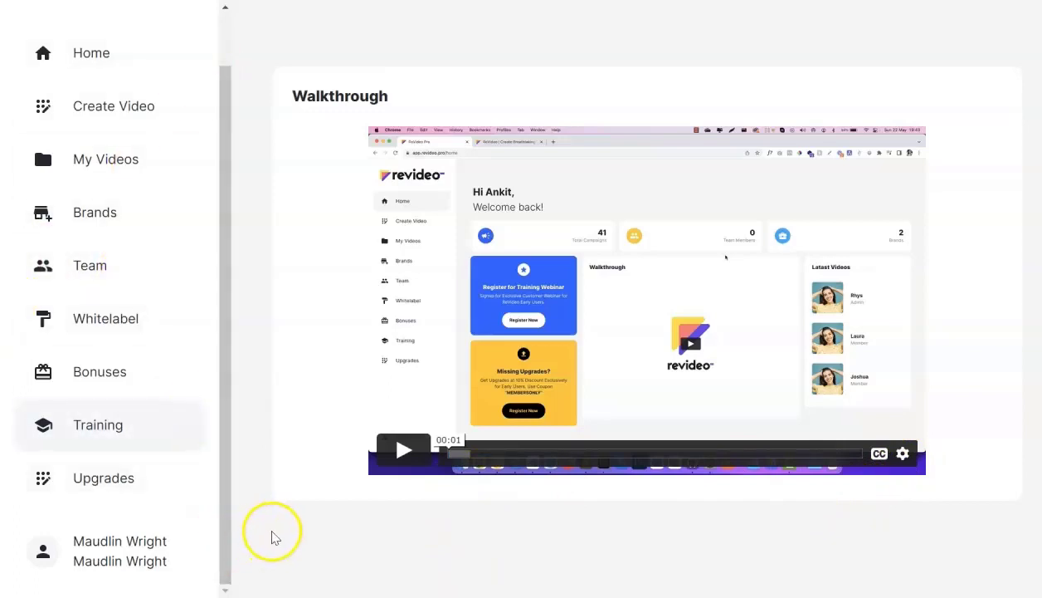
mouse_move(274, 544)
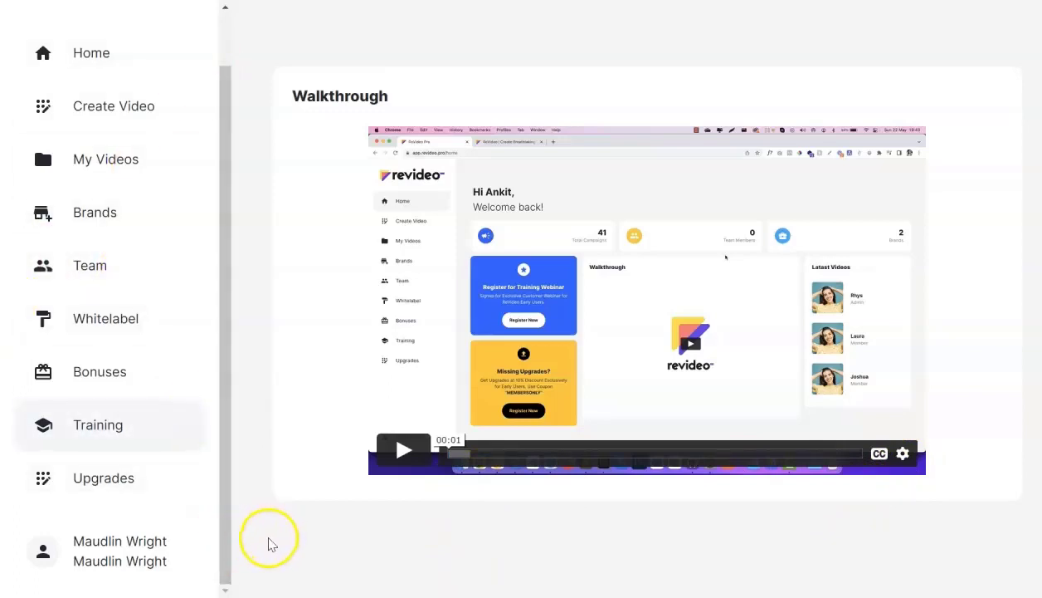
mouse_move(269, 522)
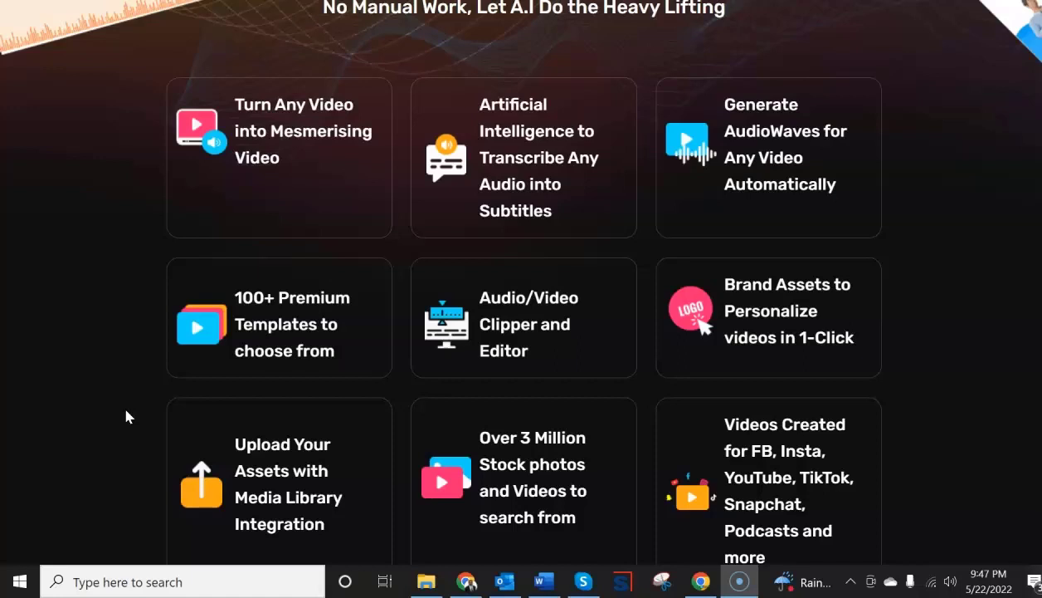
mouse_move(38, 347)
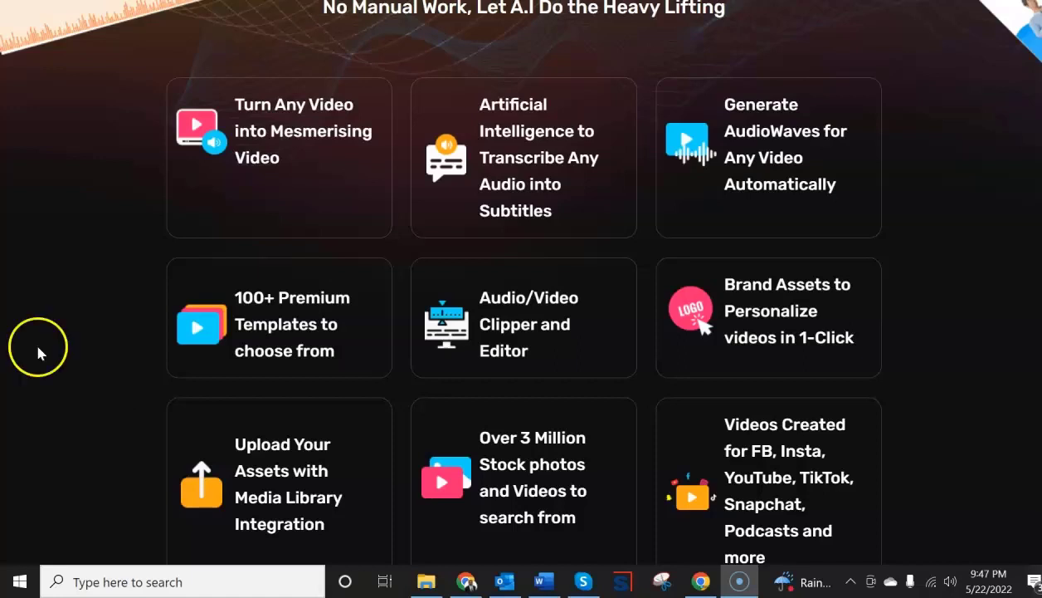
mouse_move(302, 287)
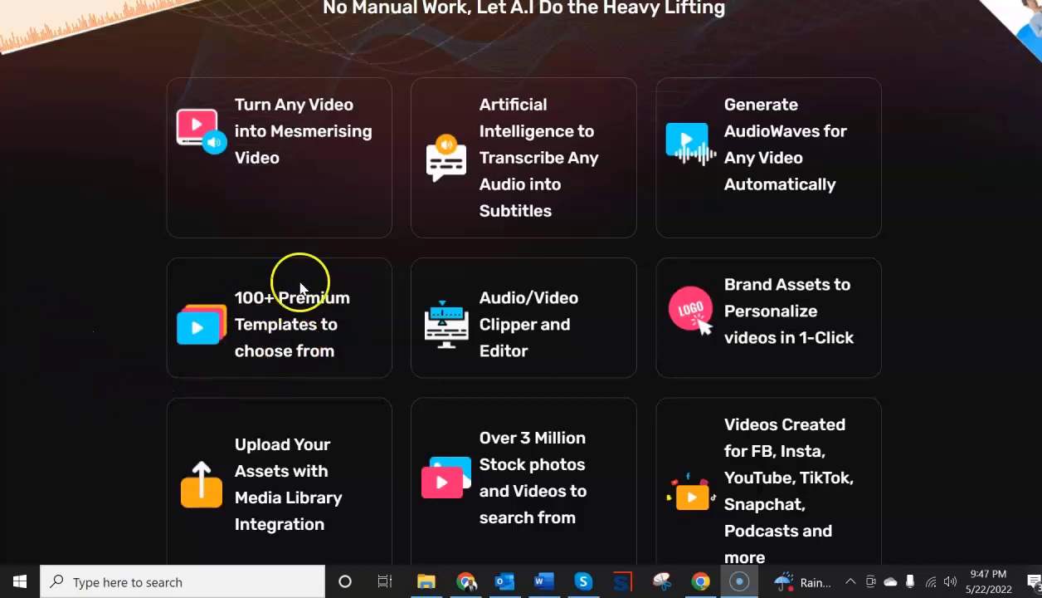
mouse_move(330, 305)
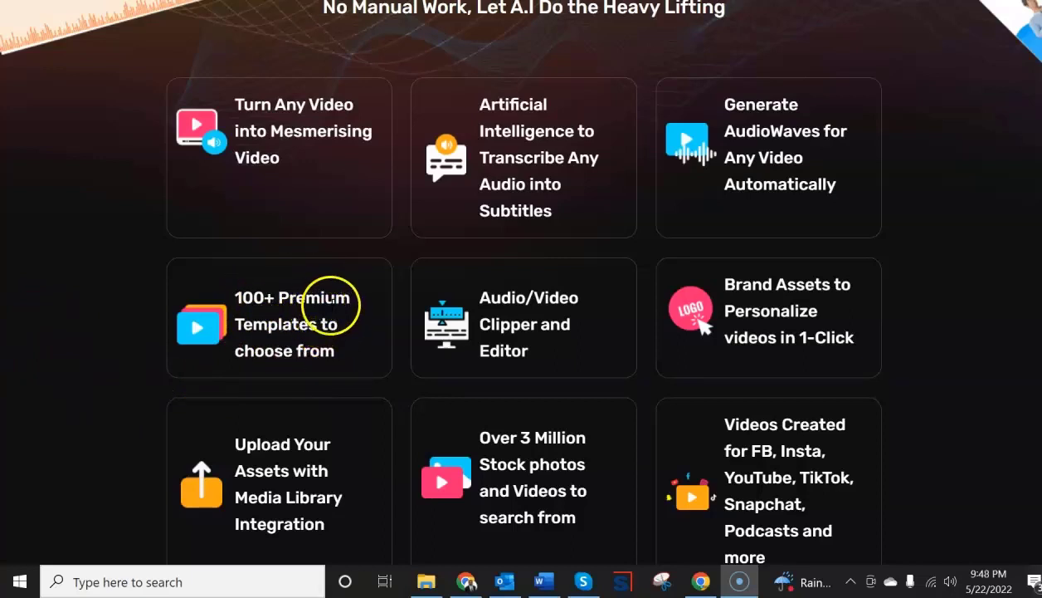
mouse_move(319, 335)
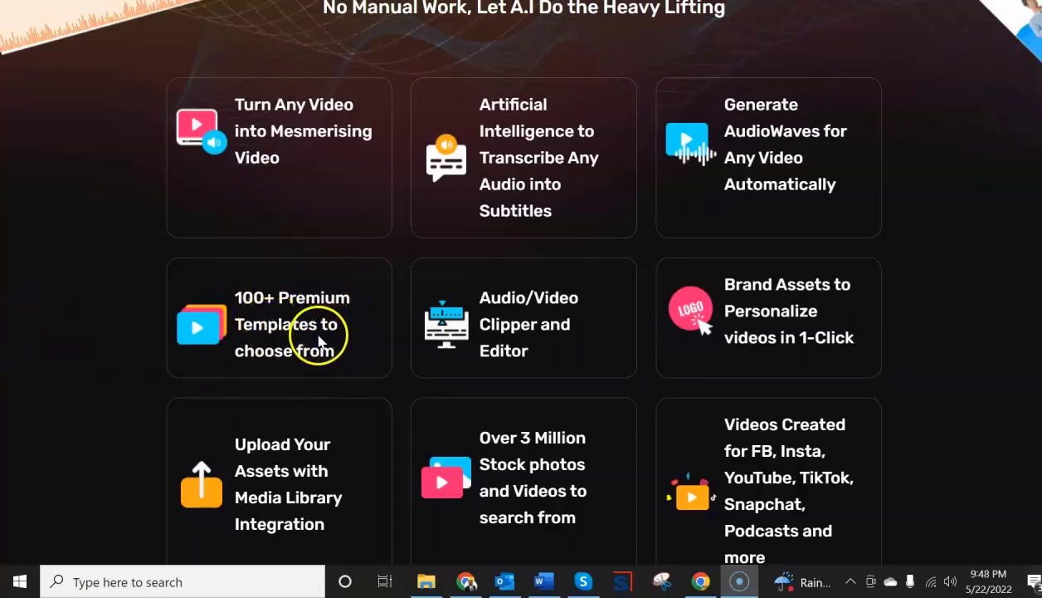
mouse_move(274, 317)
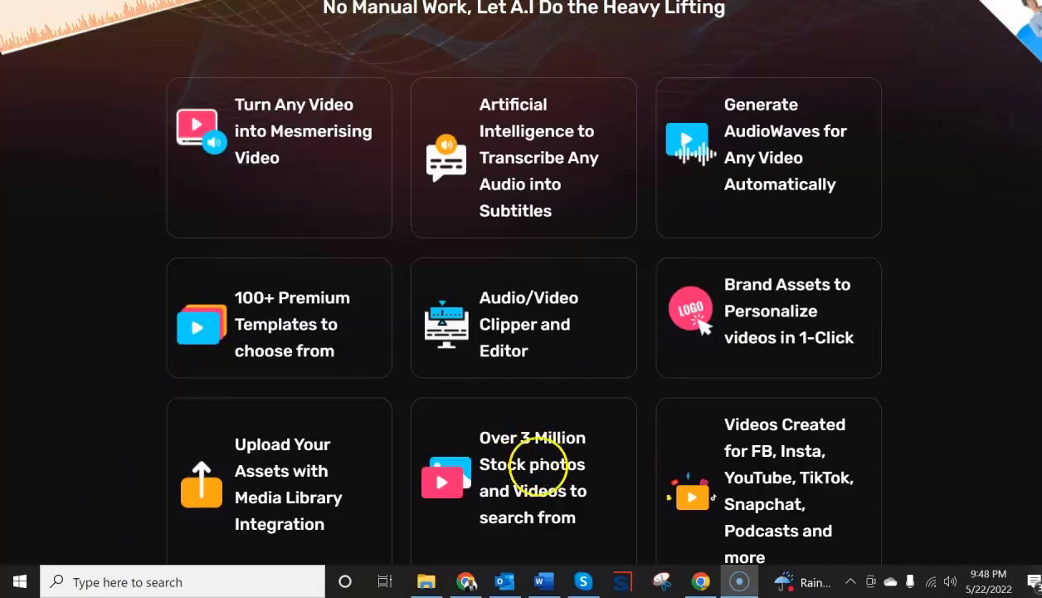
mouse_move(543, 469)
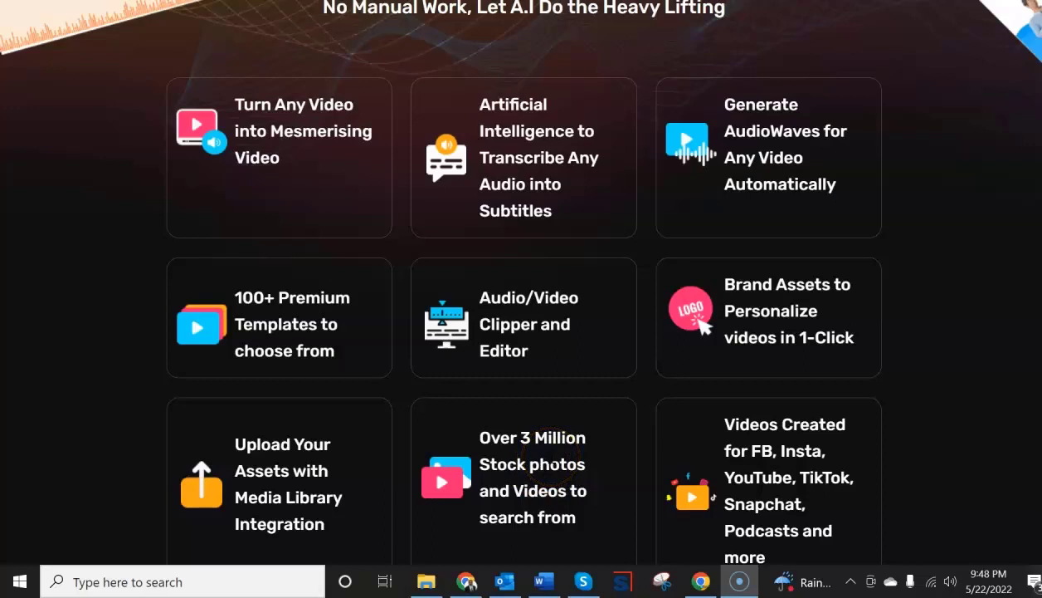
mouse_move(798, 460)
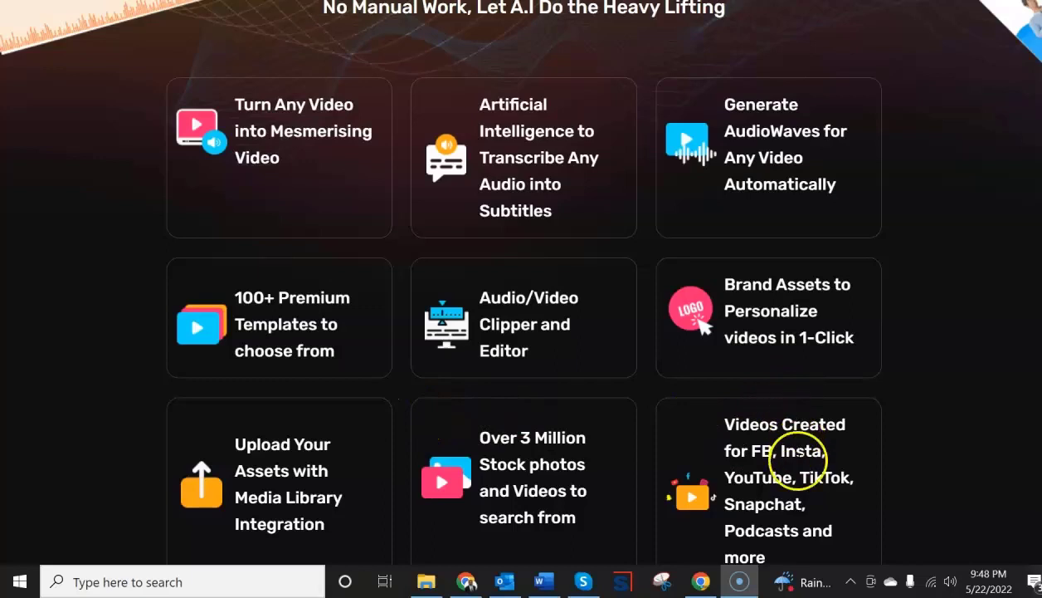
mouse_move(737, 502)
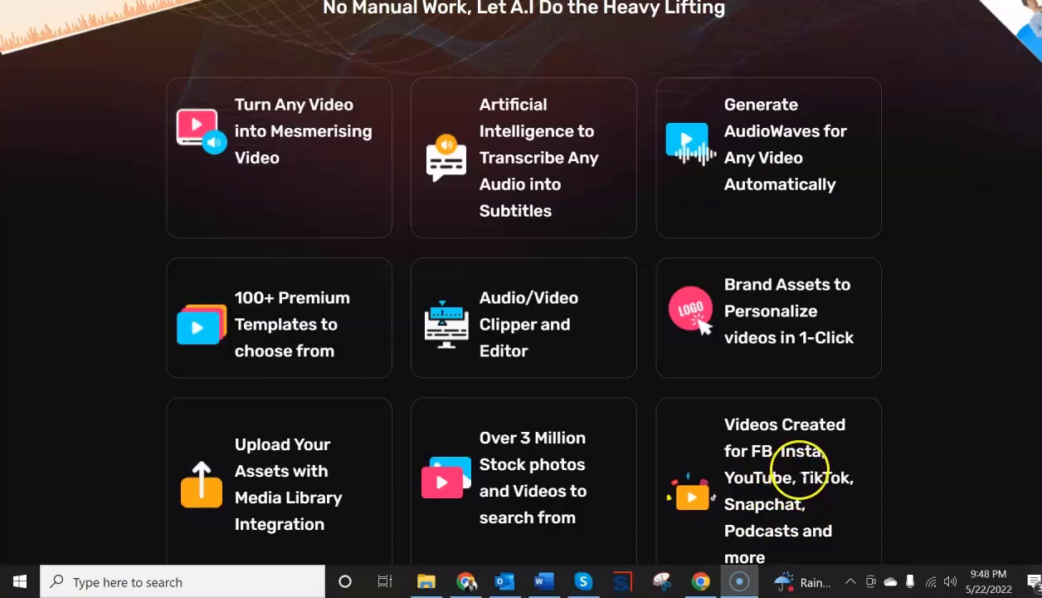
mouse_move(780, 465)
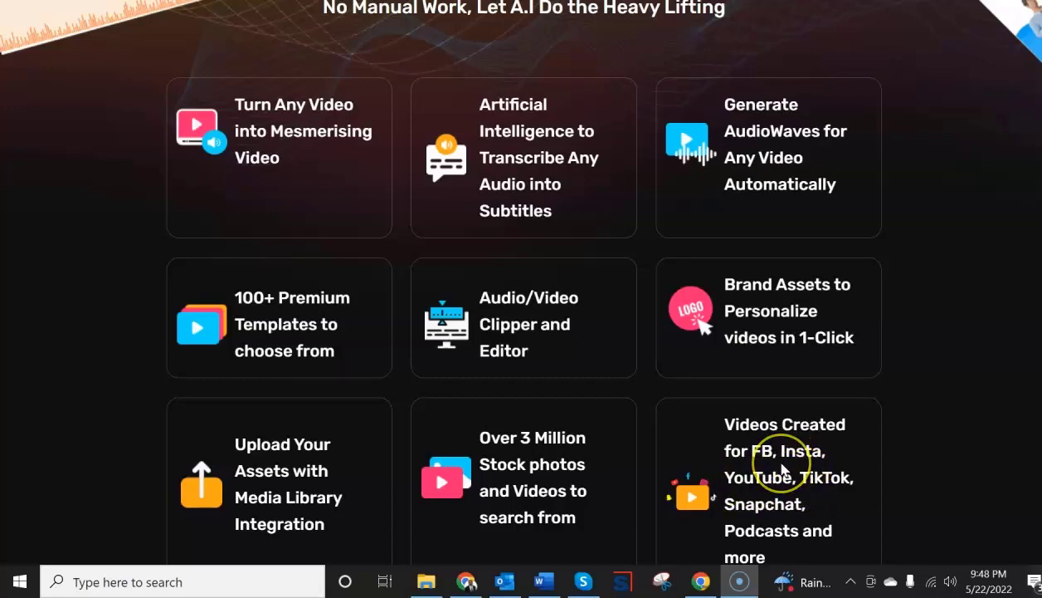
mouse_move(776, 447)
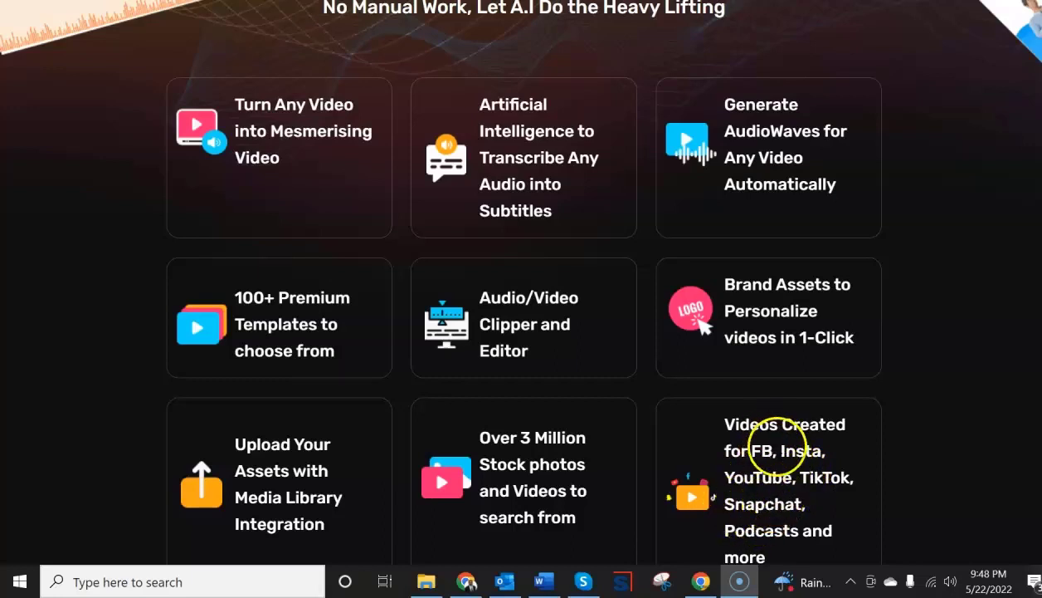
mouse_move(735, 471)
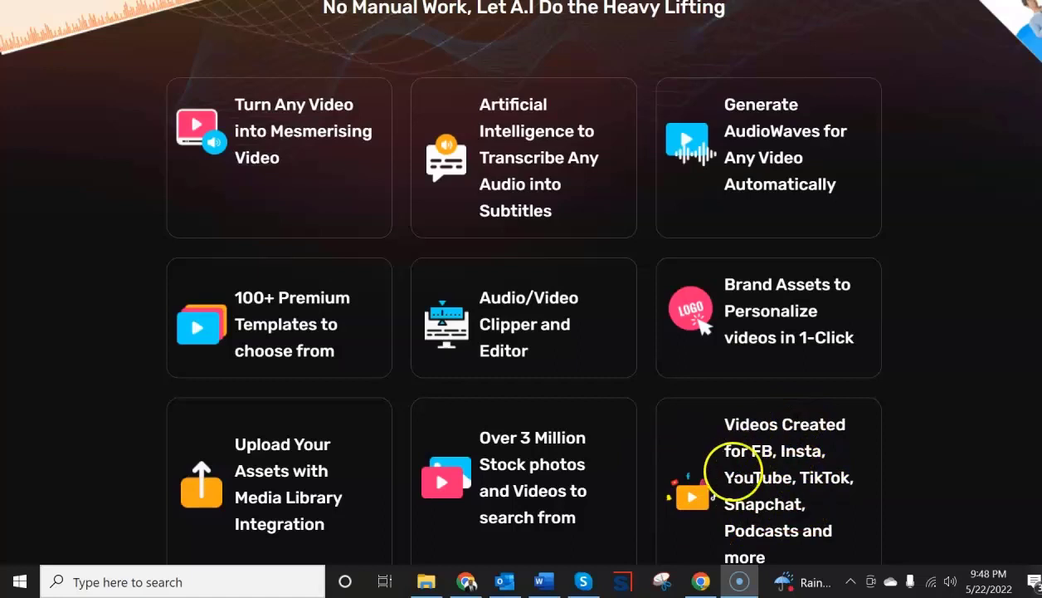
mouse_move(826, 481)
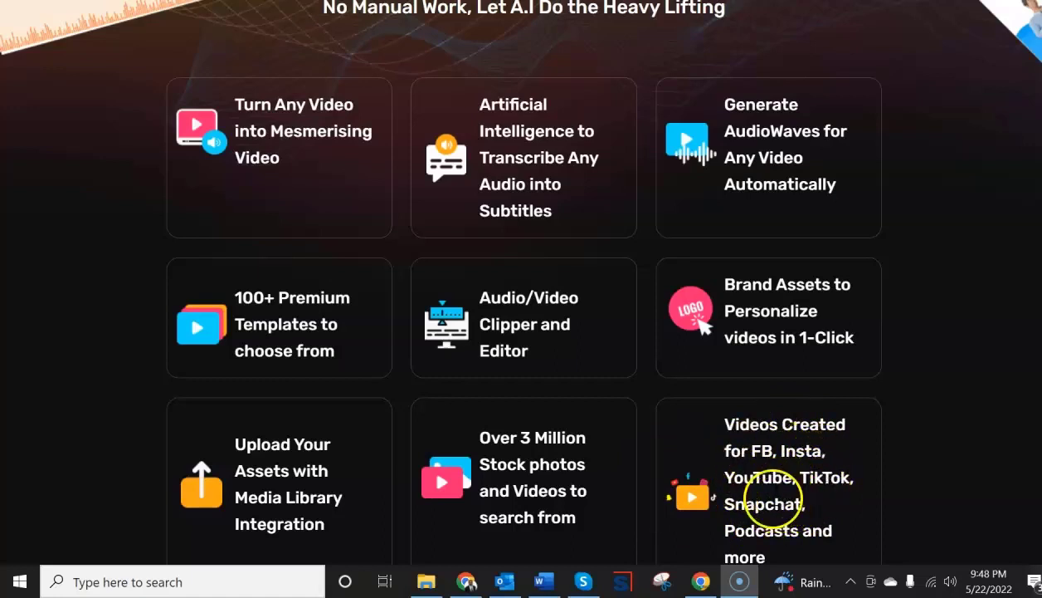
mouse_move(778, 498)
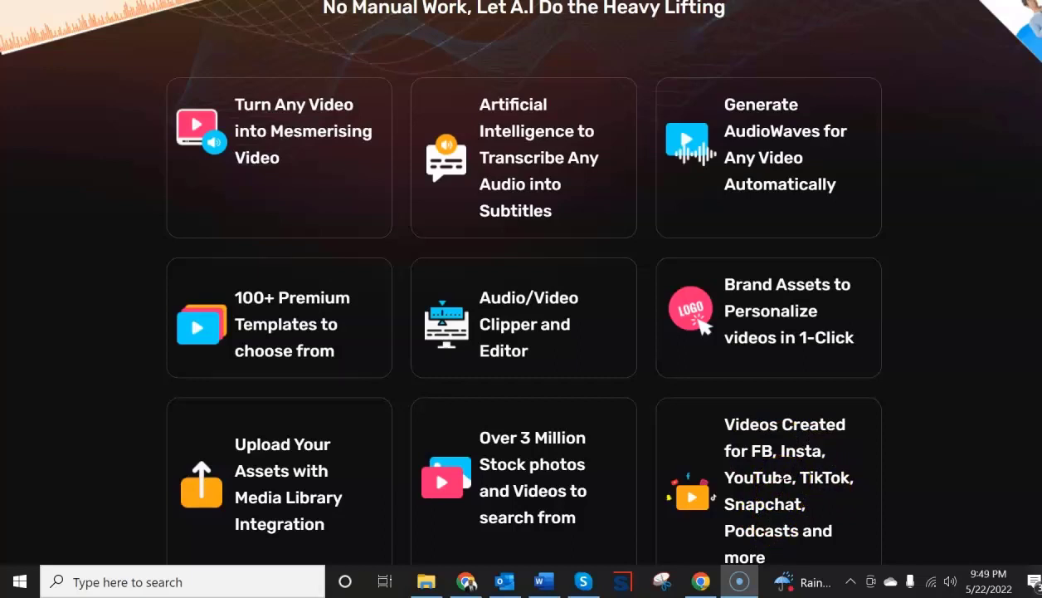
mouse_move(1002, 458)
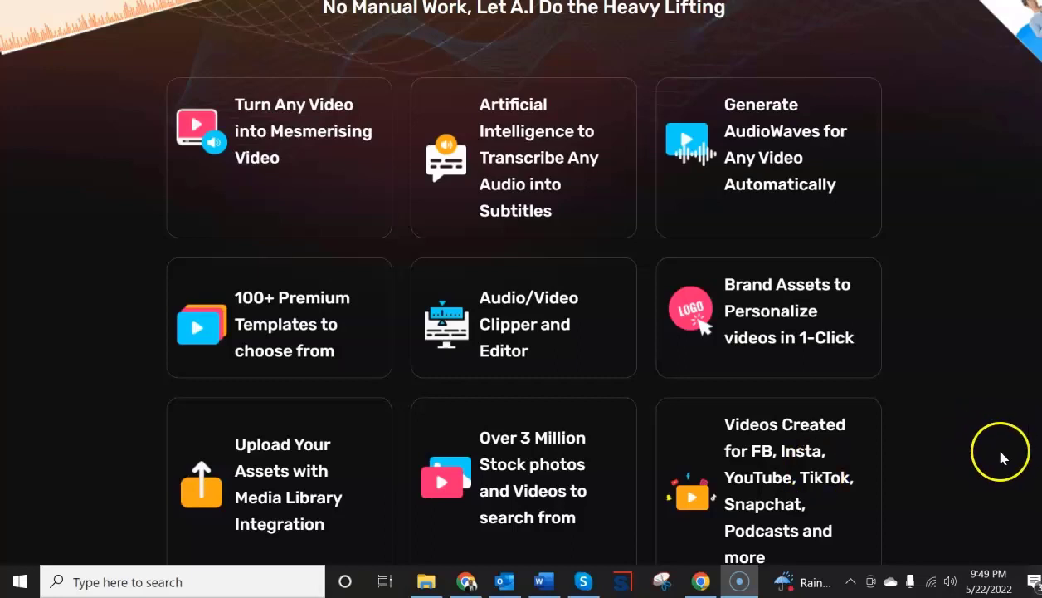
mouse_move(954, 415)
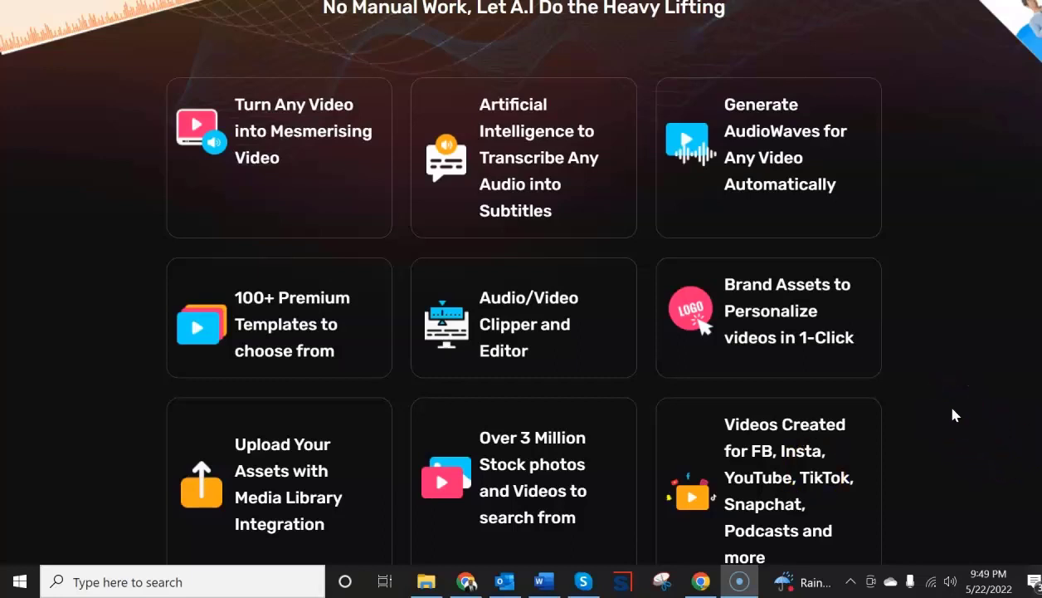
mouse_move(952, 410)
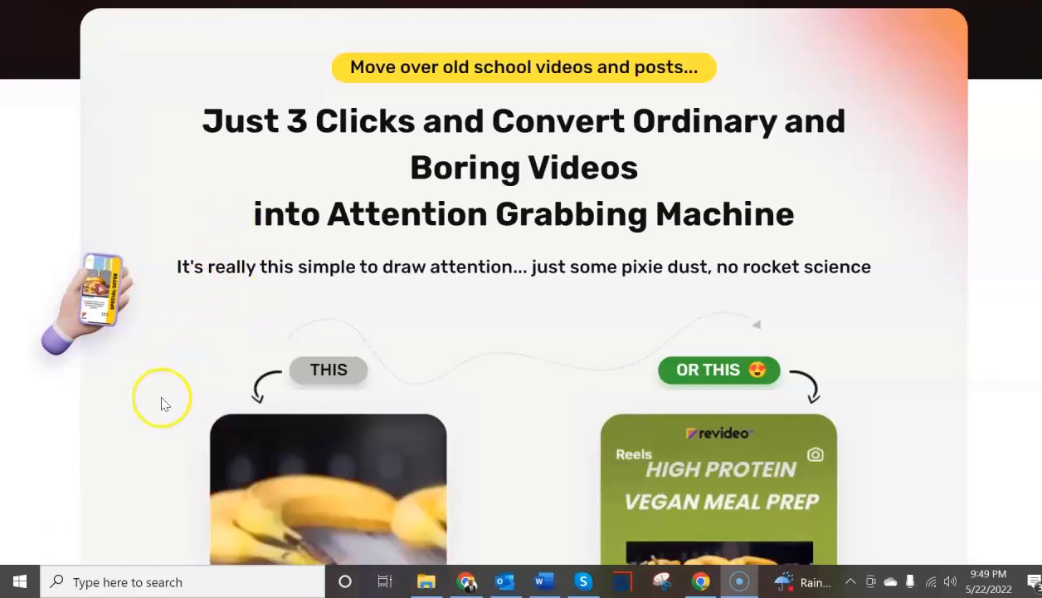
Step: Scroll past the feature grid to the 'Just 3 Clicks' THIS vs OR THIS comparison
scroll("down", 3)
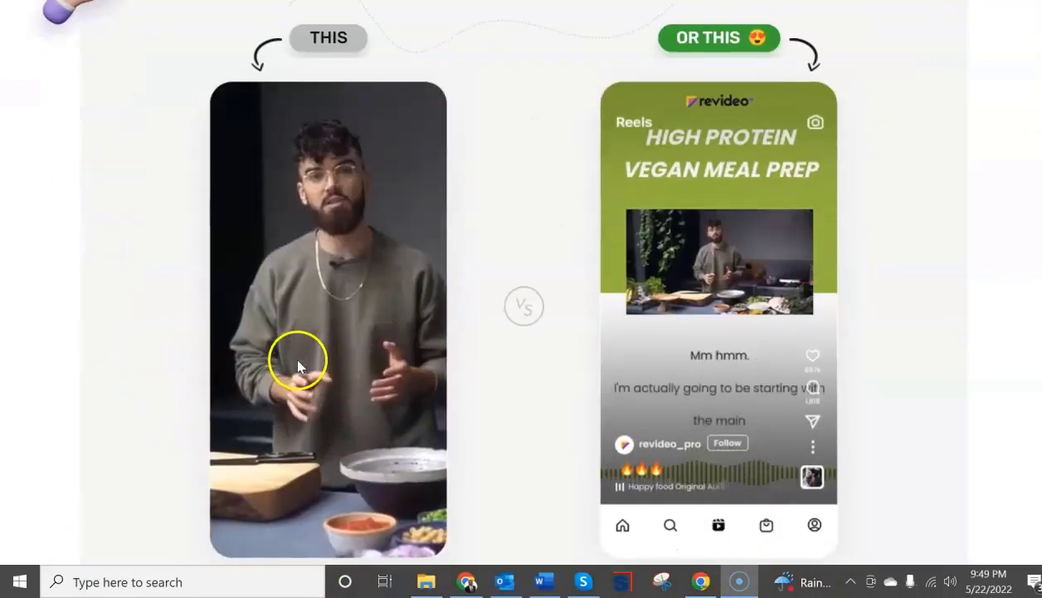